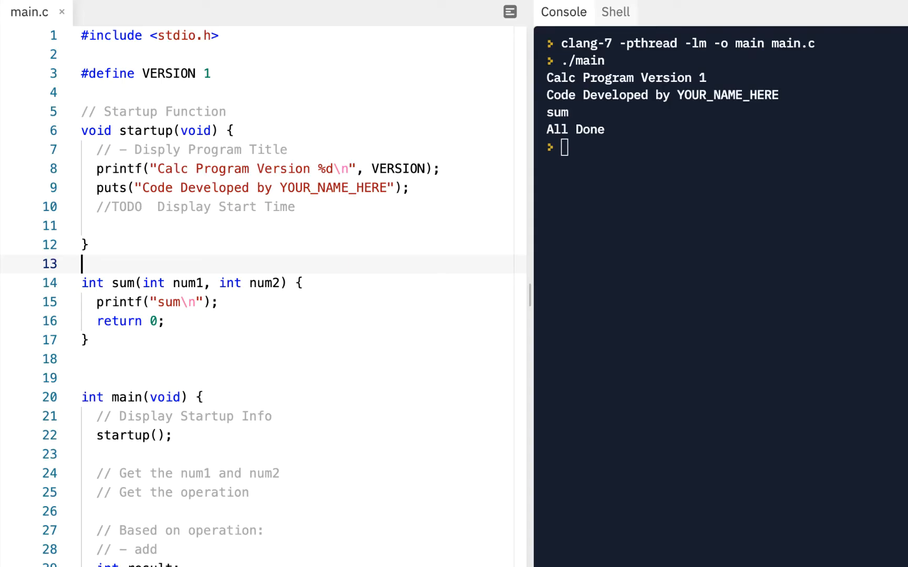
mouse_move(264, 283)
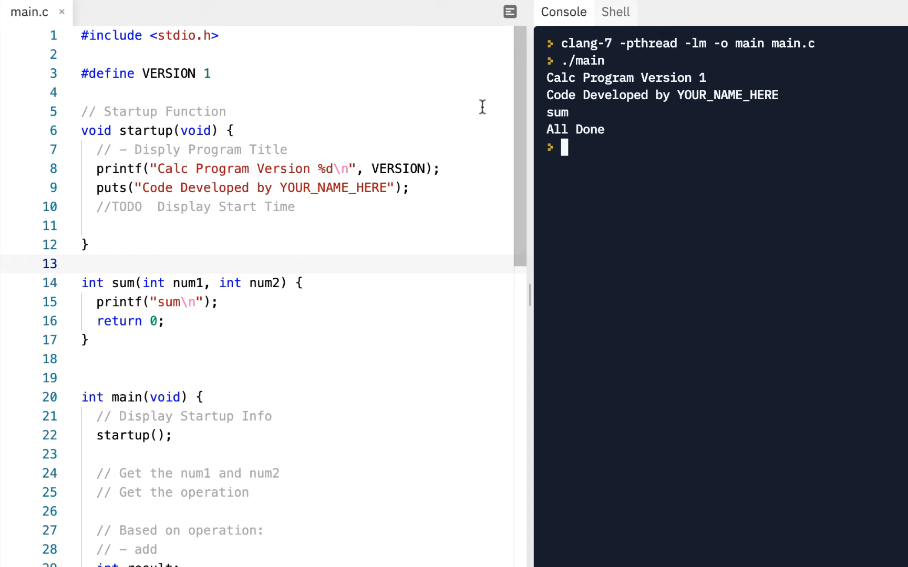
mouse_move(248, 188)
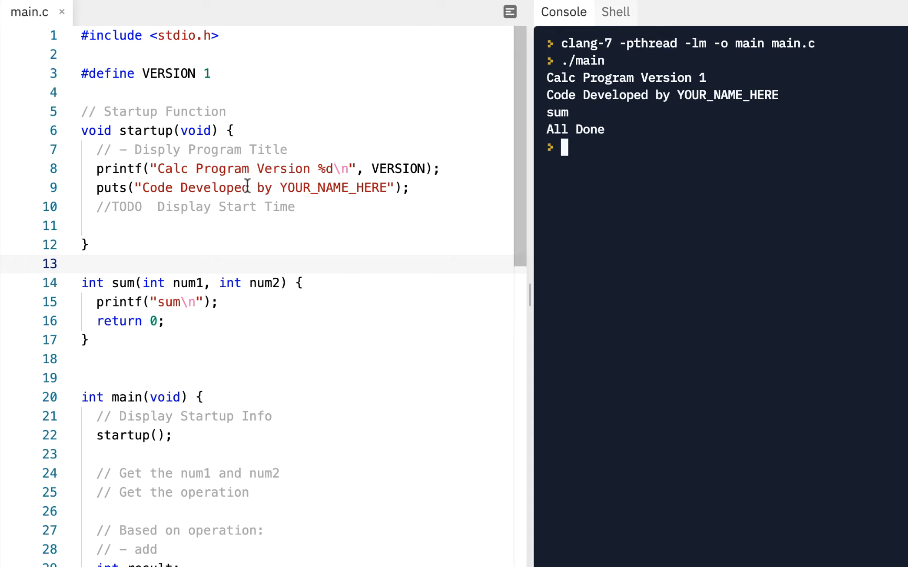
mouse_move(176, 150)
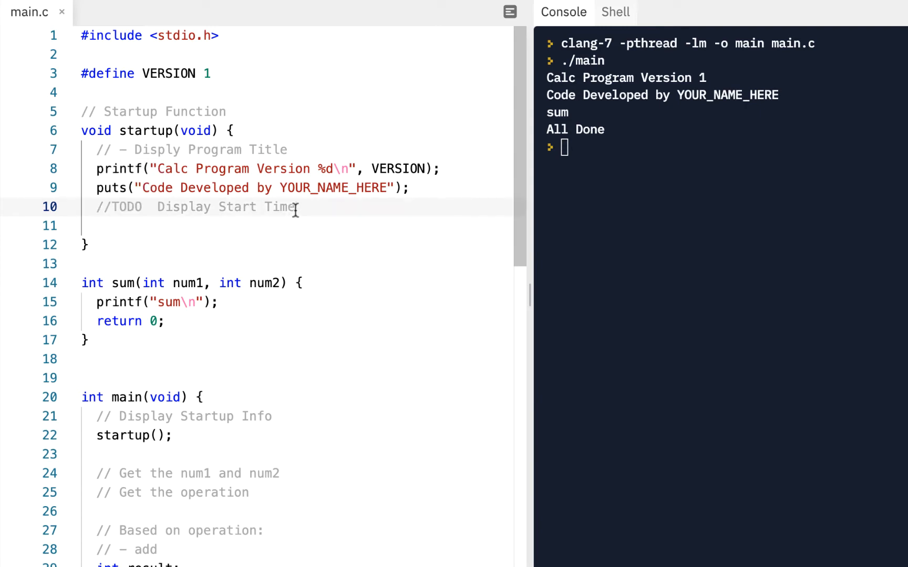
Add a blank line after the #include <stdio.h> line in main.c.
double_click(174, 206)
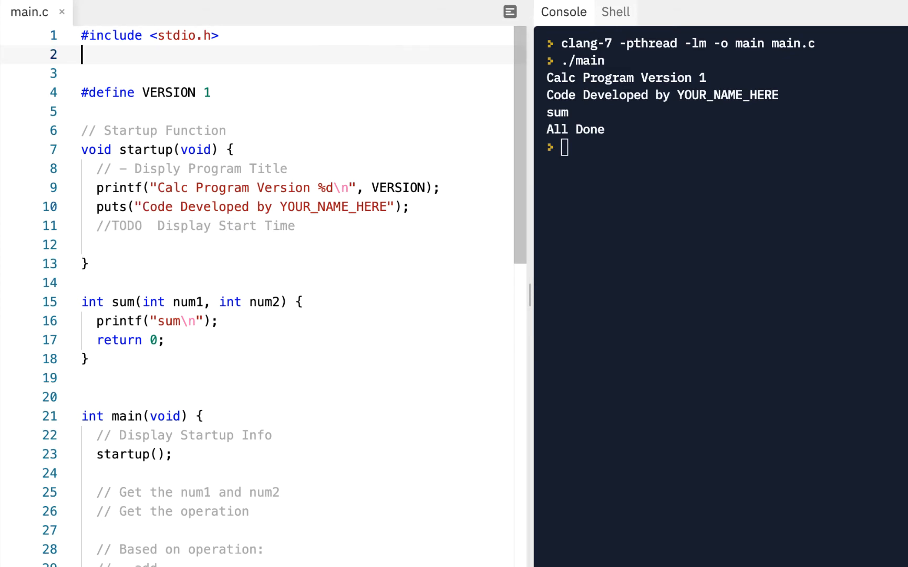
Add #include <time.h> below stdio.h, accepting the autocomplete suggestion.
text(#)
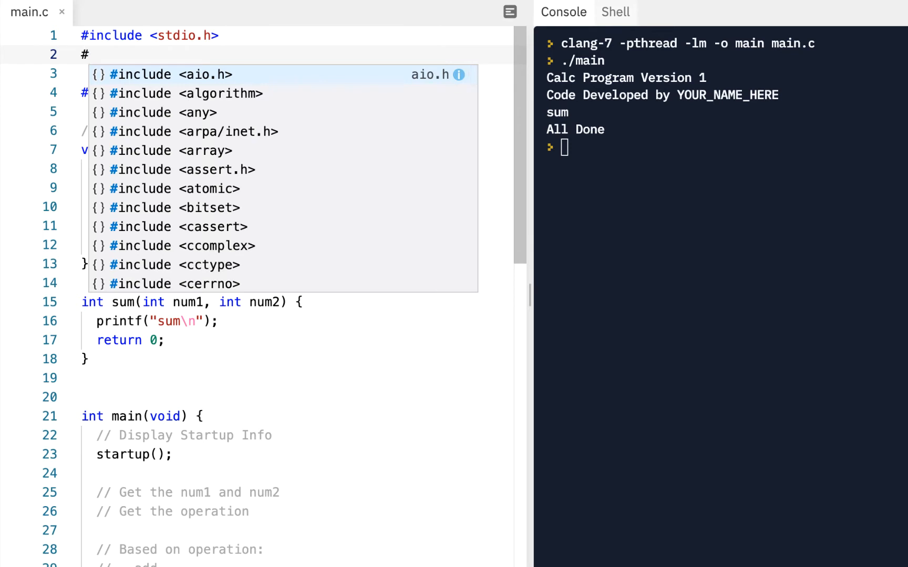
text(in)
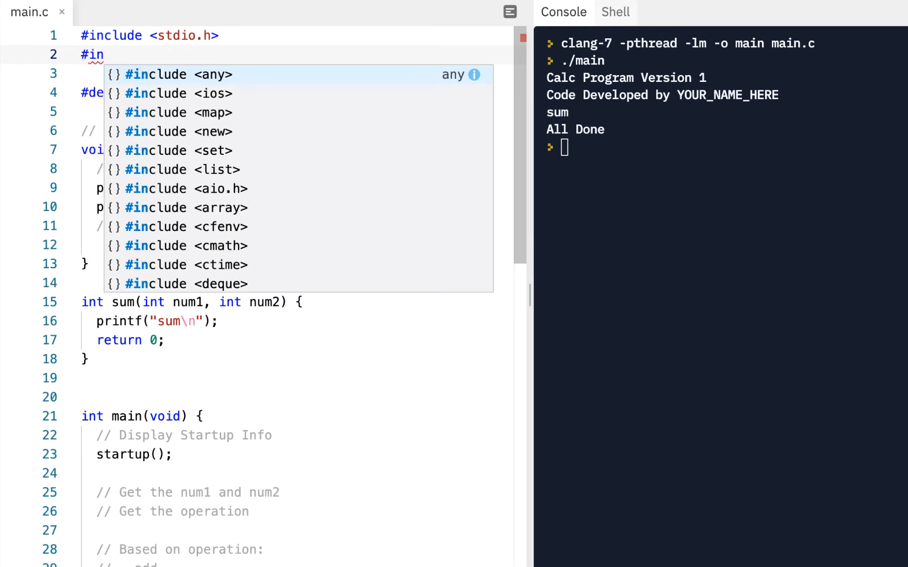
text(clude <tim)
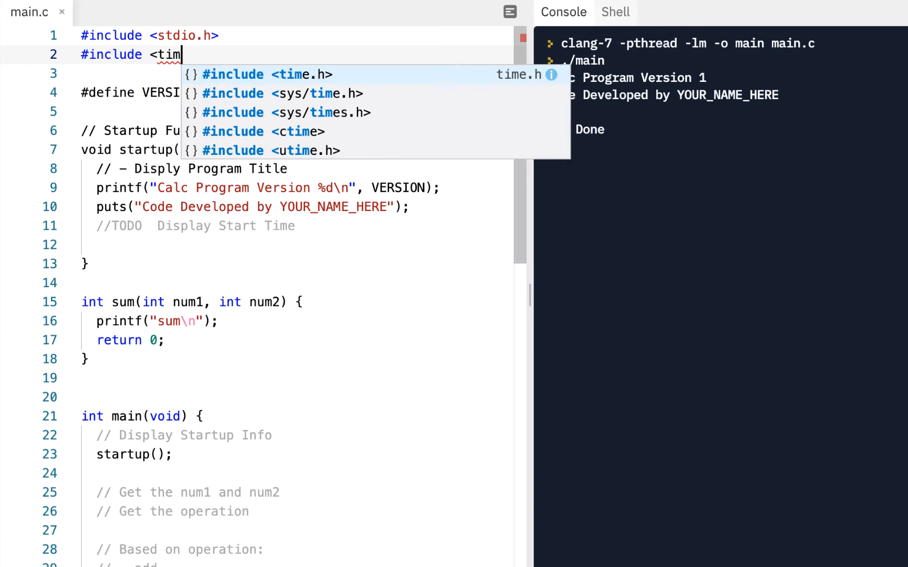
click(261, 74)
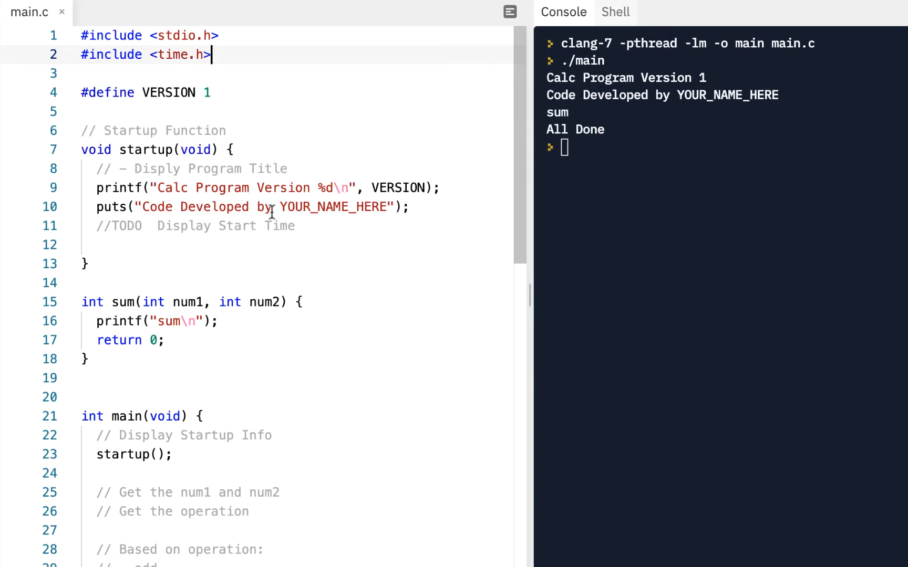
Change the TODO note to a plain '// Display Start Time' comment with a blank line after it.
click(158, 226)
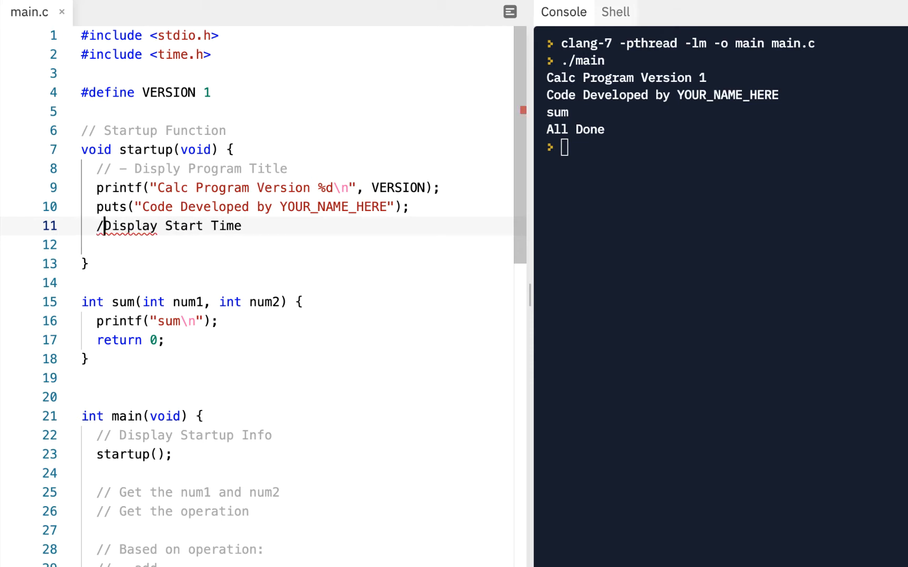
text(/)
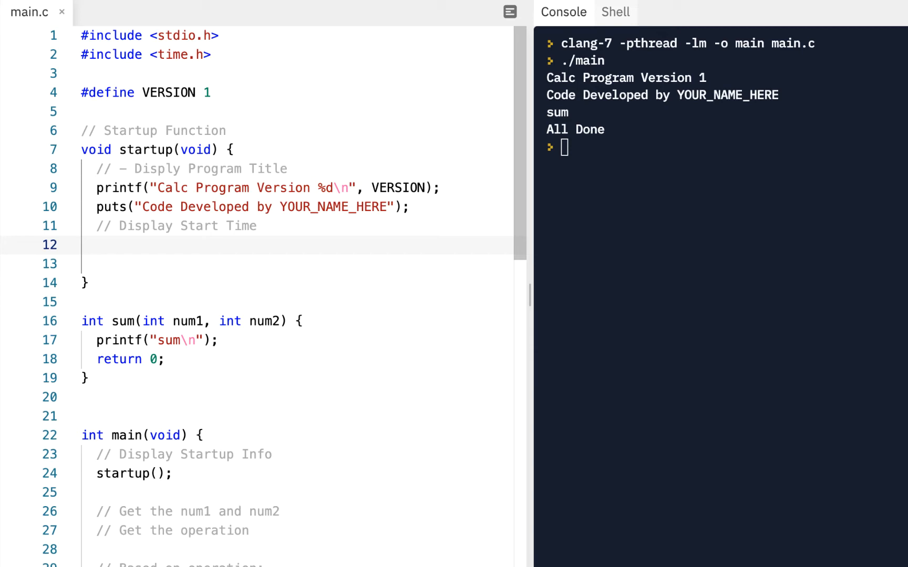
Declare 'time_t start_time;' under the Display Start Time comment in startup.
text(ttime_)
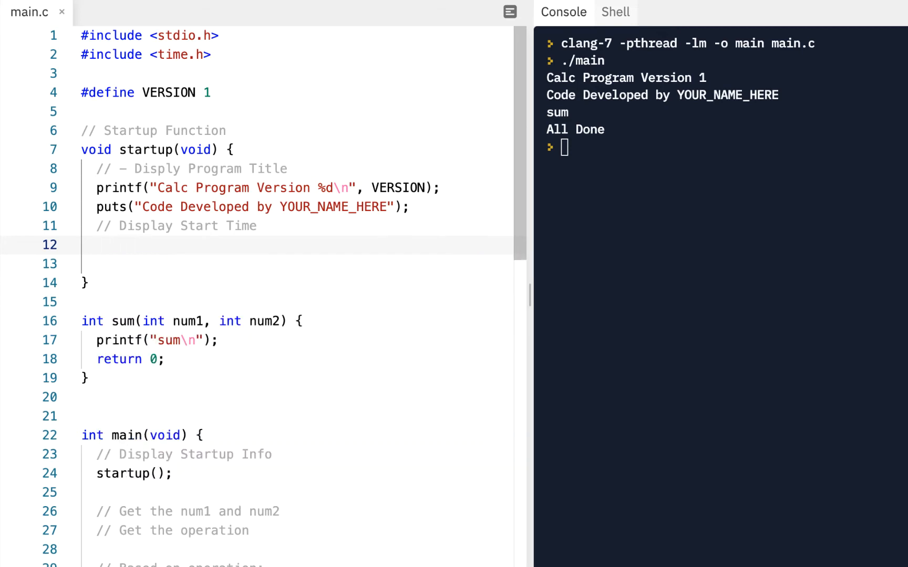
text(time_t)
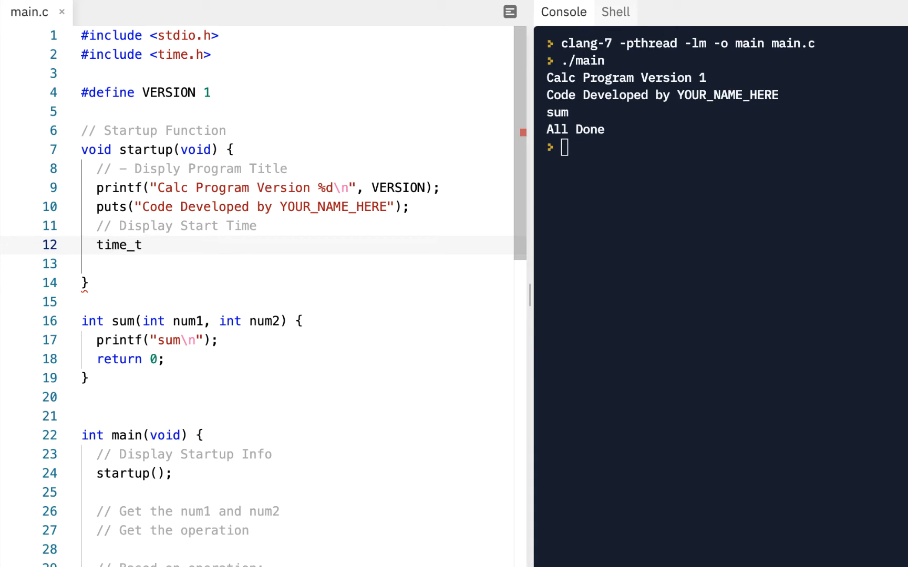
text(start_time;)
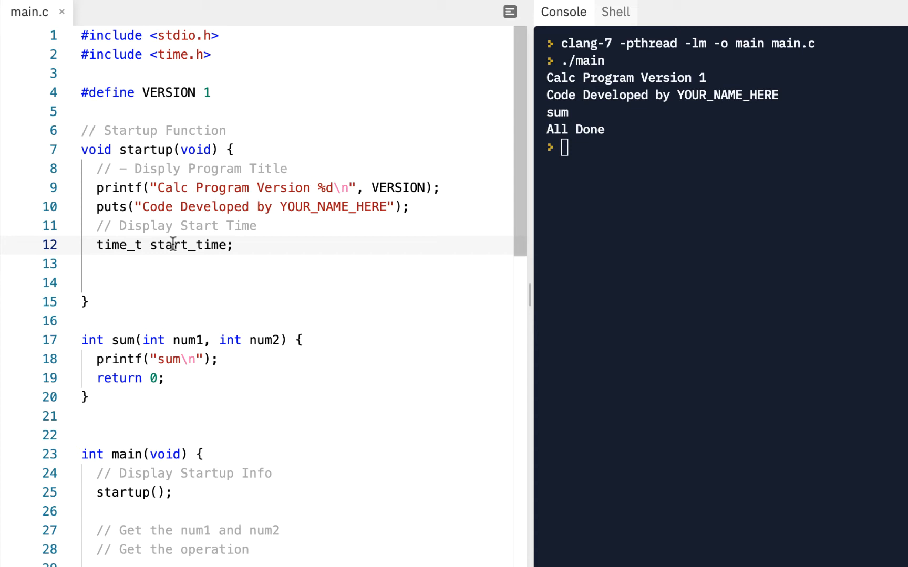
Assign 'start_time = time(NULL);' on the next line.
click(116, 264)
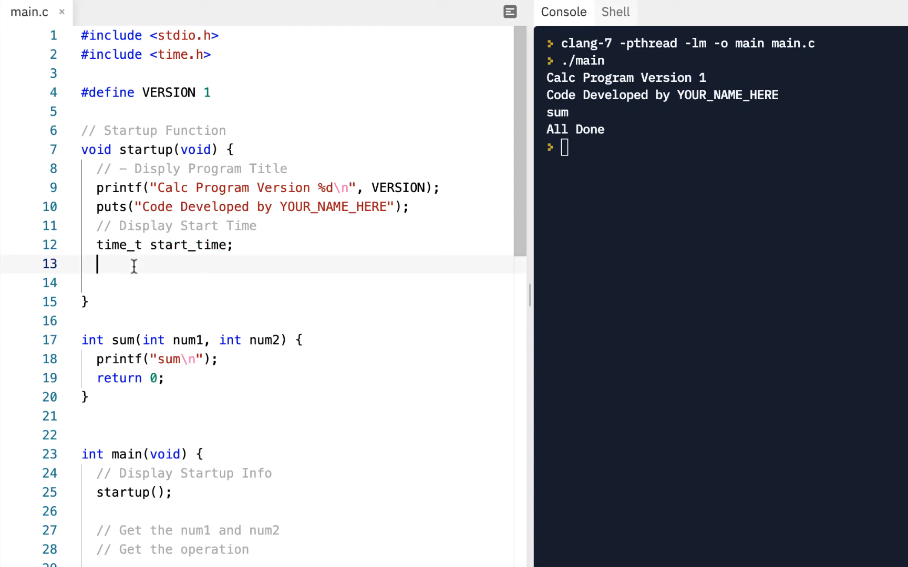
text(start_)
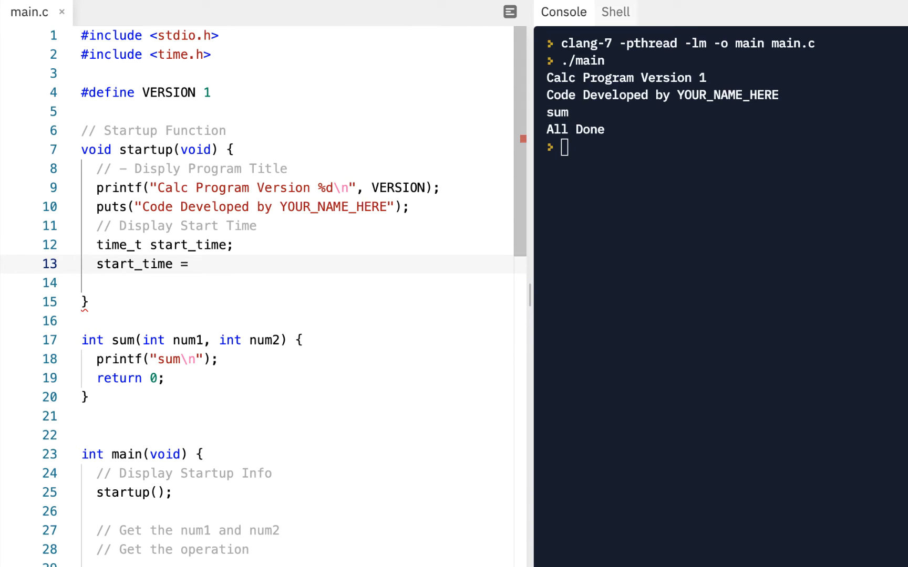
text(time)
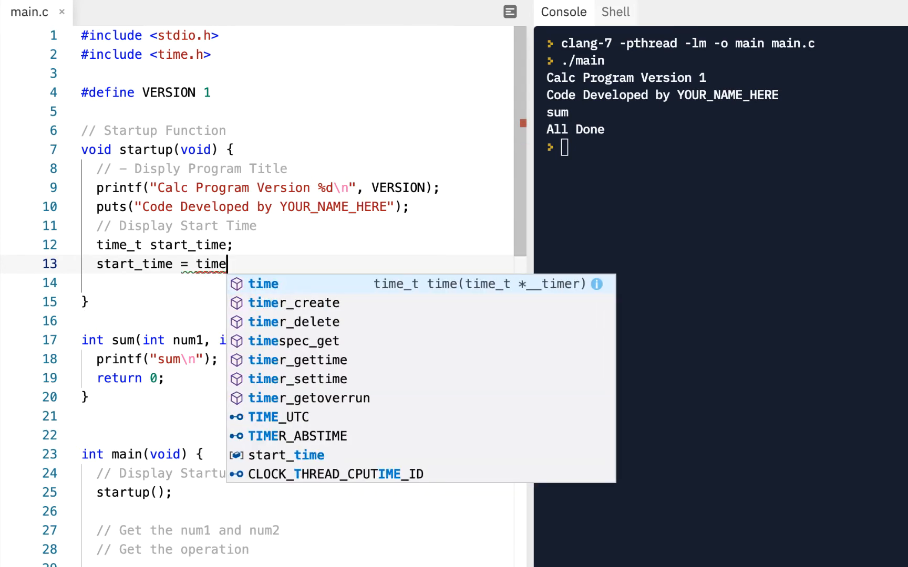
click(262, 284)
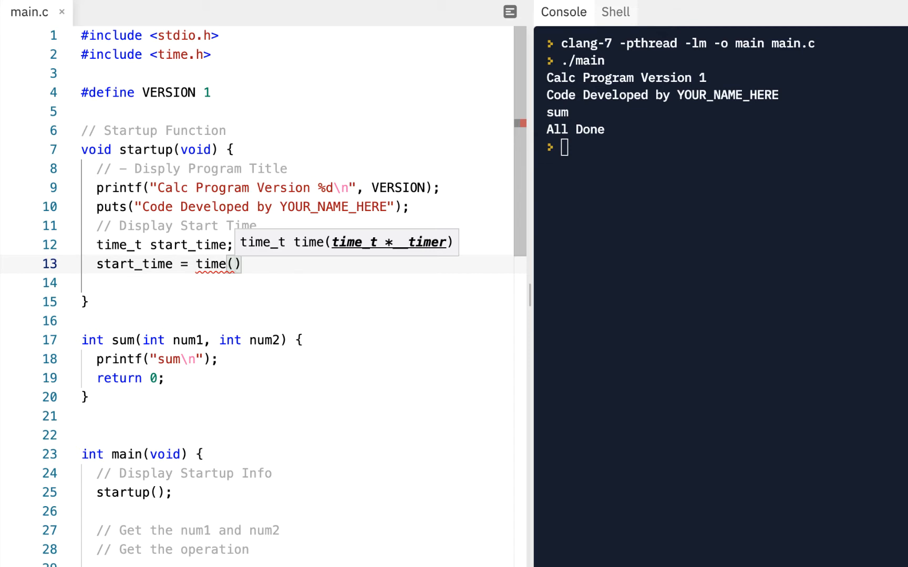
text(NULL)
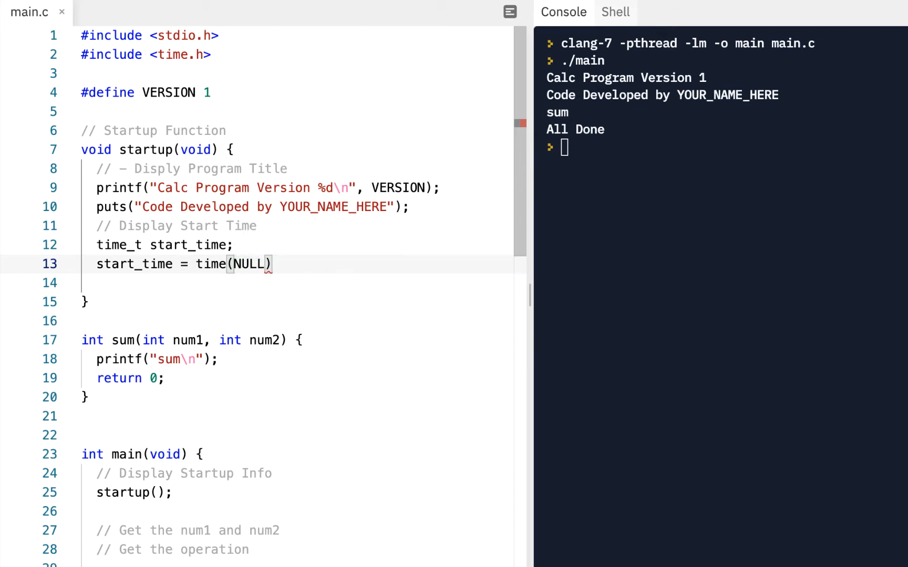
text(;)
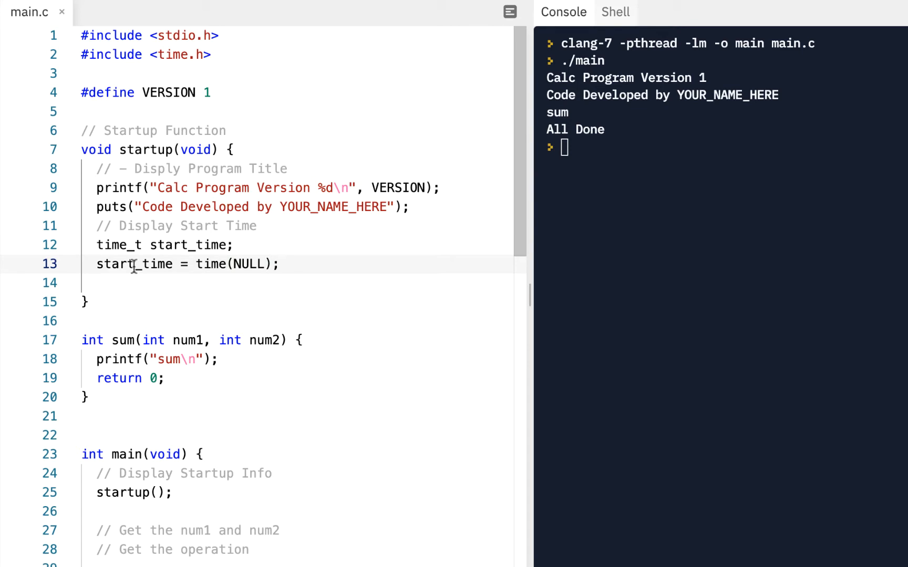
mouse_move(236, 264)
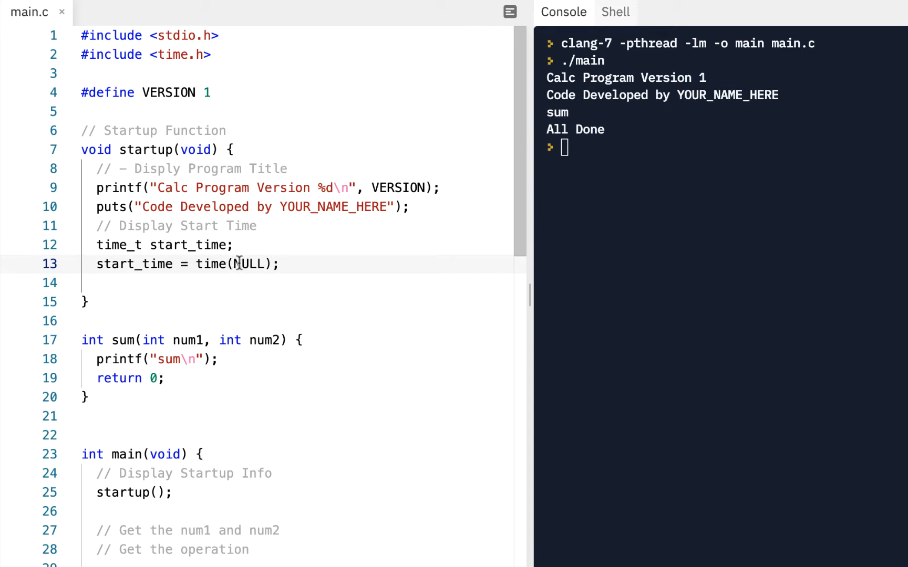
click(96, 265)
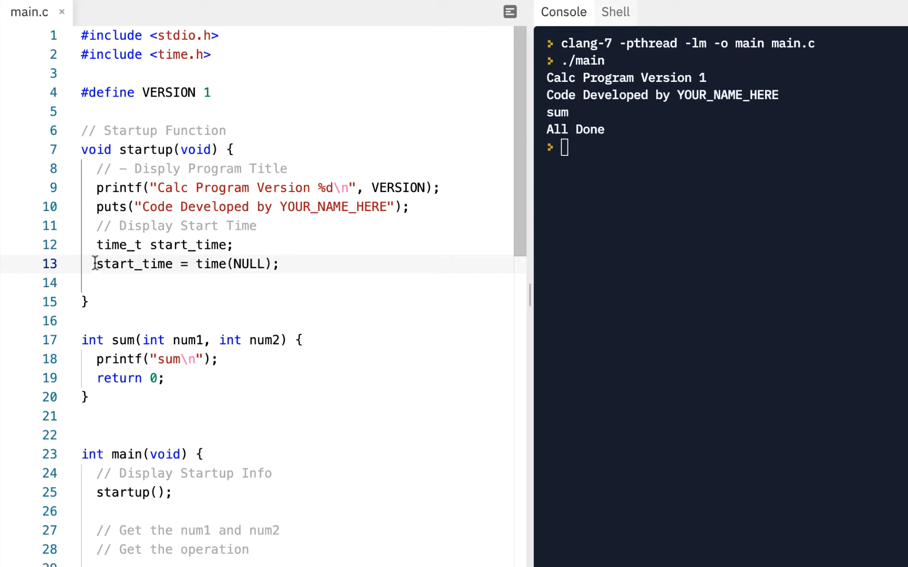
mouse_move(293, 265)
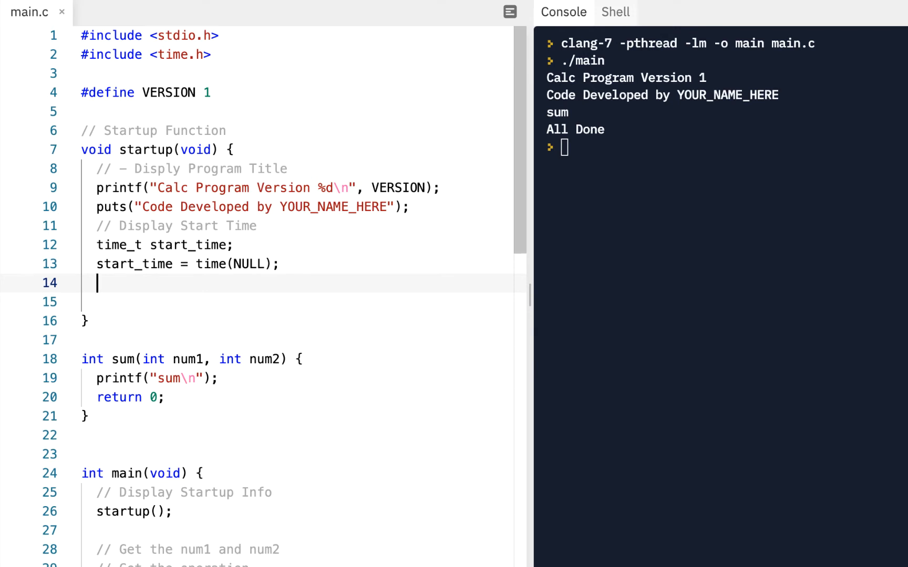
Add printf("start_time: %lu\n", start_time); and run so the console shows the start_time value.
text(printf("s)
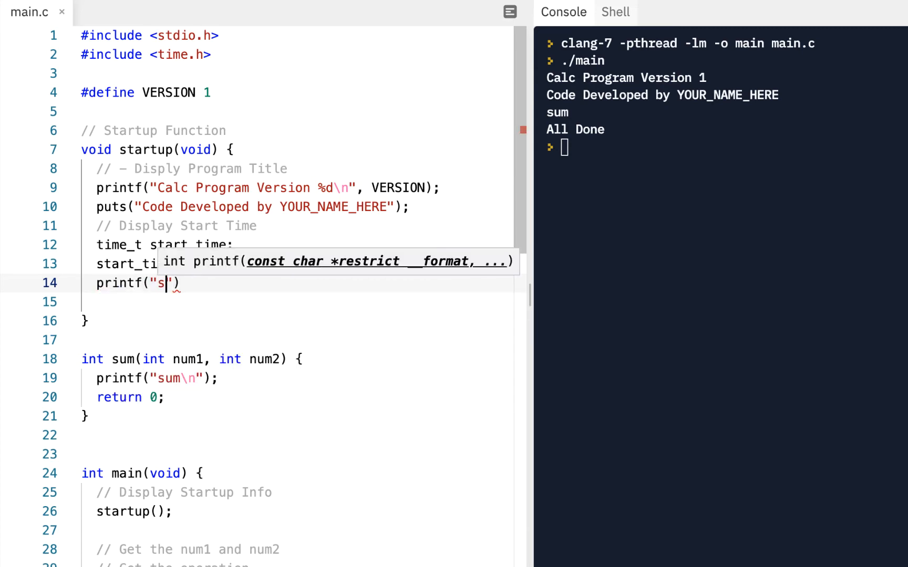
text(tart_time: %lu\n)
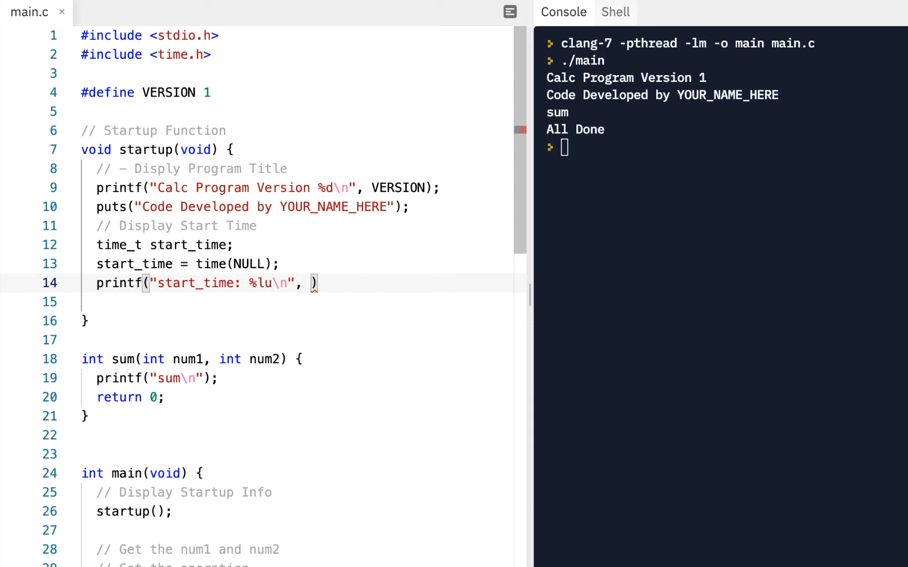
text(start_time)
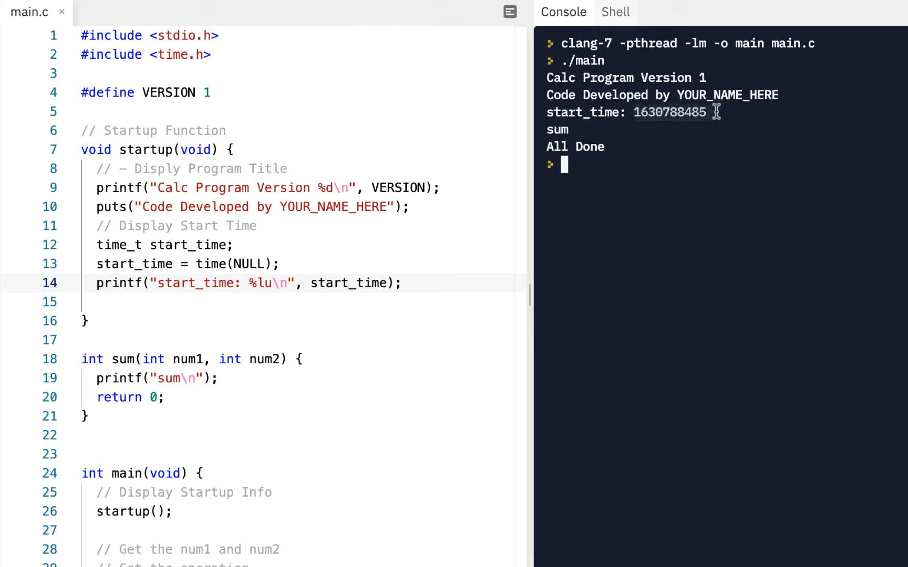
mouse_move(699, 112)
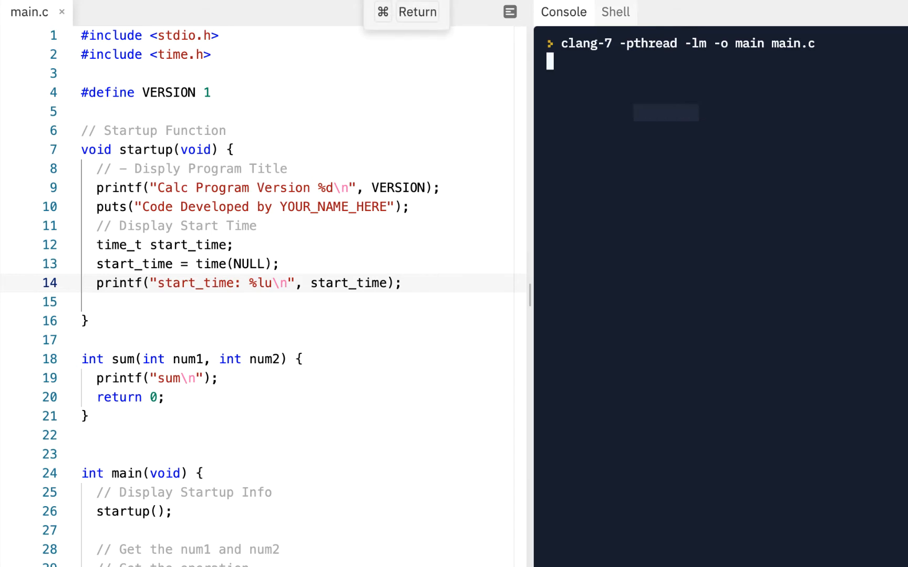
key(Return)
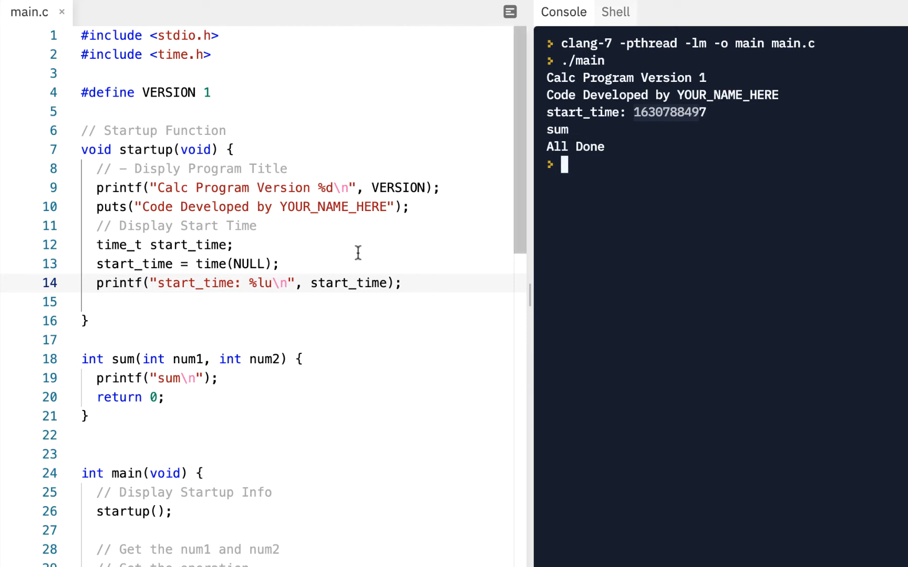
click(404, 284)
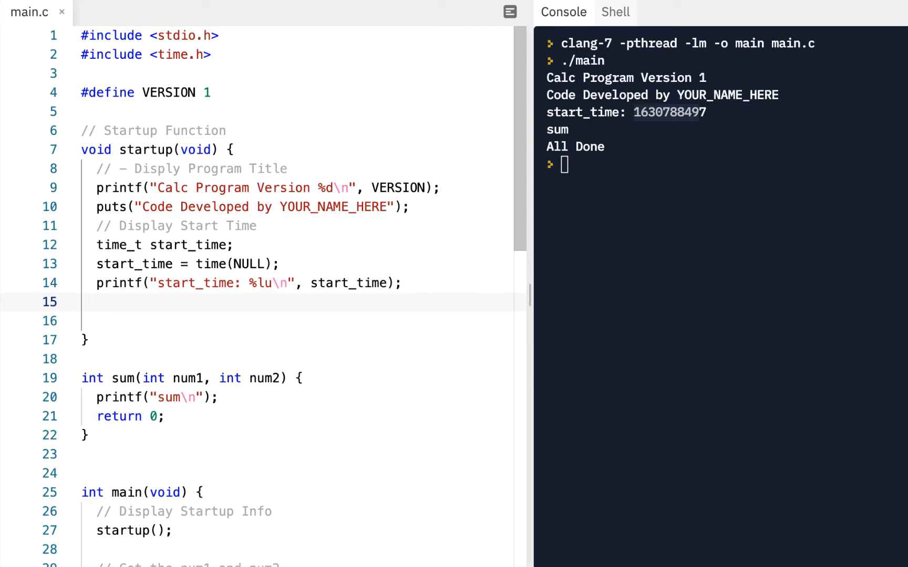
mouse_move(295, 145)
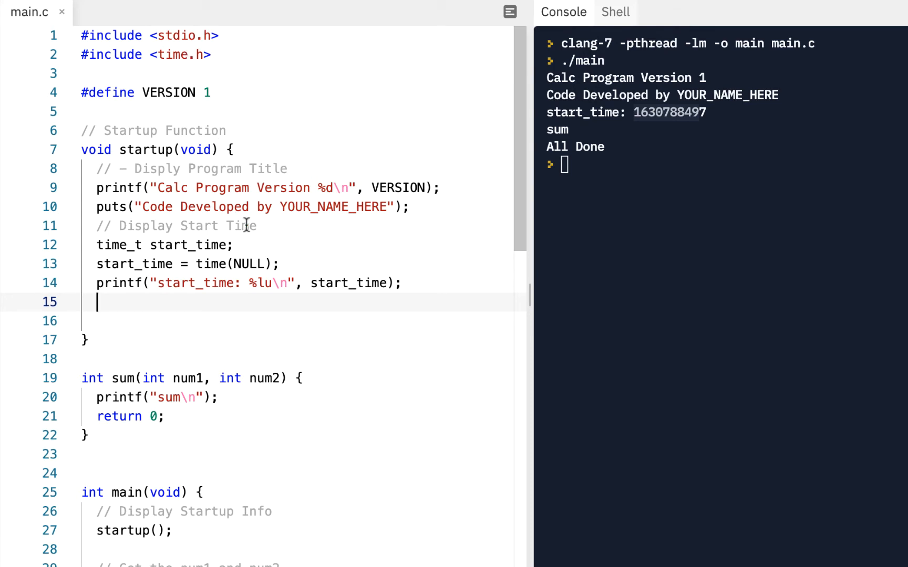
Declare 'char *start_time_str;' in startup.
text(char *)
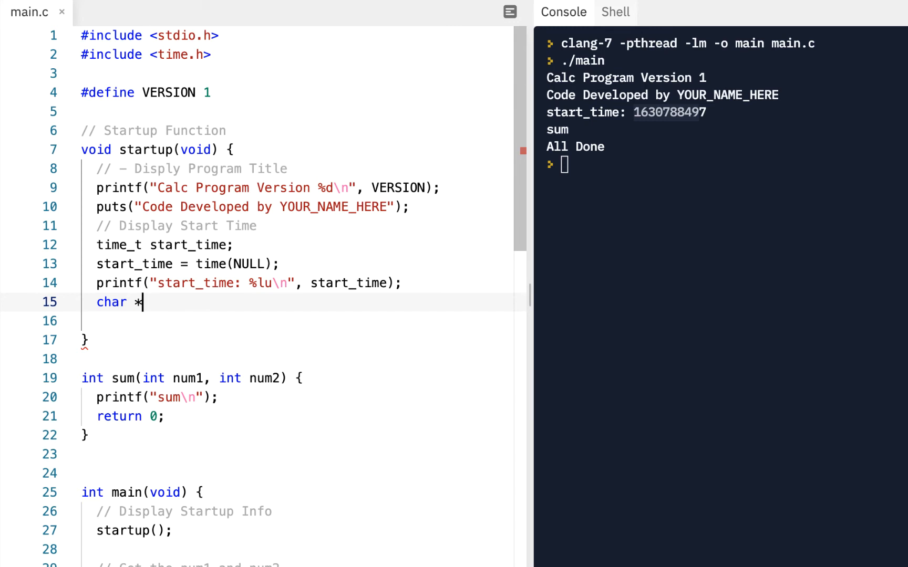
text(start_time)
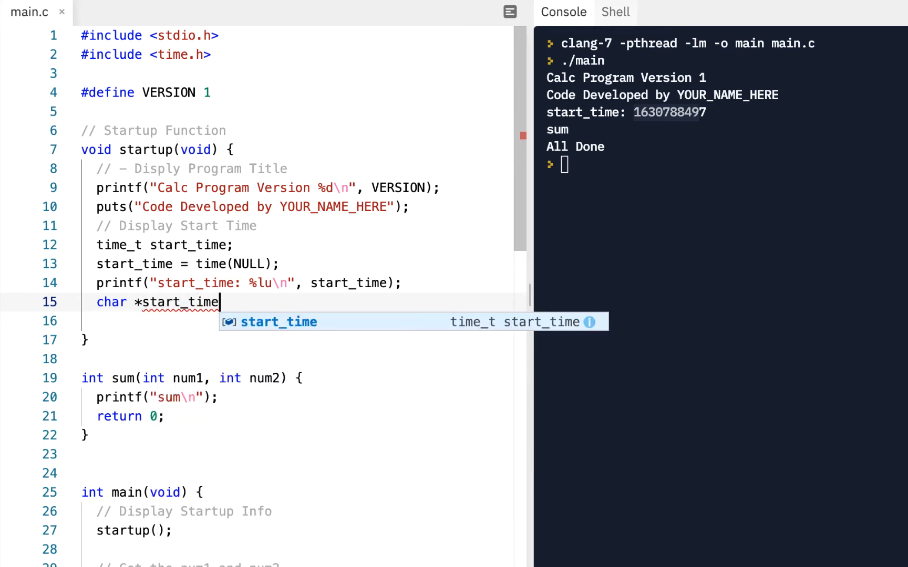
text(_str;)
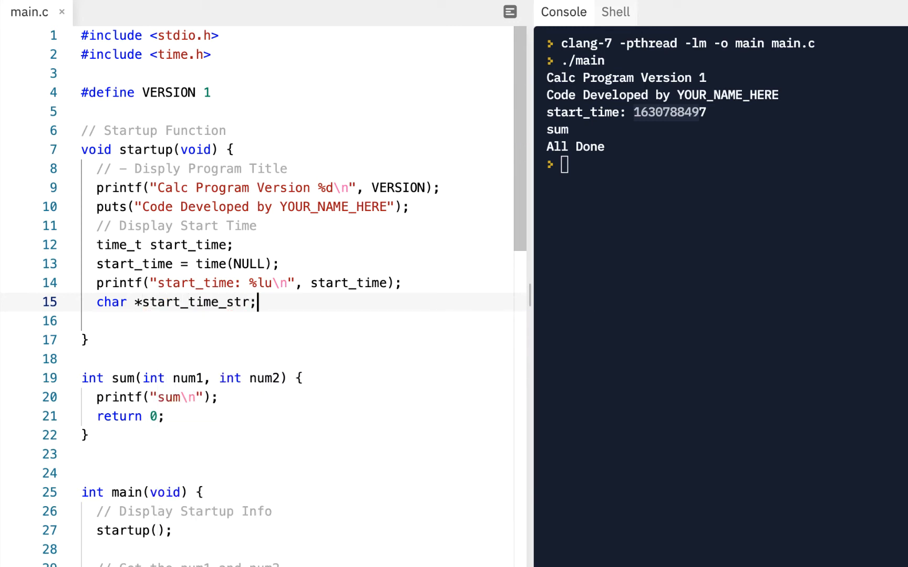
key(enter)
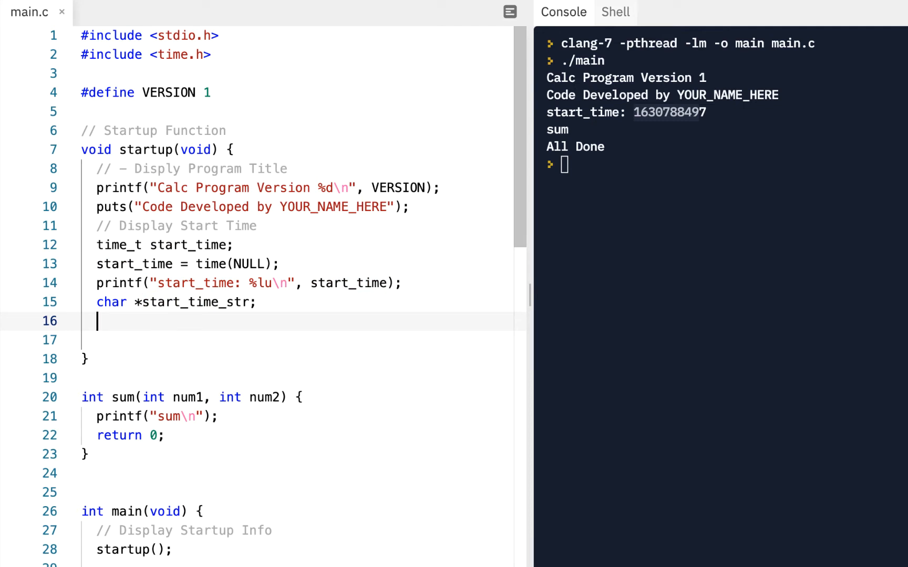
Assign 'start_time_str = ctime(start_time);' and run, which crashes with a segmentation fault.
text(start_time_str =)
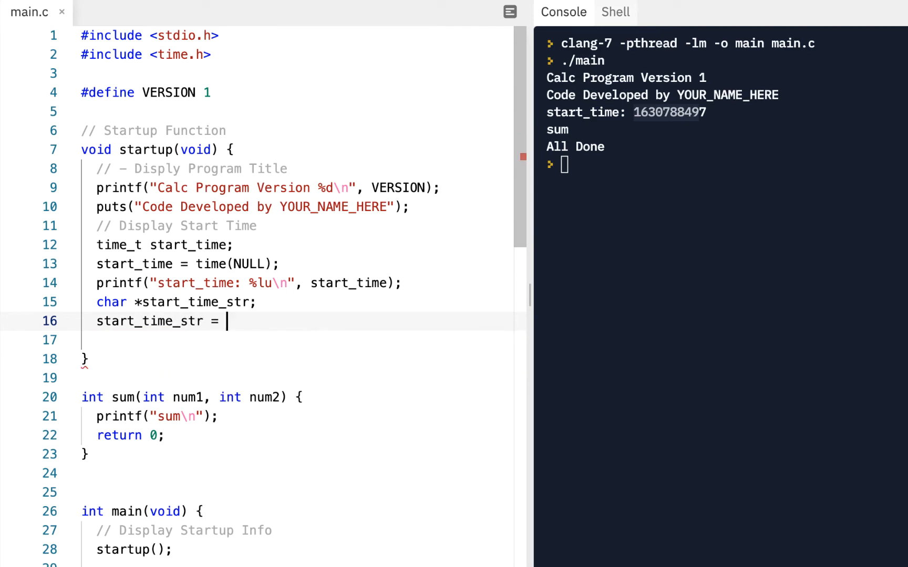
mouse_move(151, 242)
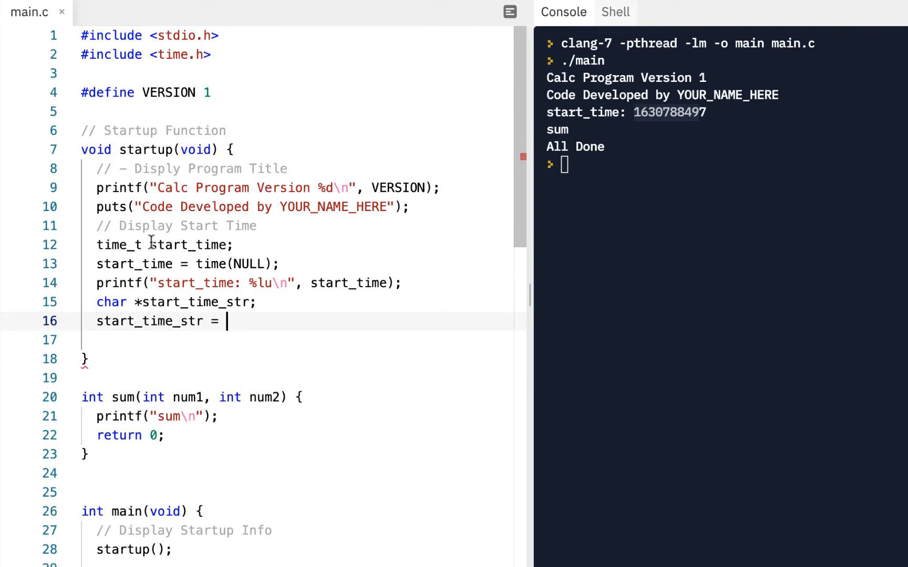
double_click(188, 245)
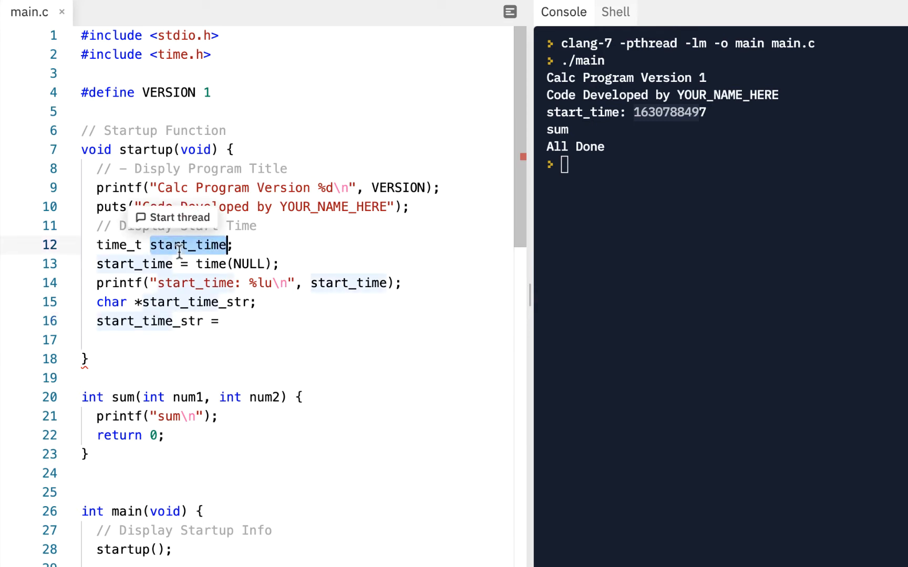
click(228, 322)
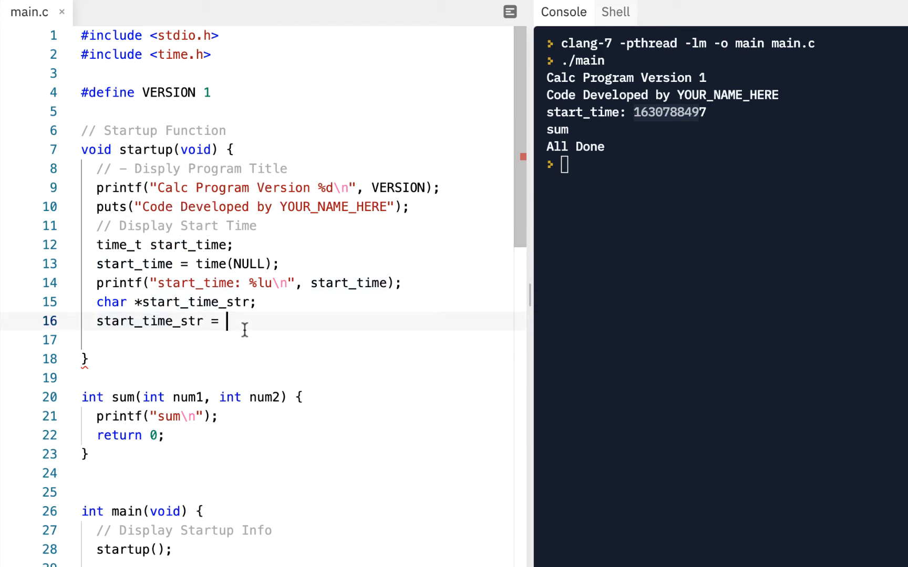
text(c)
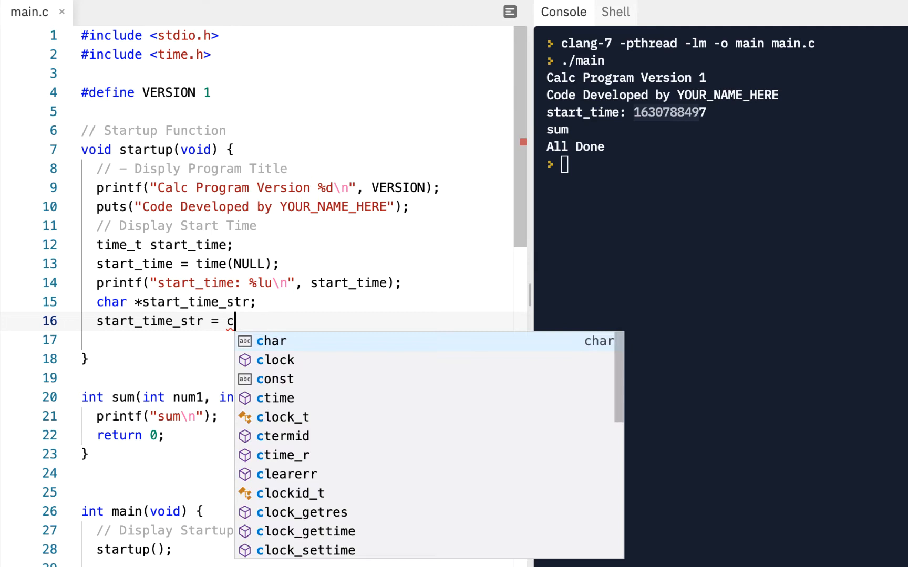
click(276, 397)
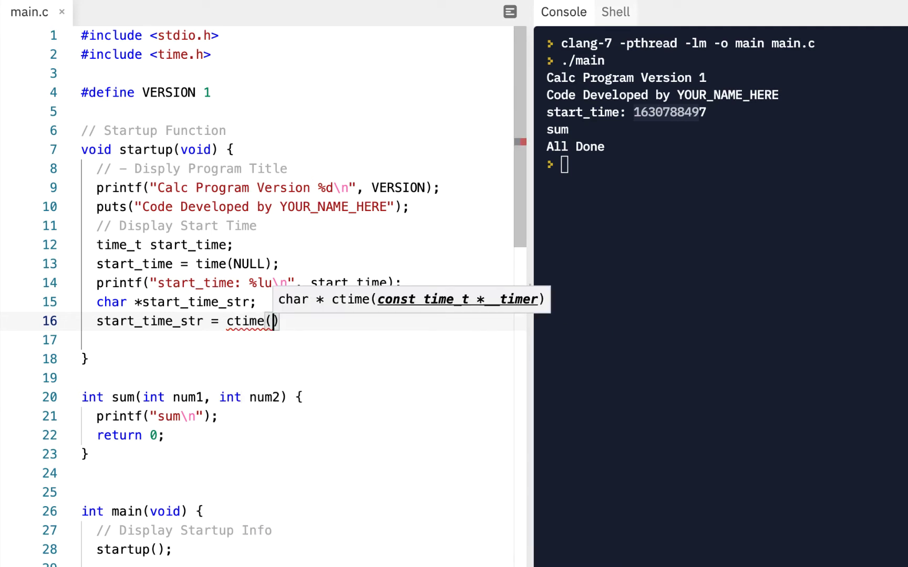
mouse_move(467, 304)
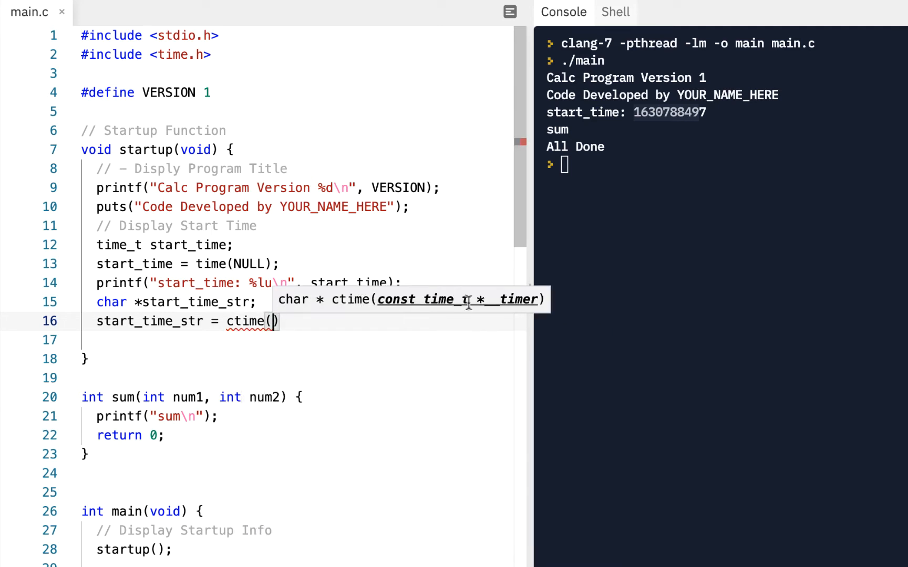
mouse_move(492, 299)
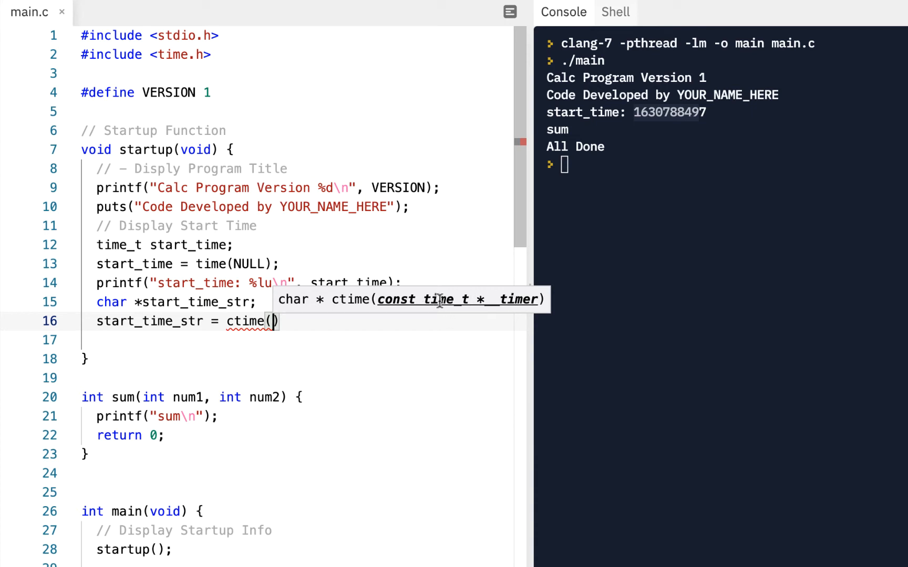
mouse_move(314, 336)
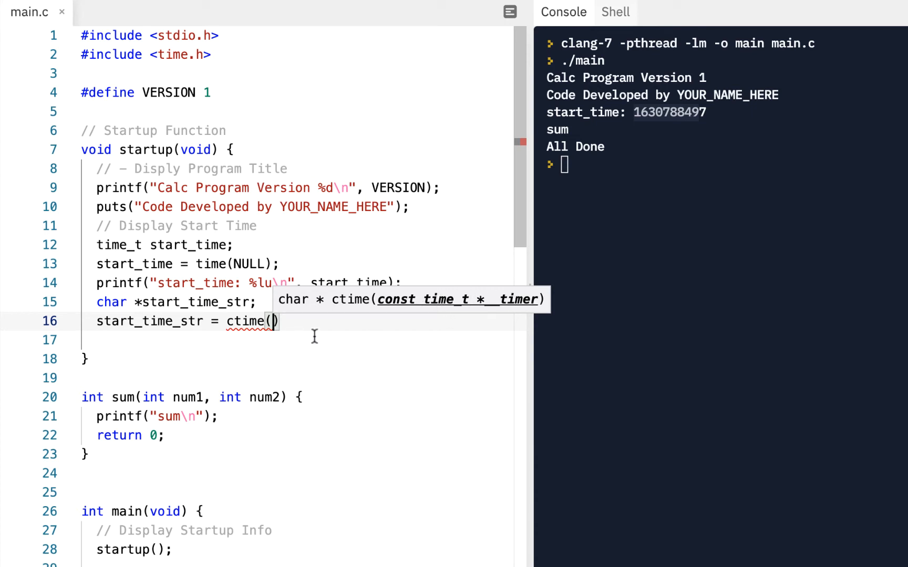
text(start_time)
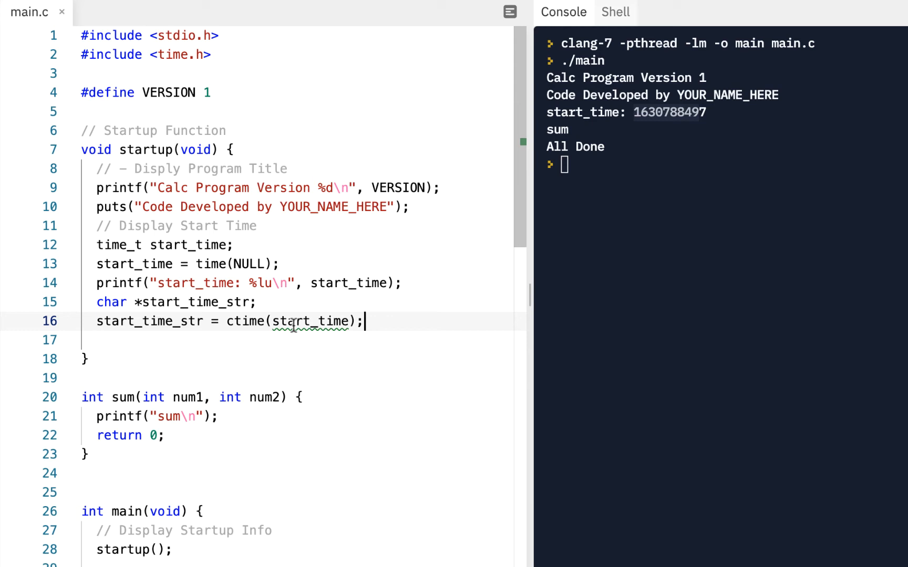
mouse_move(295, 322)
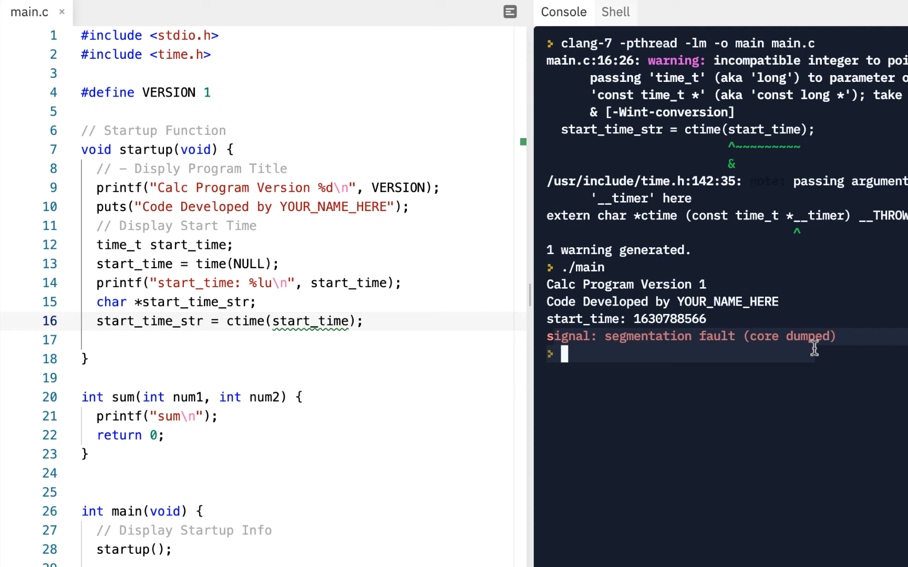
mouse_move(706, 345)
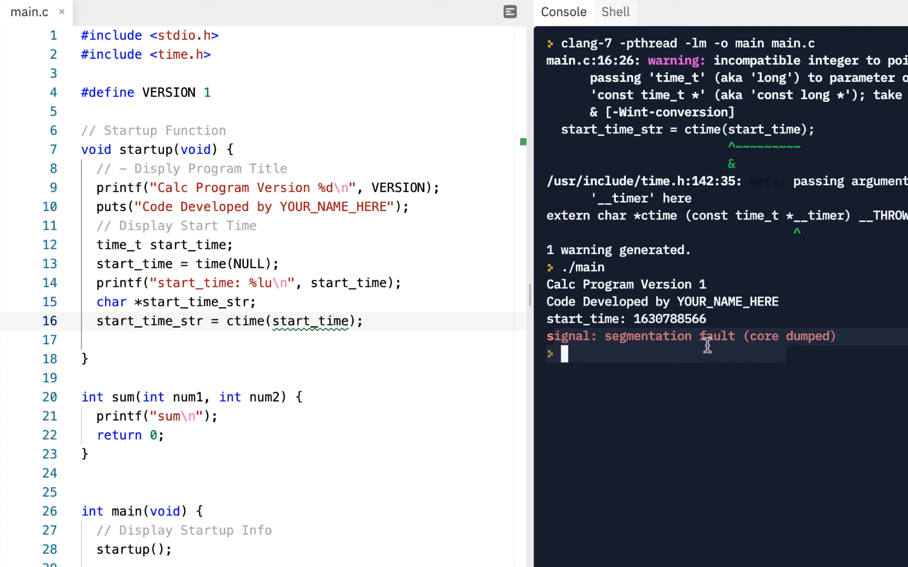
mouse_move(746, 341)
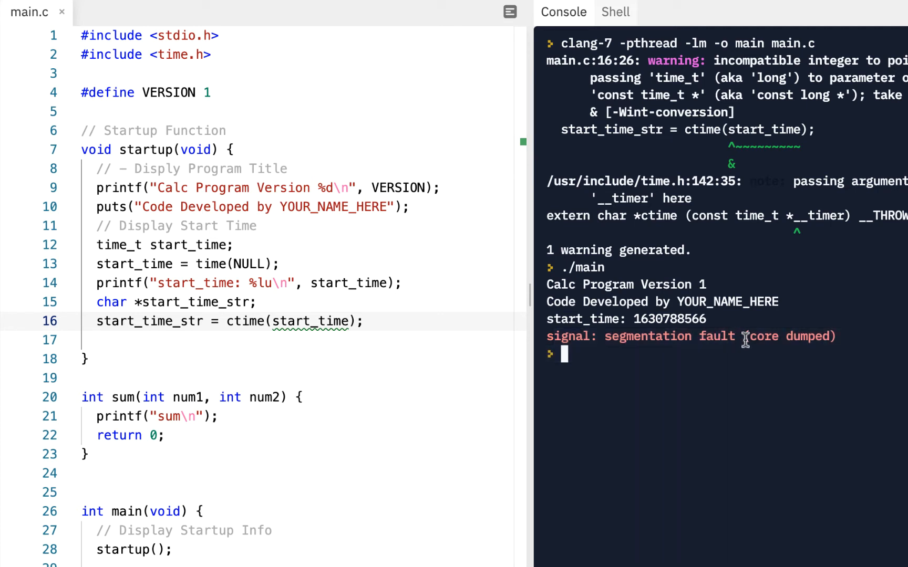
mouse_move(802, 339)
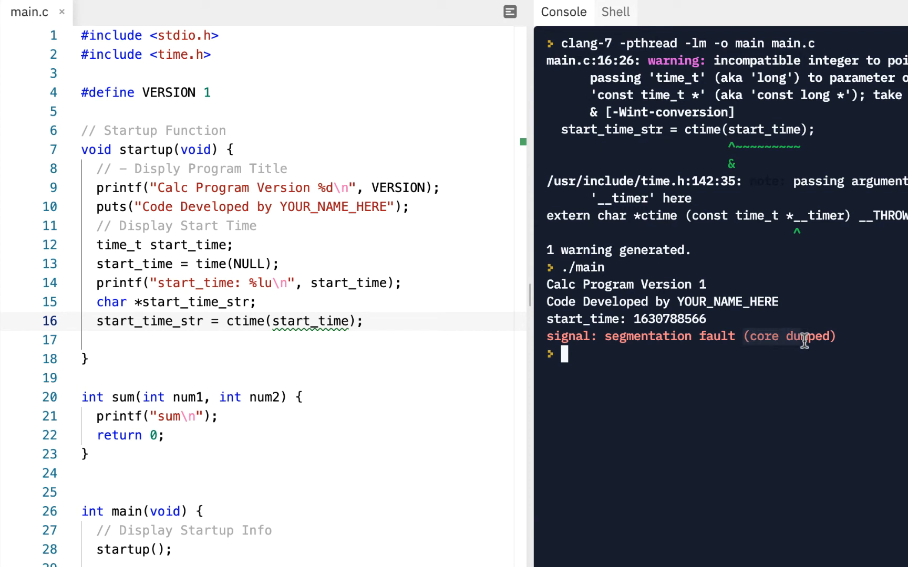
mouse_move(640, 337)
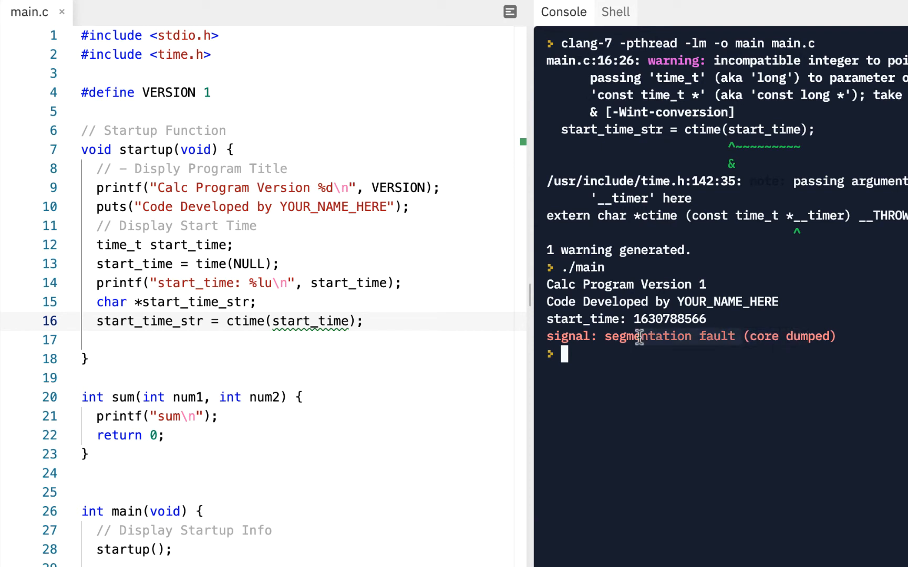
mouse_move(794, 336)
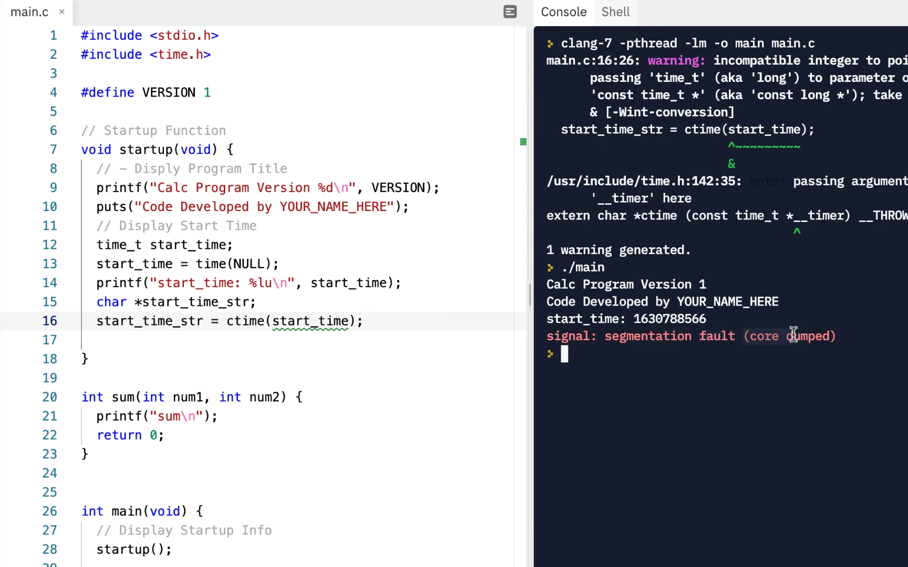
mouse_move(791, 192)
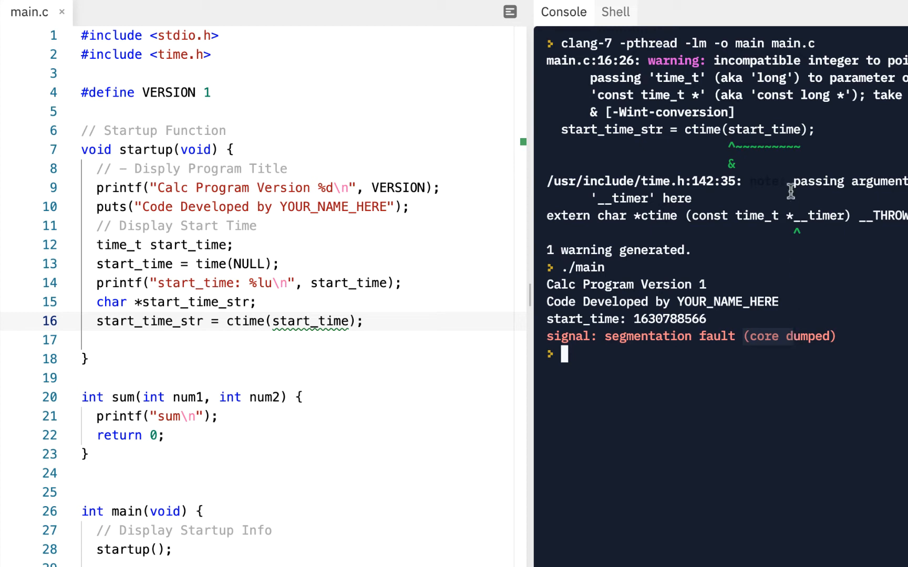
mouse_move(310, 322)
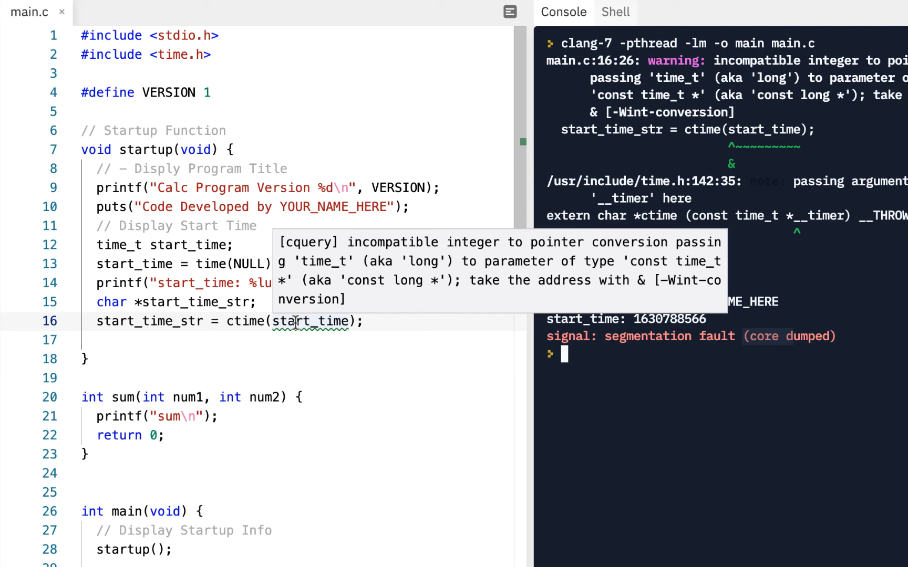
mouse_move(304, 304)
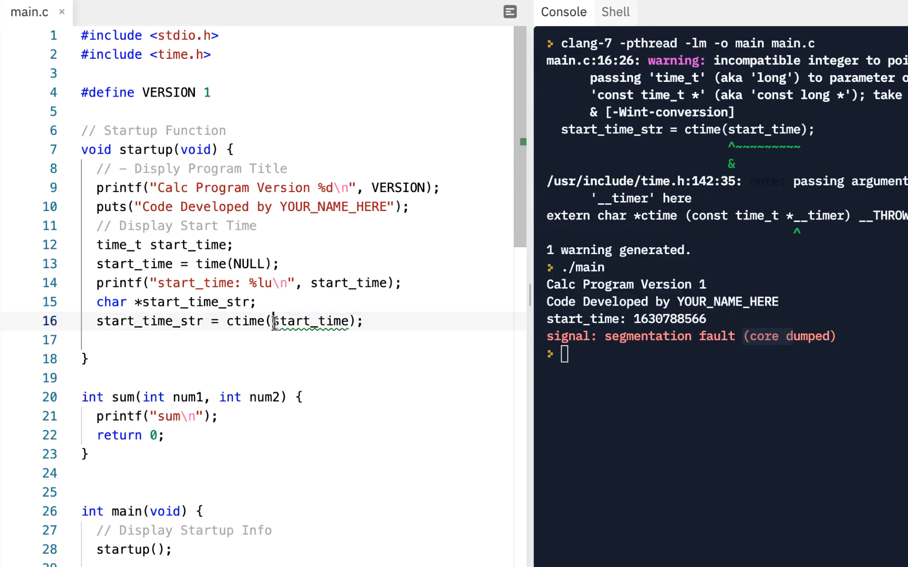
Pass &start_time to ctime and rerun so it prints sum and All Done without crashing.
double_click(312, 321)
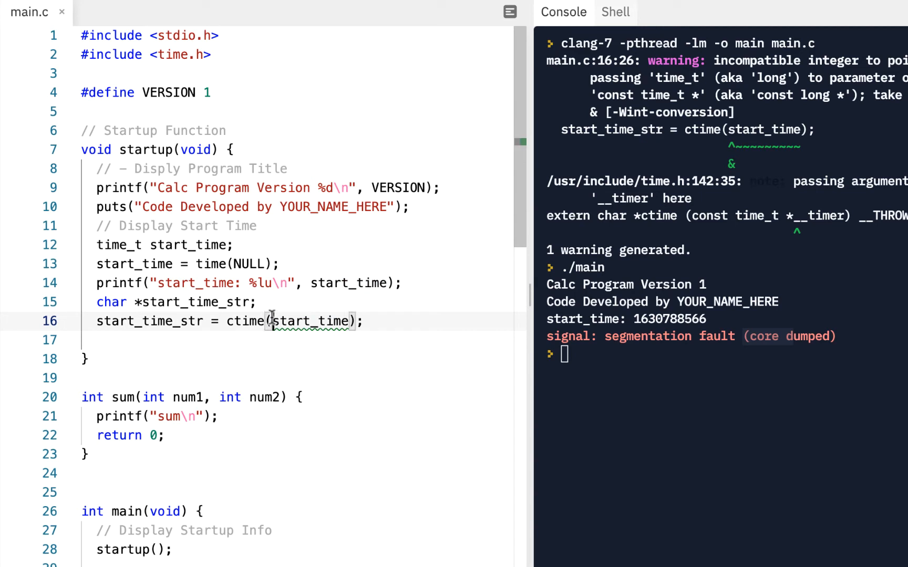
text(&)
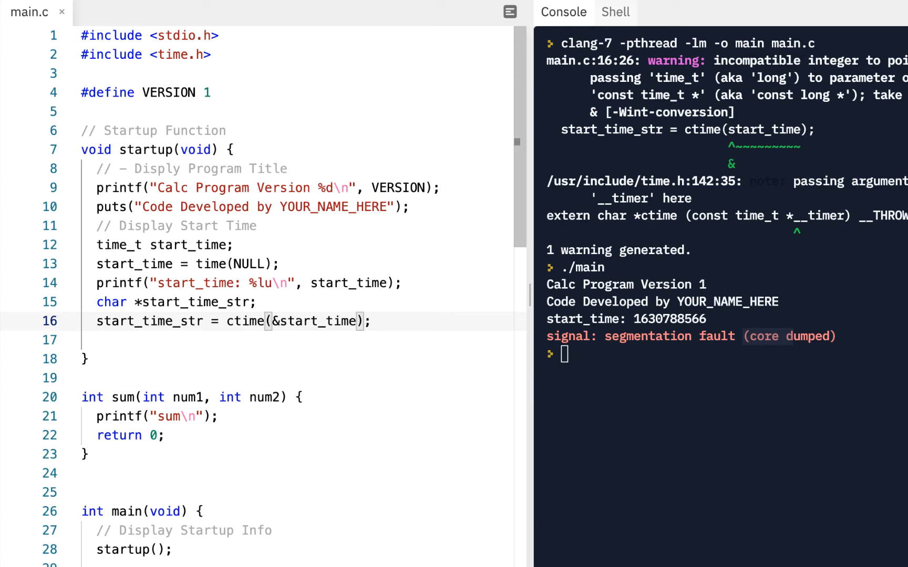
key(Return)
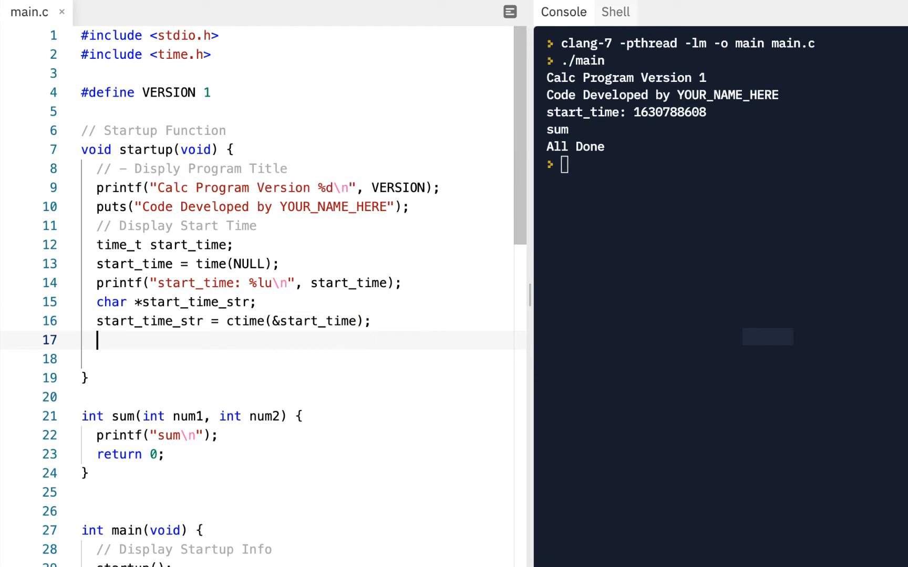
Add printf("%s", start_time_str); without a trailing \n and run to show the readable date.
text(p)
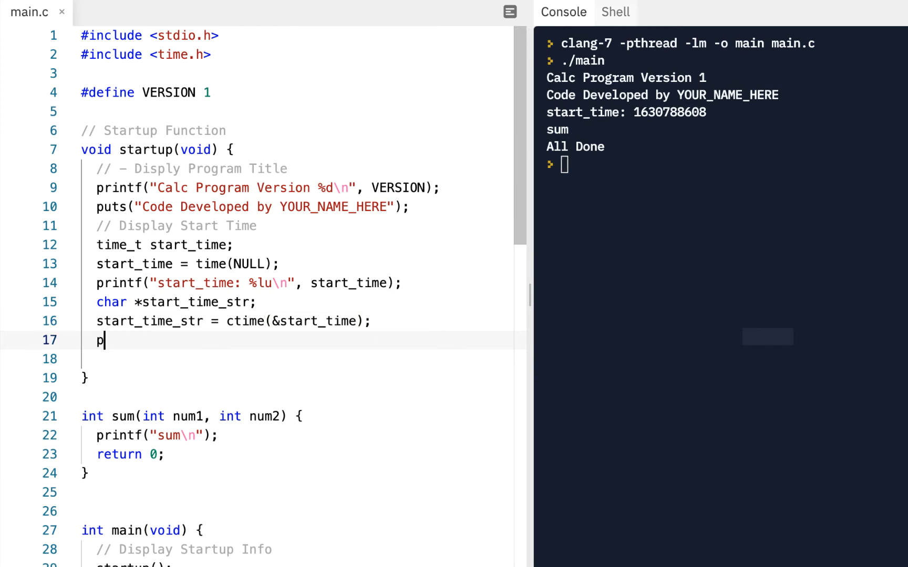
text(rintf("%s")
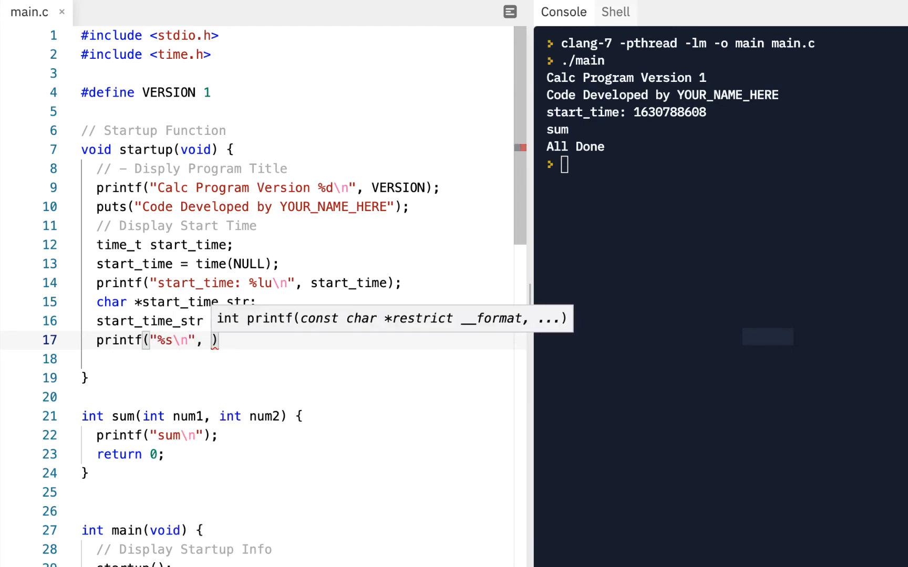
text(start_time)
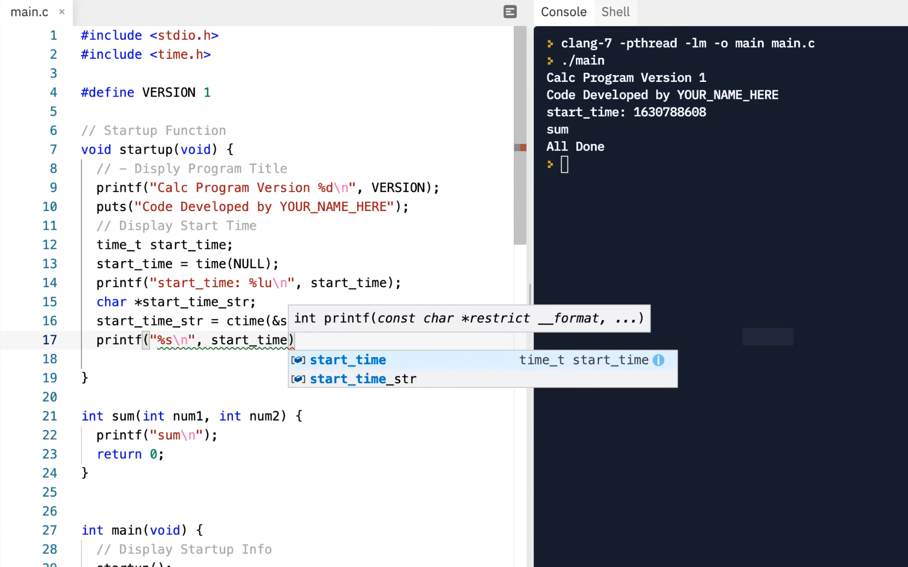
click(363, 379)
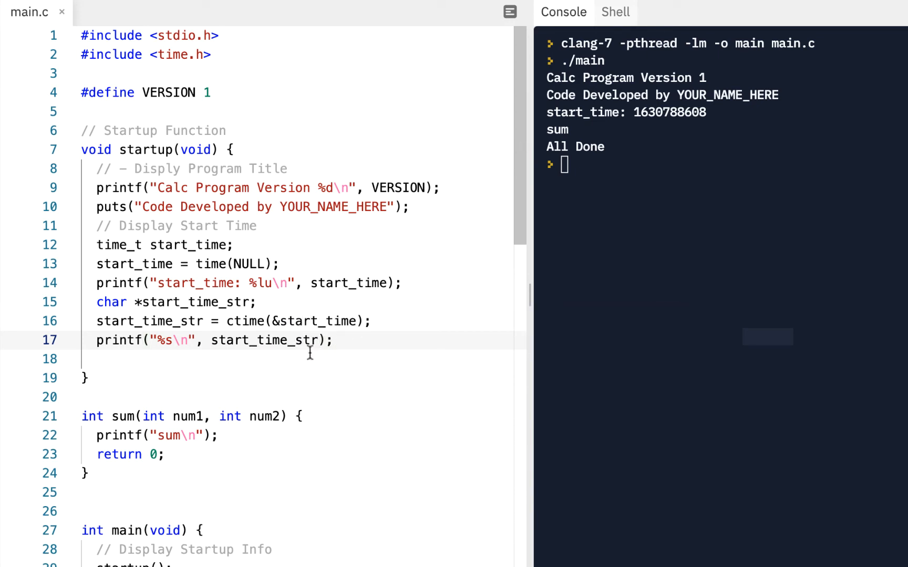
click(146, 341)
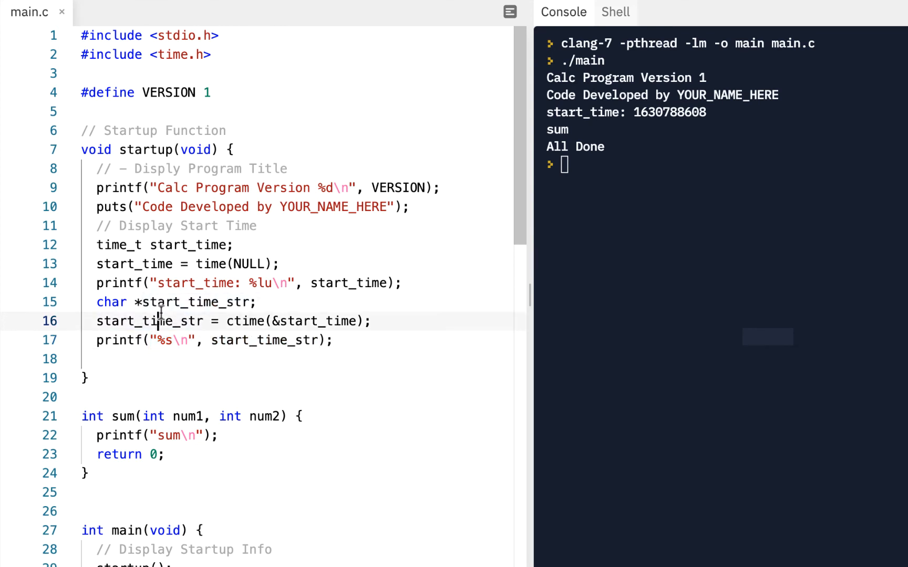
mouse_move(244, 321)
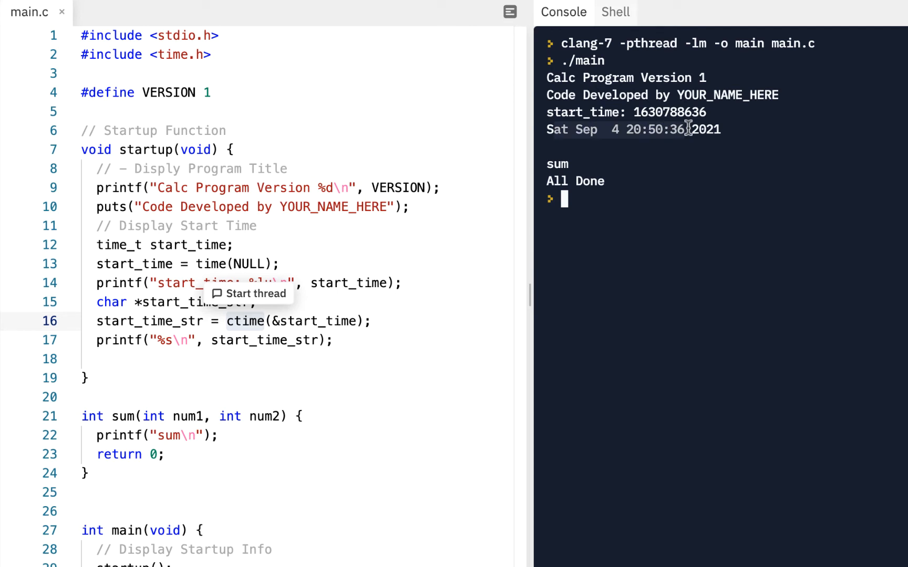
mouse_move(642, 99)
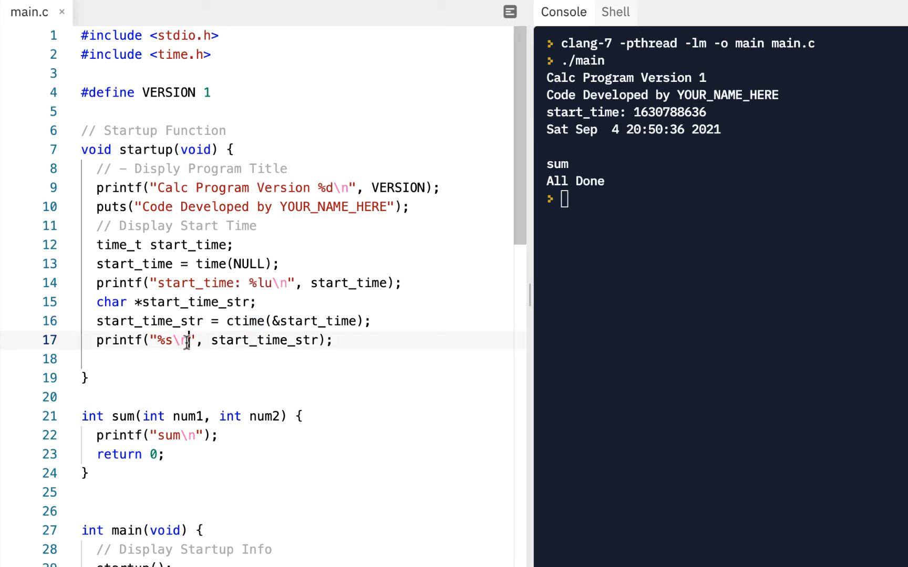
key(Backspace)
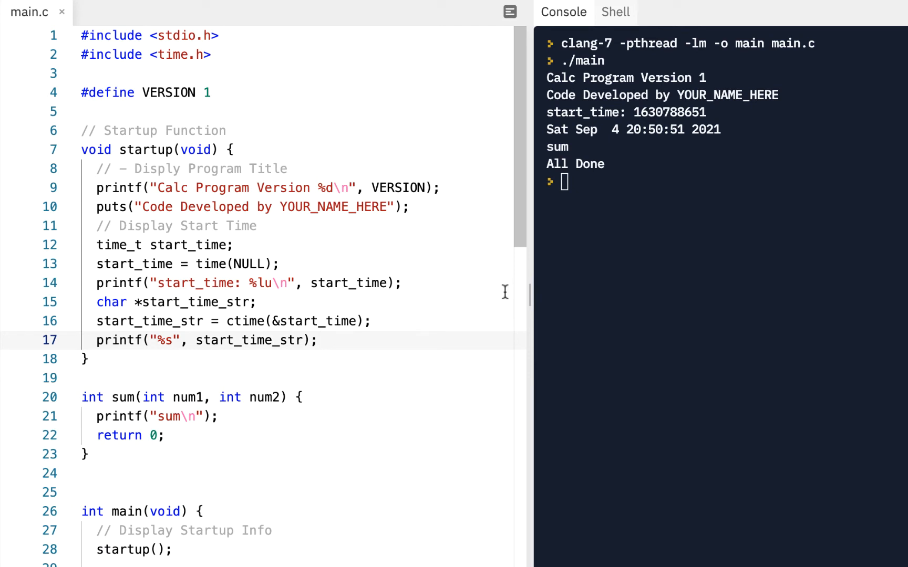
mouse_move(269, 272)
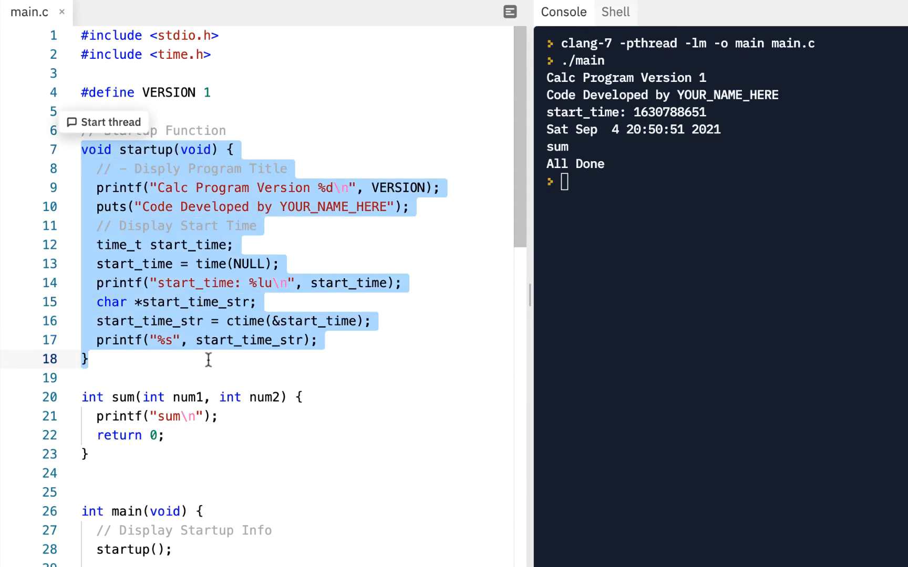
click(209, 359)
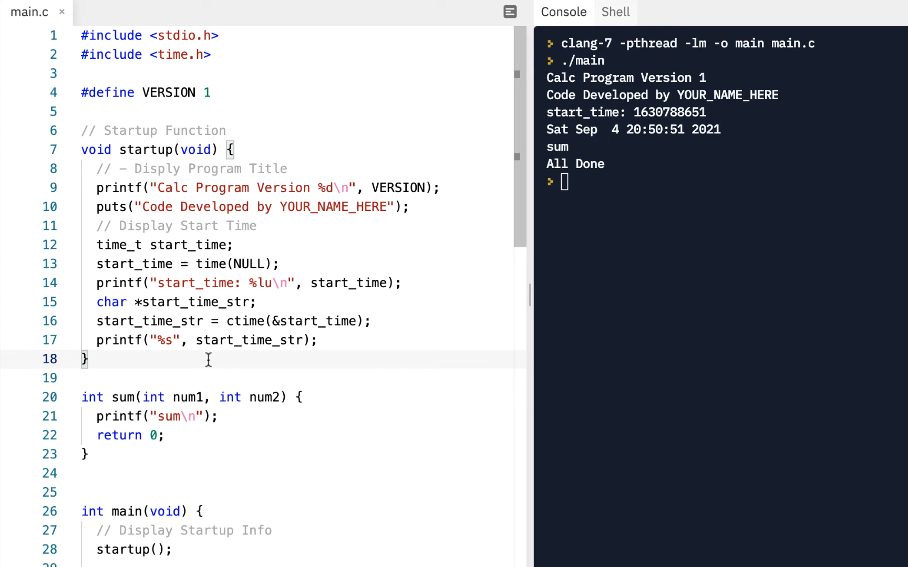
mouse_move(215, 322)
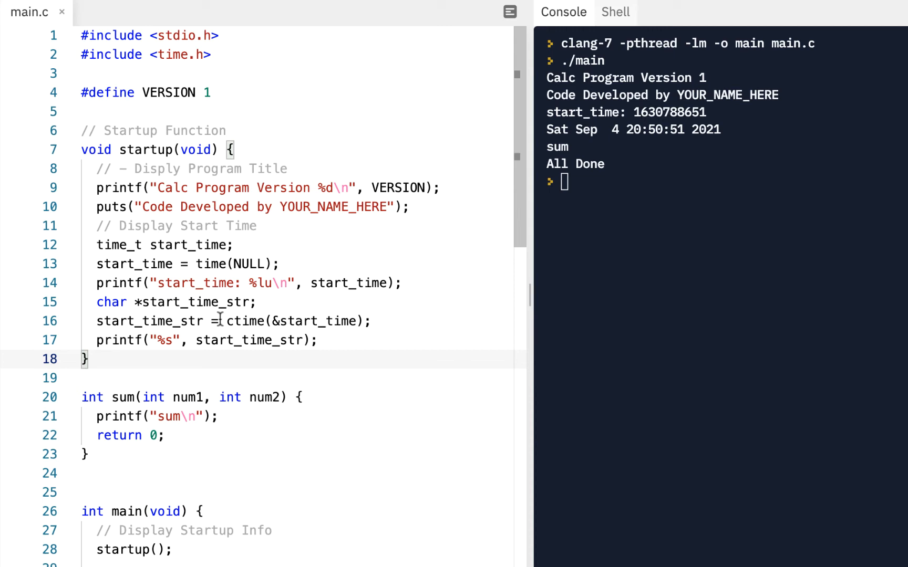
Replace sum's printf and return 0 with 'return num1 + num2;'.
scroll(down, 3)
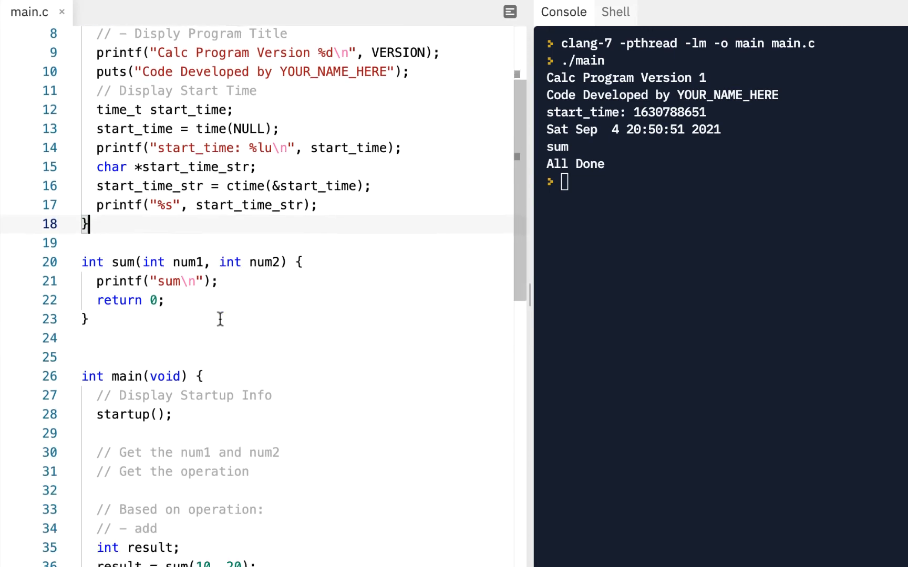
scroll(down, 3)
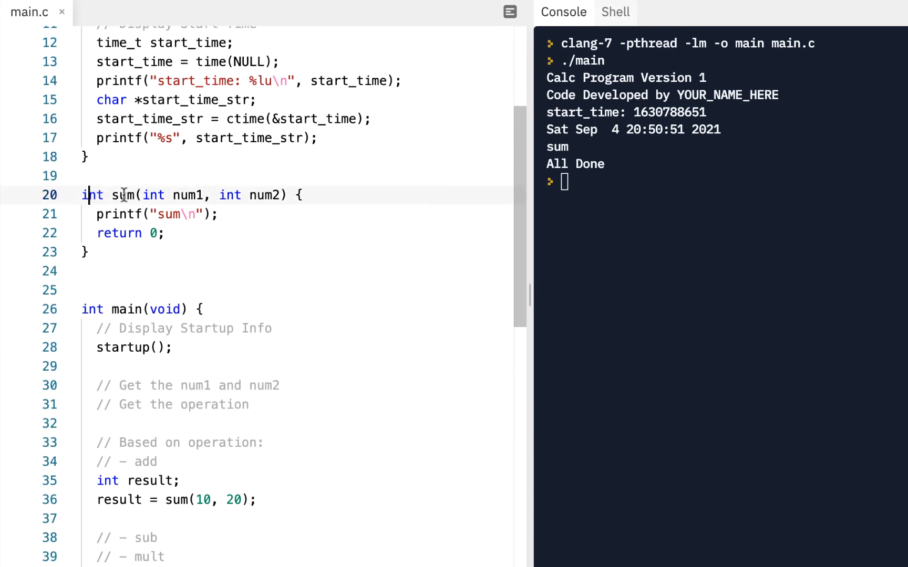
click(98, 215)
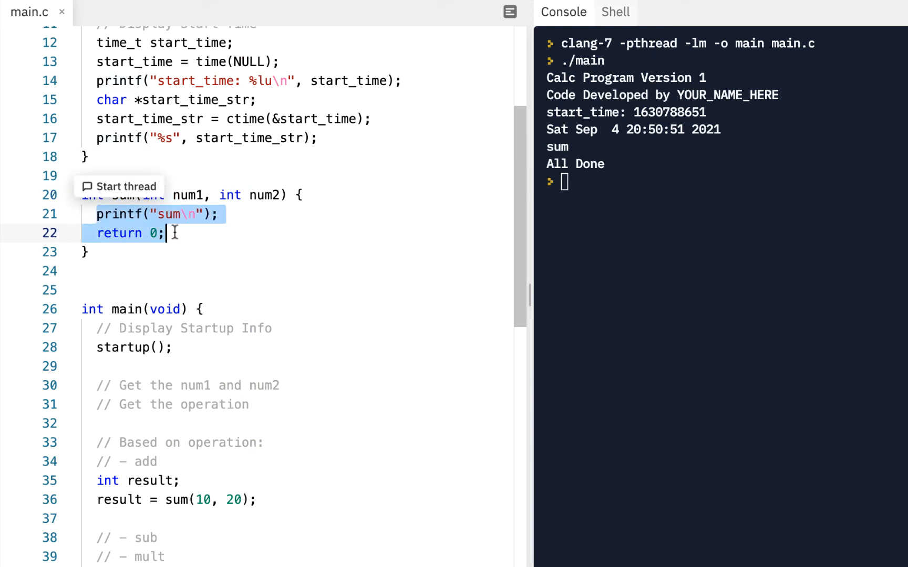
text(return)
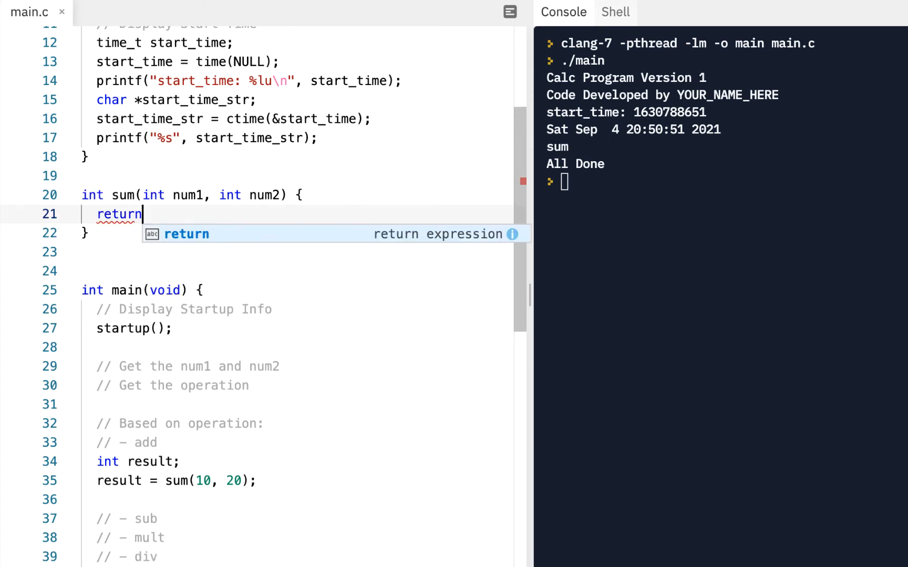
text(num1 + num2;)
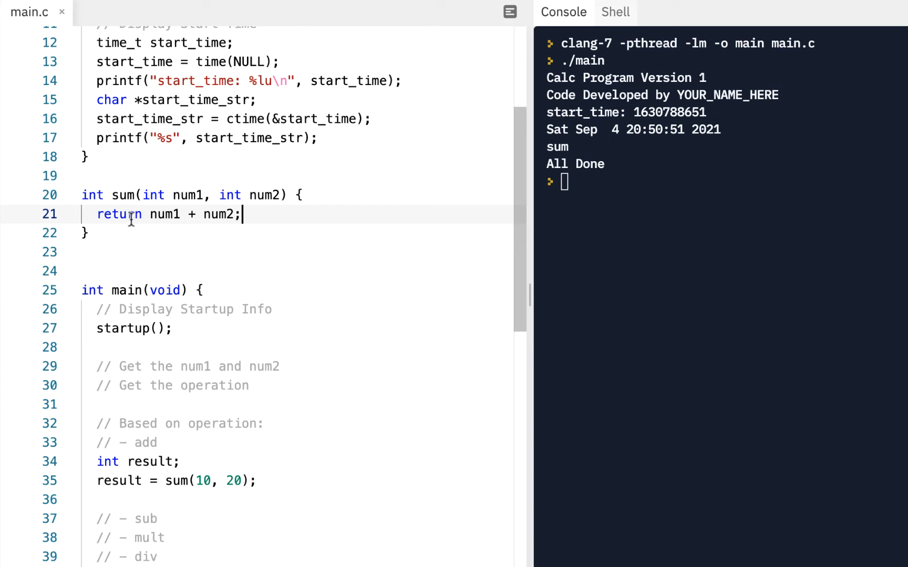
mouse_move(150, 215)
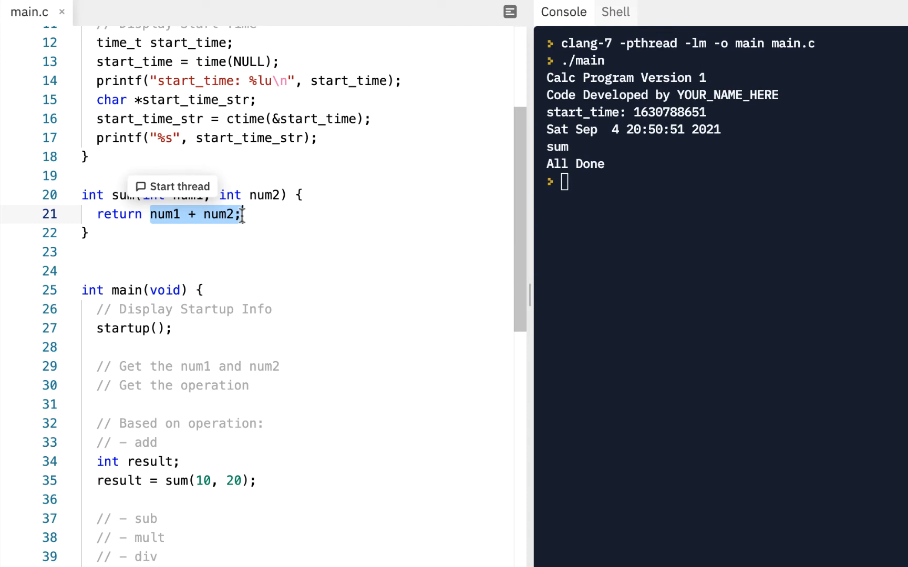
click(122, 195)
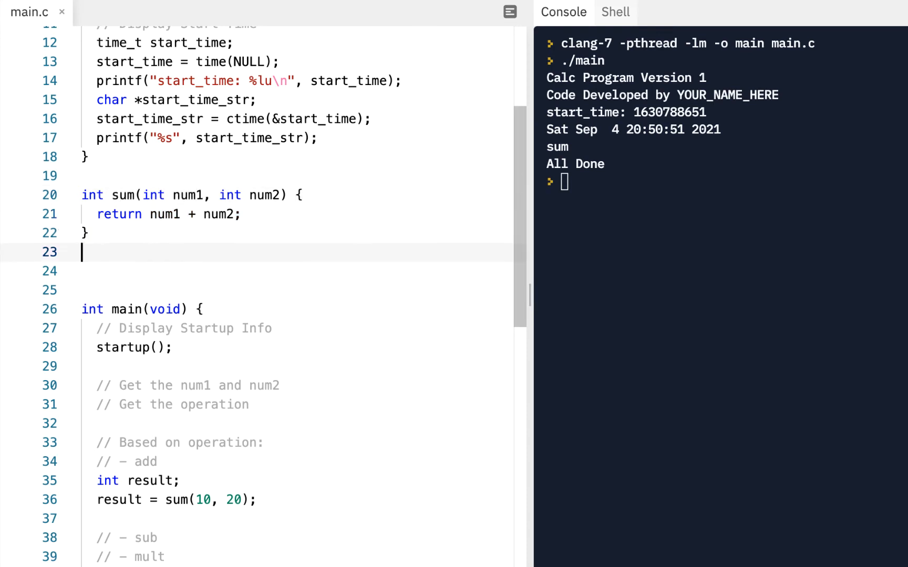
Write int sub(int num1, int num2) { return num1 - num2; } after sum.
text(int)
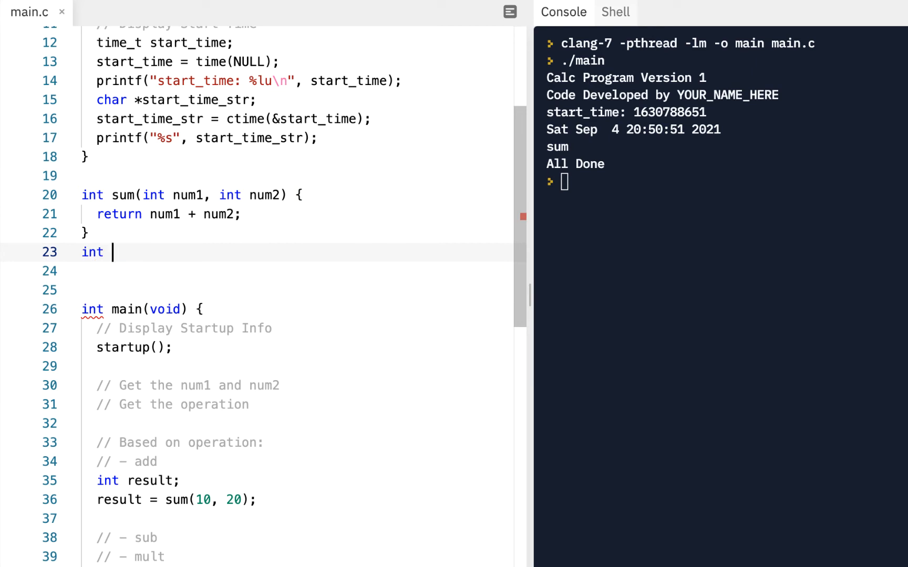
text(sub(i)
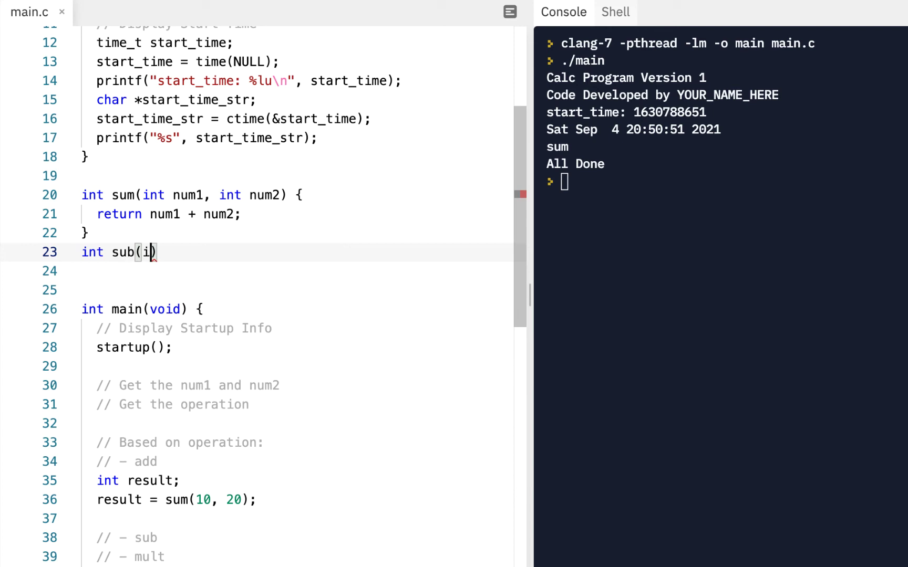
text(nt num1,)
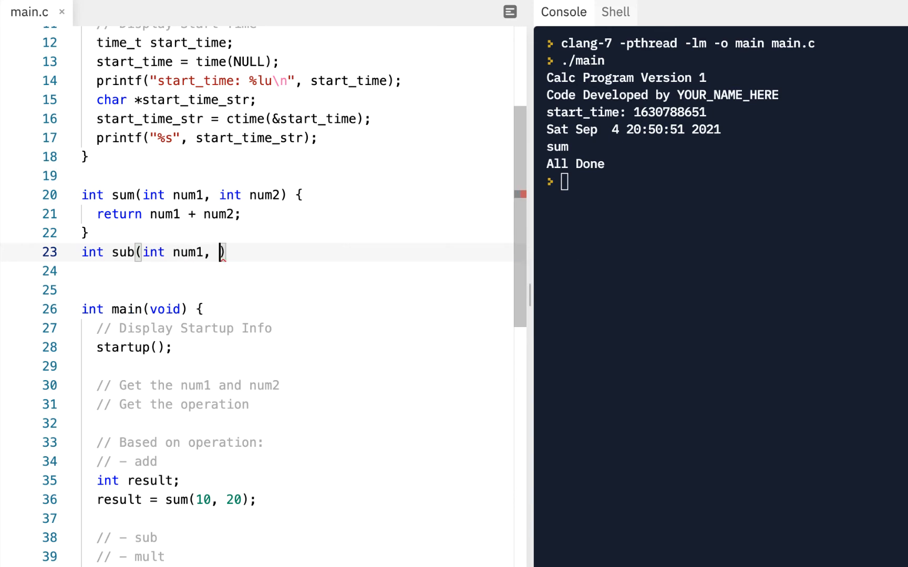
text(int num2)
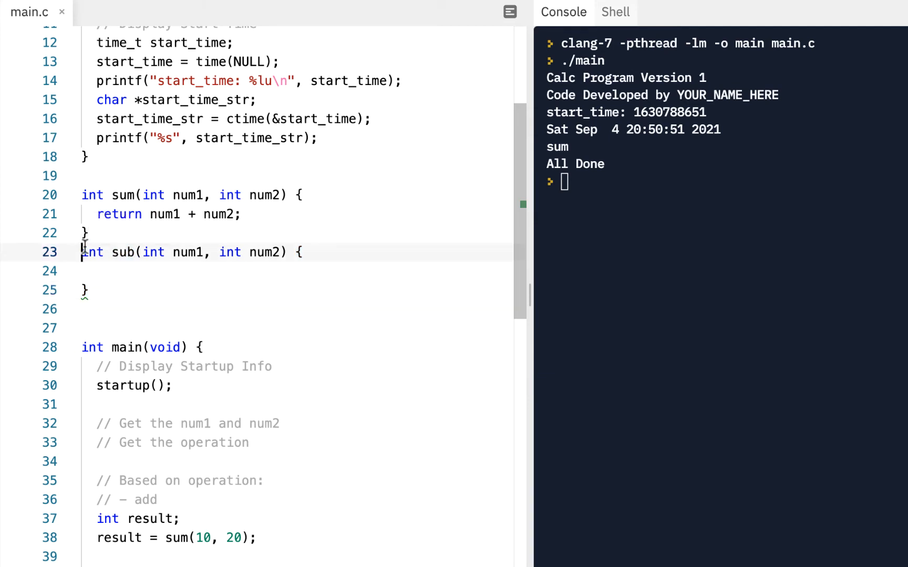
text(return num1 -)
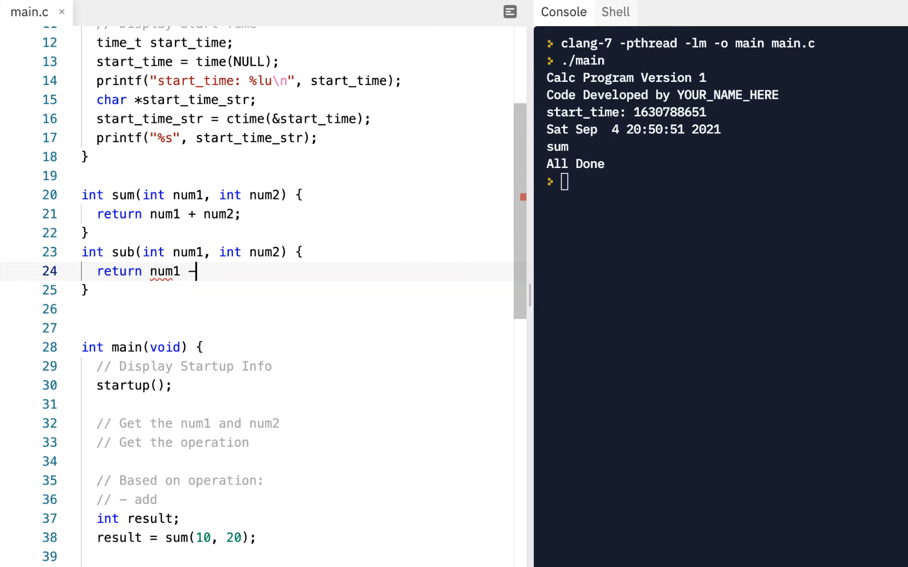
text(num2;)
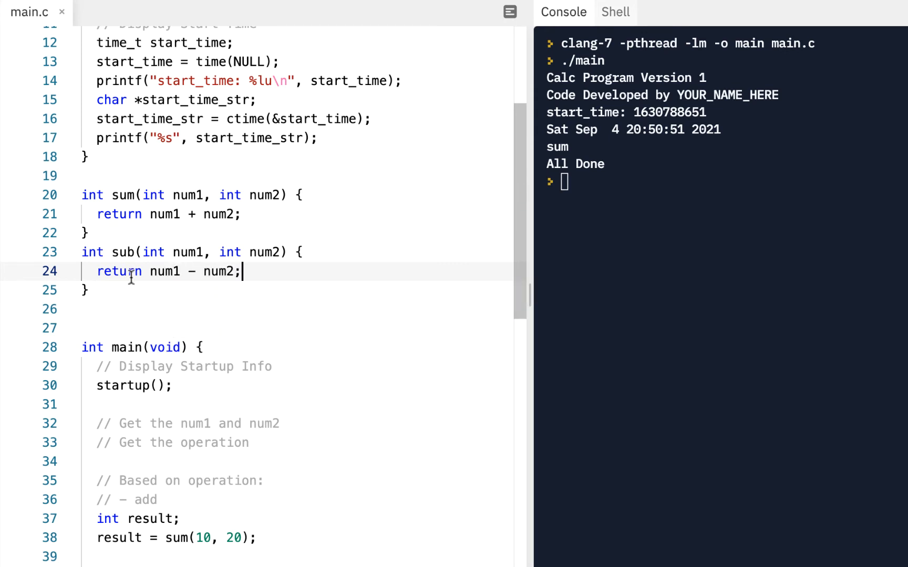
mouse_move(164, 280)
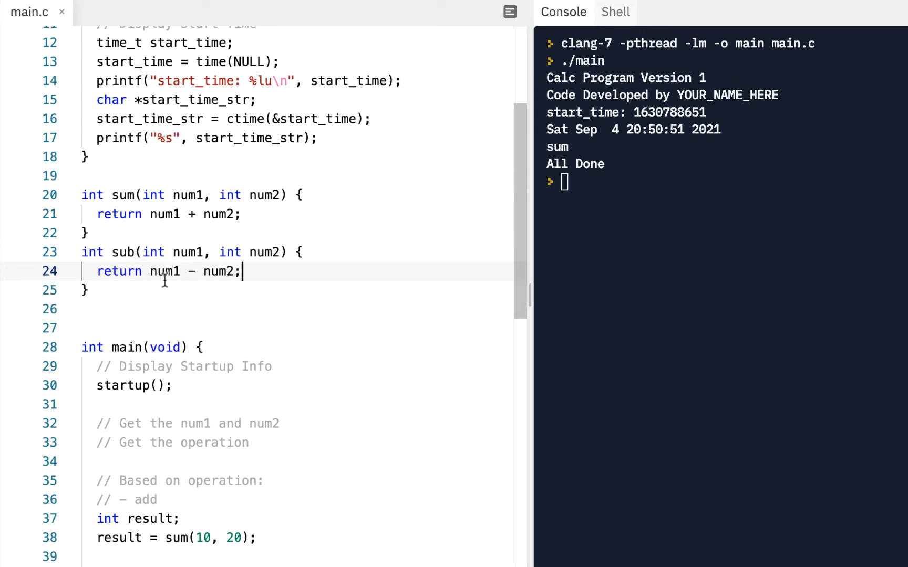
key(enter)
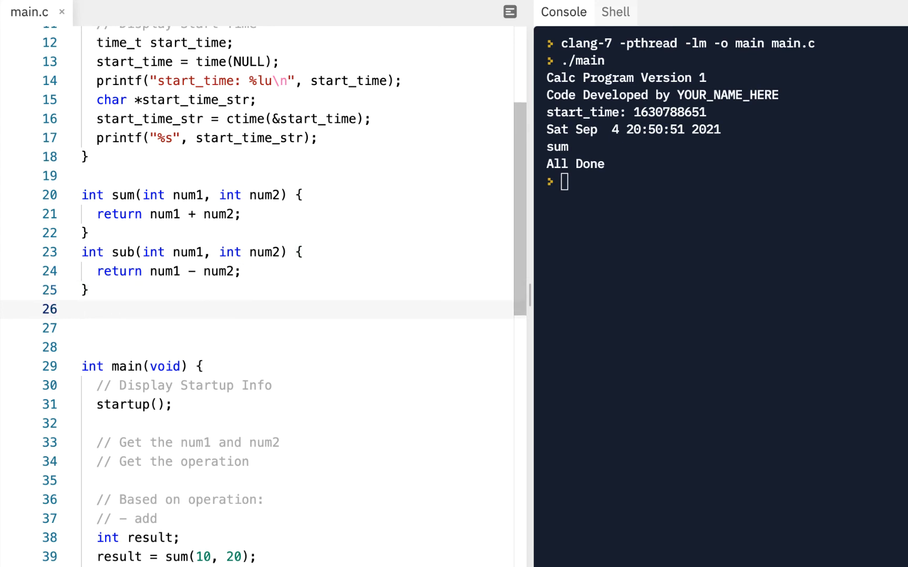
Write int mult(int num1, int num2) { return num1 * num2; } below sub.
text(int)
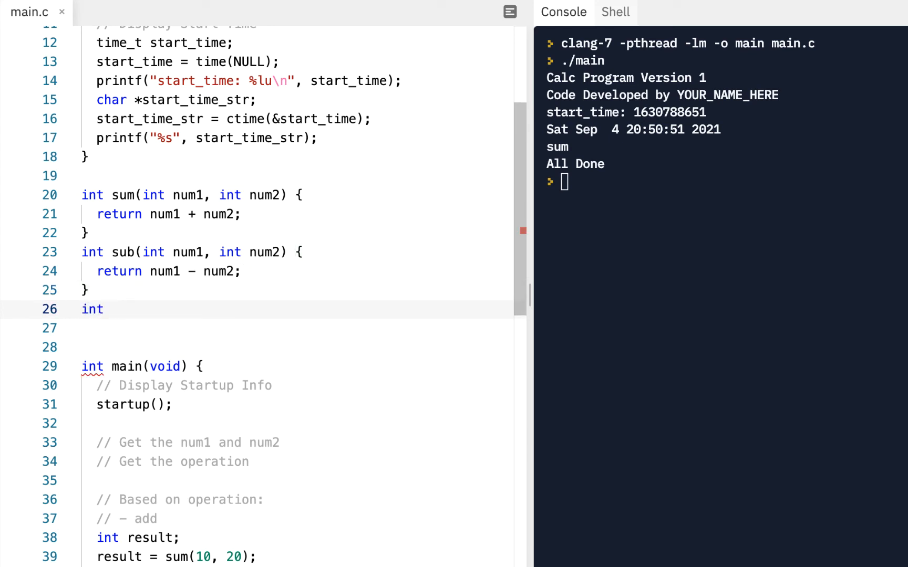
text(mul)
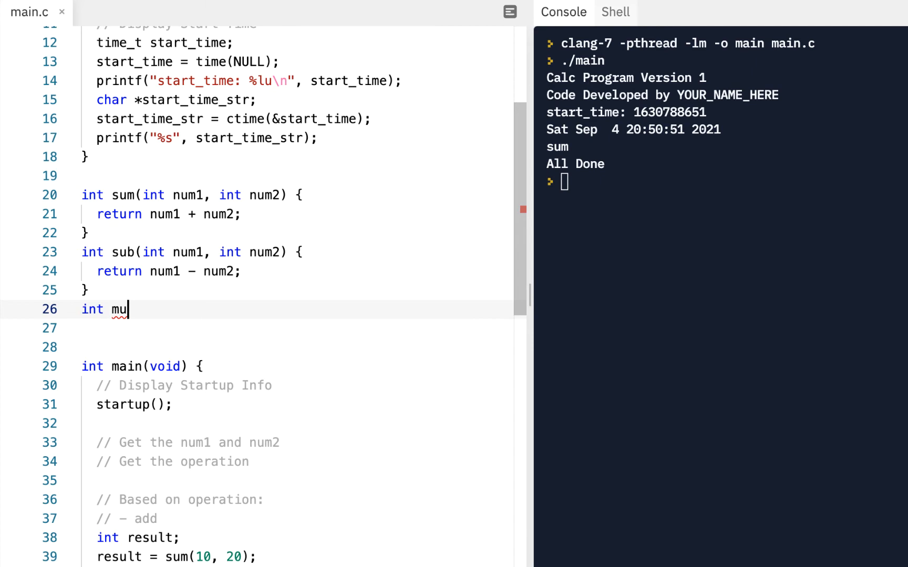
text(lt())
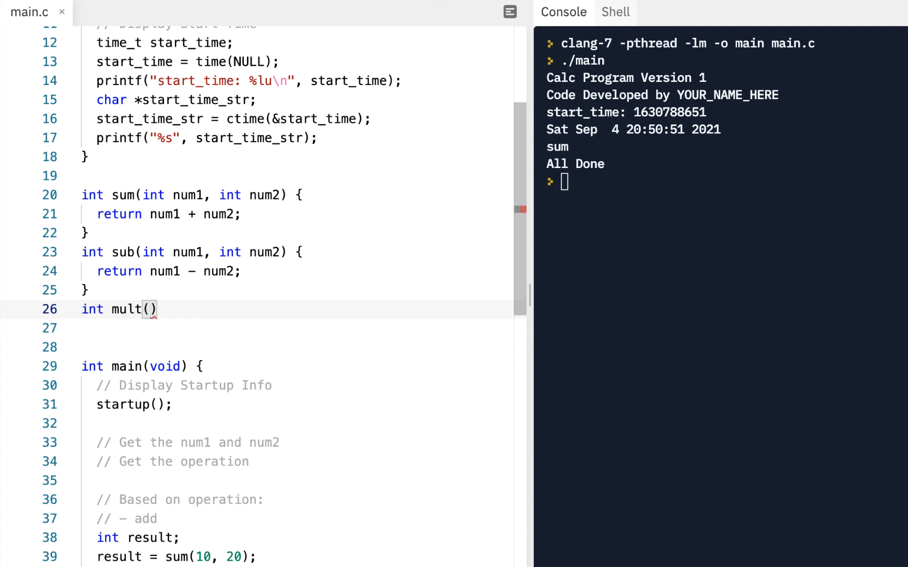
text(int num1, int num2)
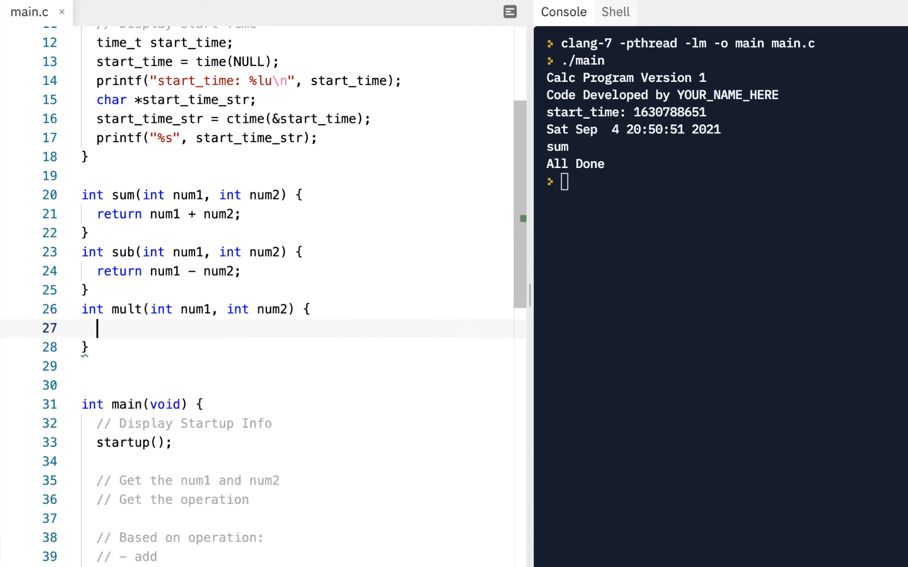
text(return num)
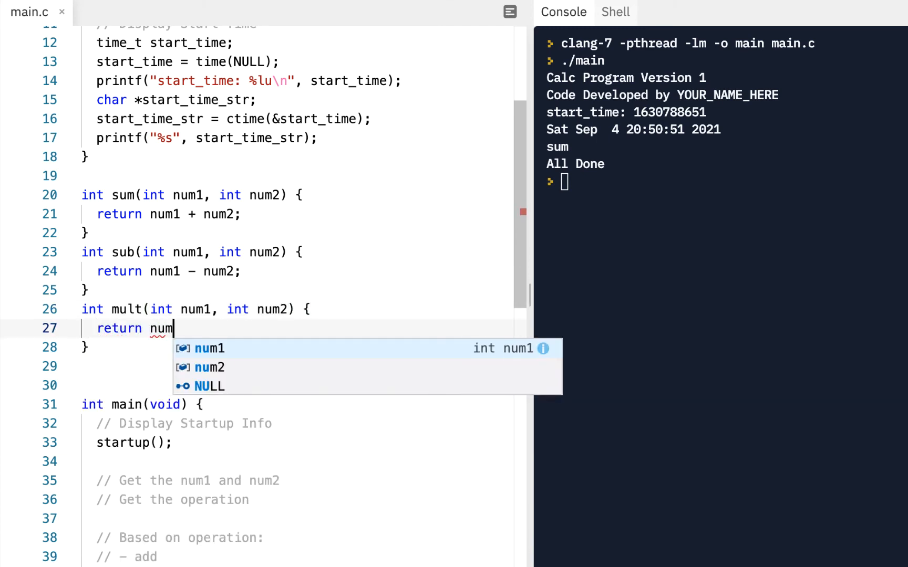
text(1 * num2;)
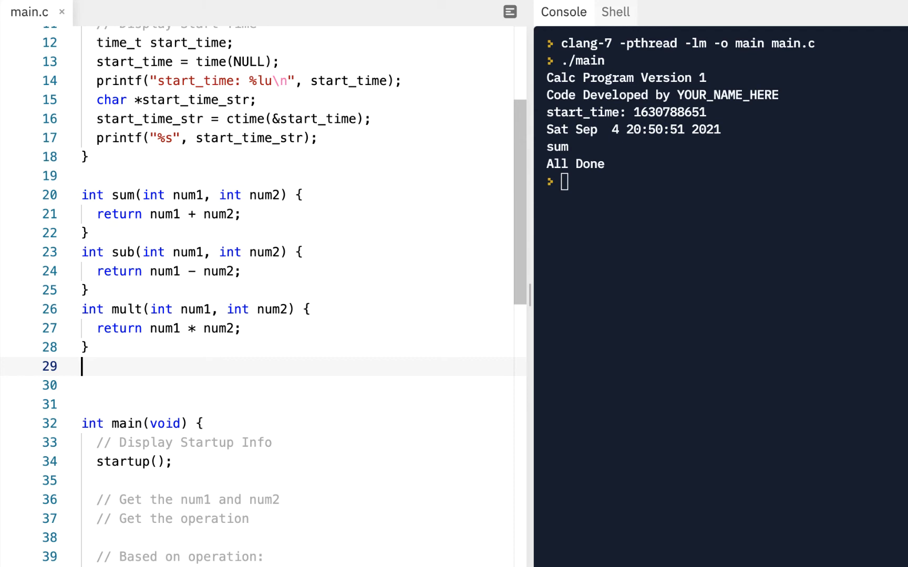
Declare int div(int a, int b), renaming the parameters from num to a and b.
text(int div)
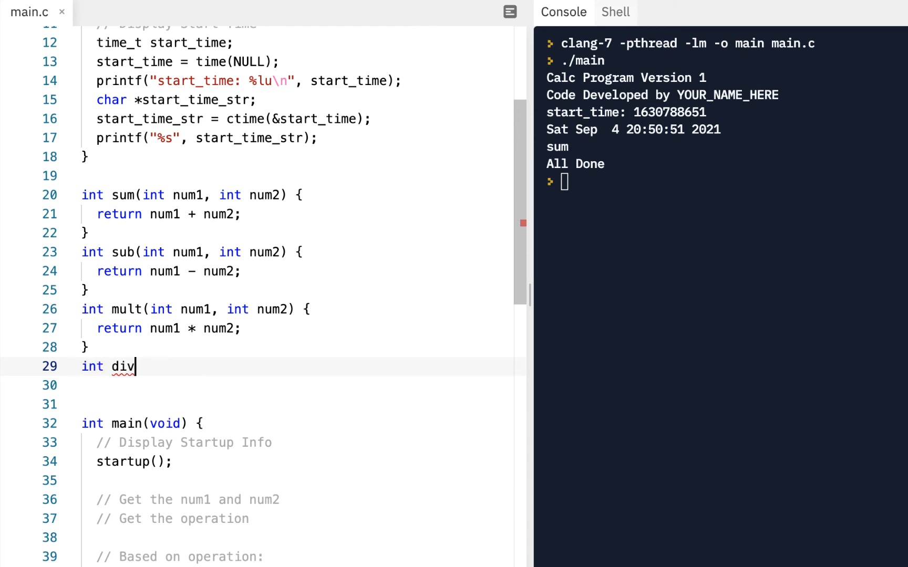
text((int num1, int num2)
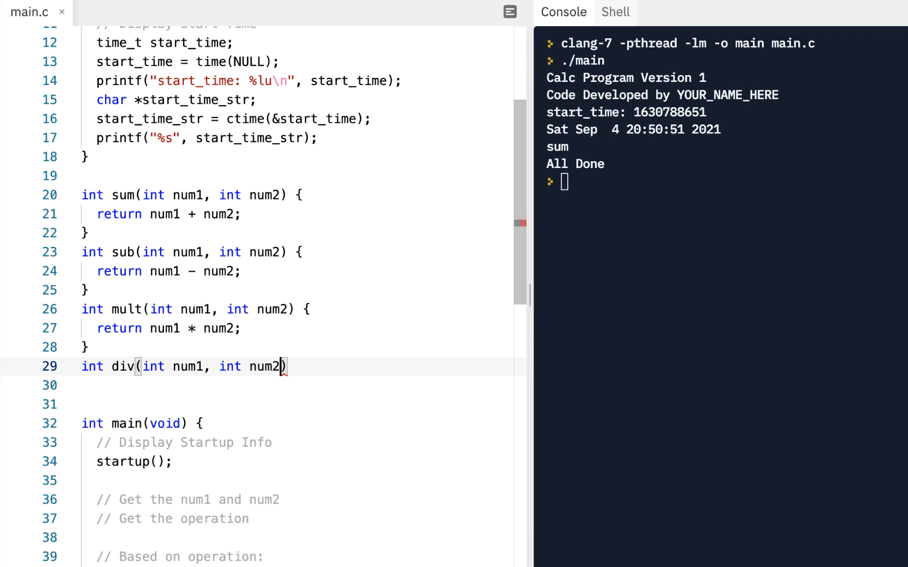
text({)
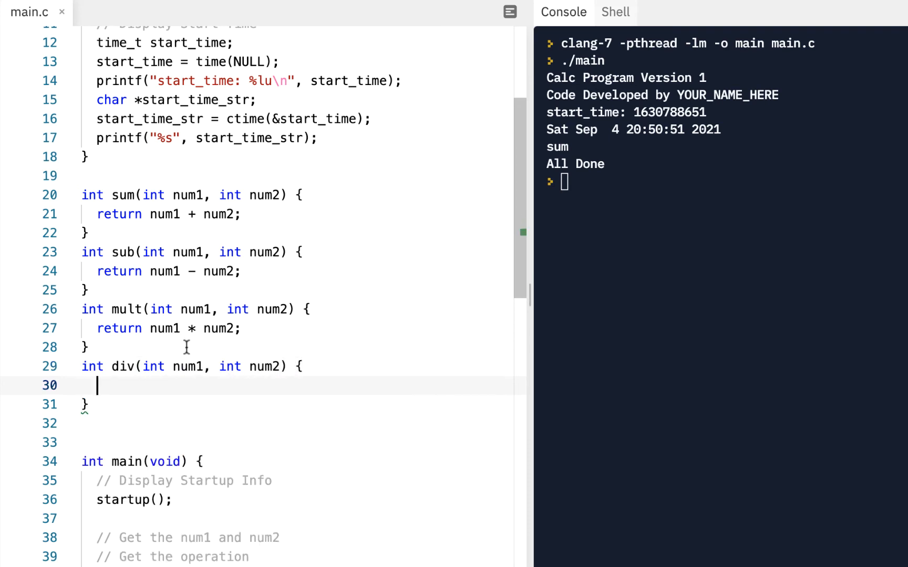
double_click(188, 366)
text(a)
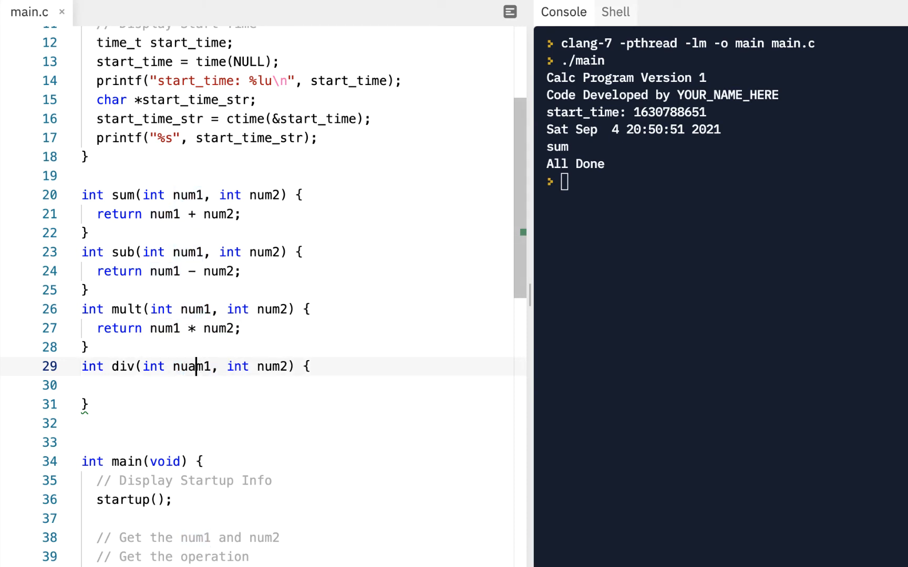
double_click(195, 367)
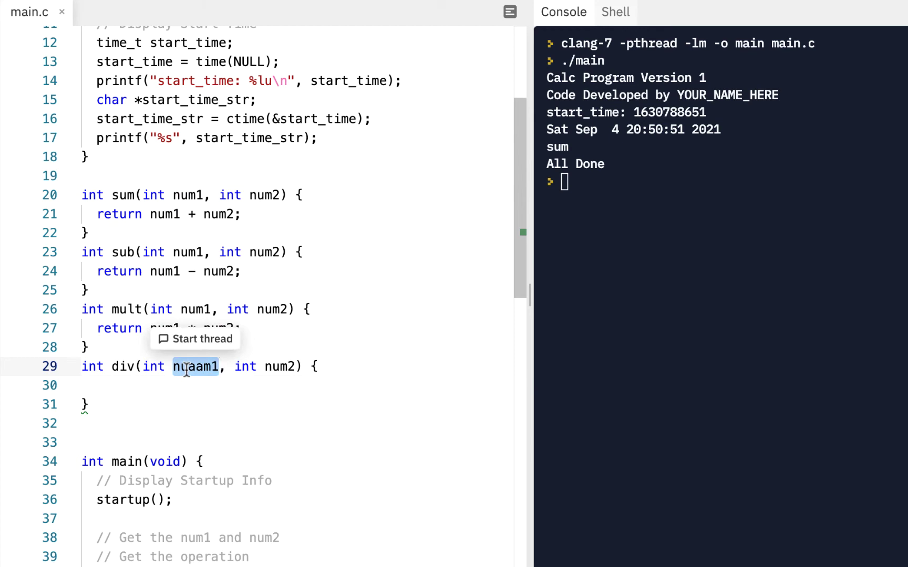
text(a)
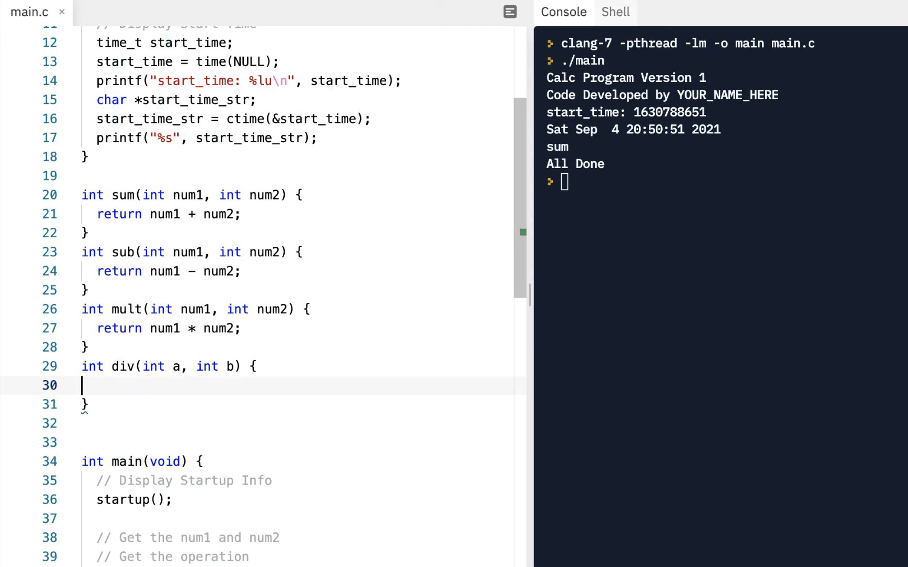
Write the body so div returns a / b.
text(re)
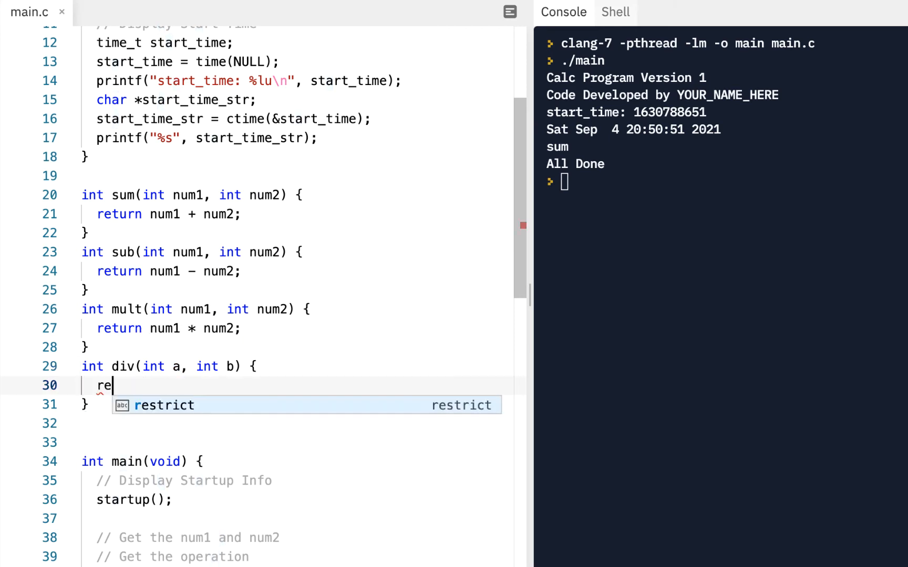
text(turn a)
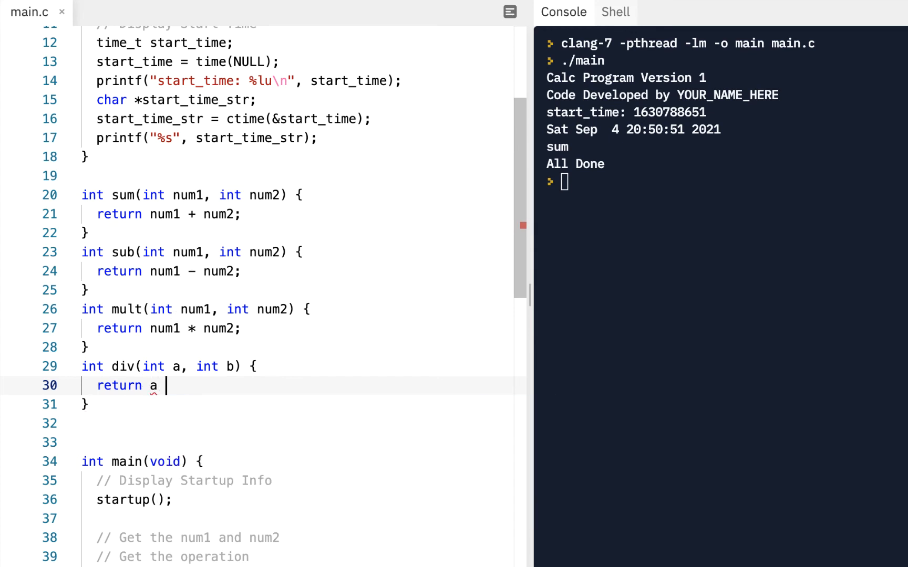
text(/ b)
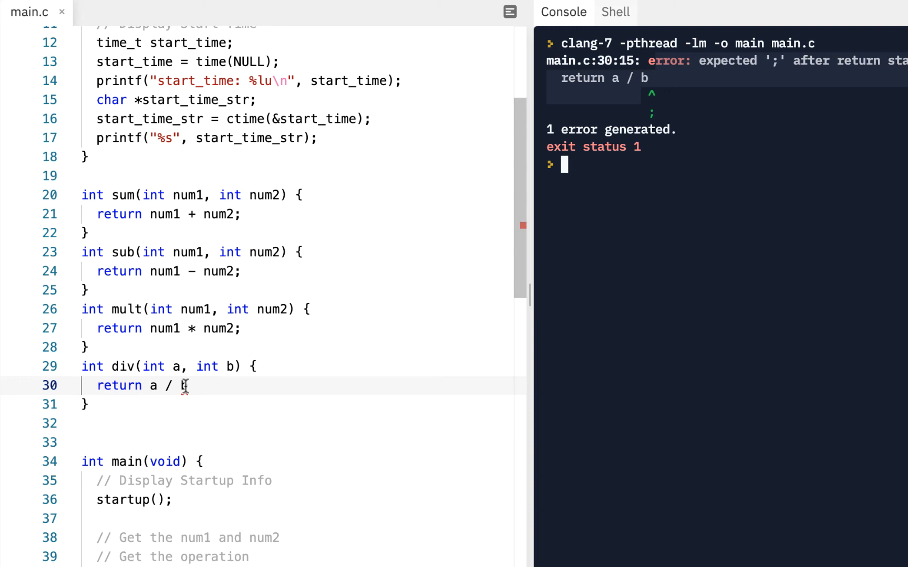
End the return a / b line with a semicolon and leave a blank line after div.
text(b;)
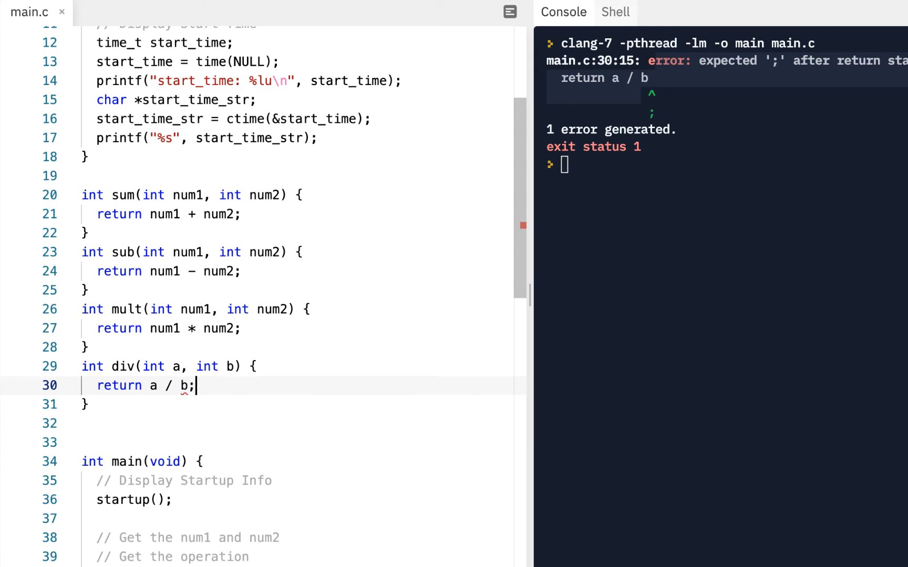
click(121, 404)
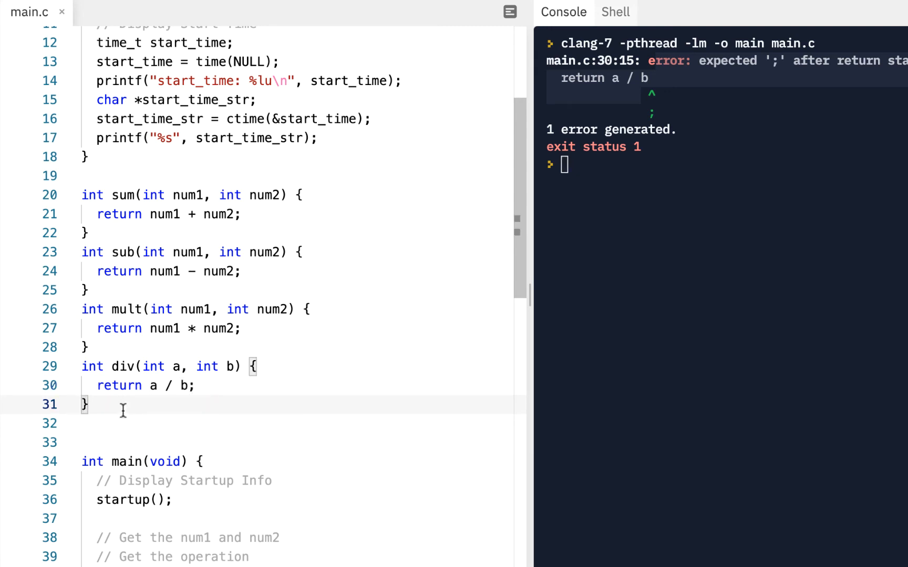
scroll(down, 3)
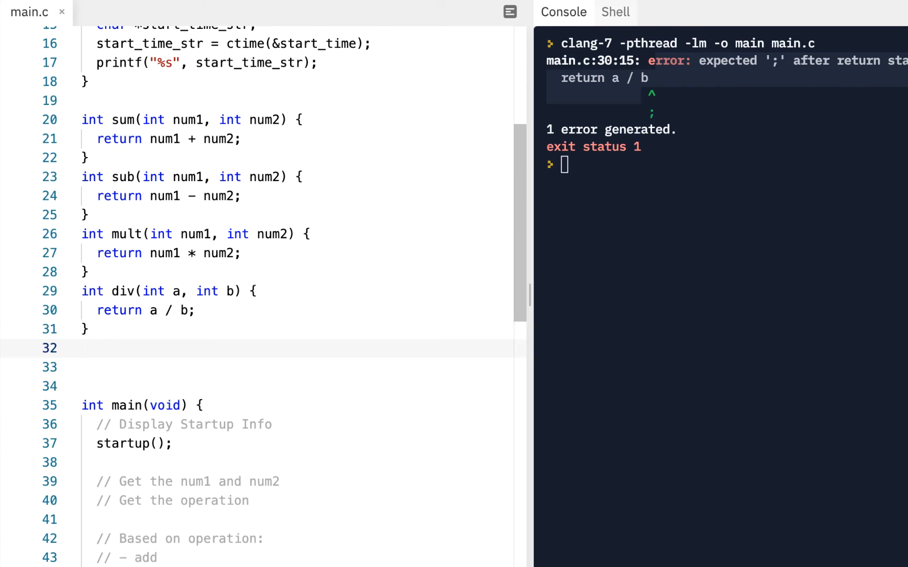
Declare int rem(int a, int b) with an empty body below div.
text(int)
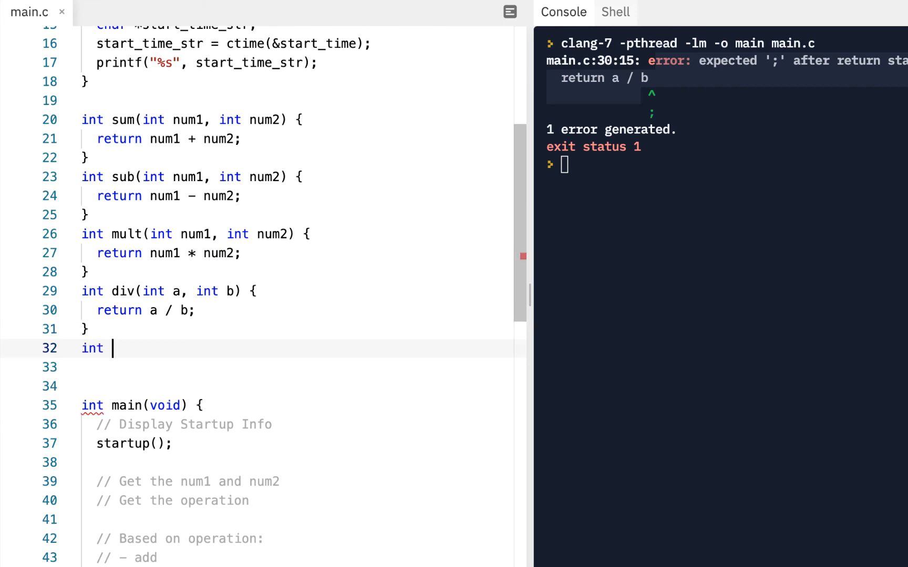
text(remainder(int)
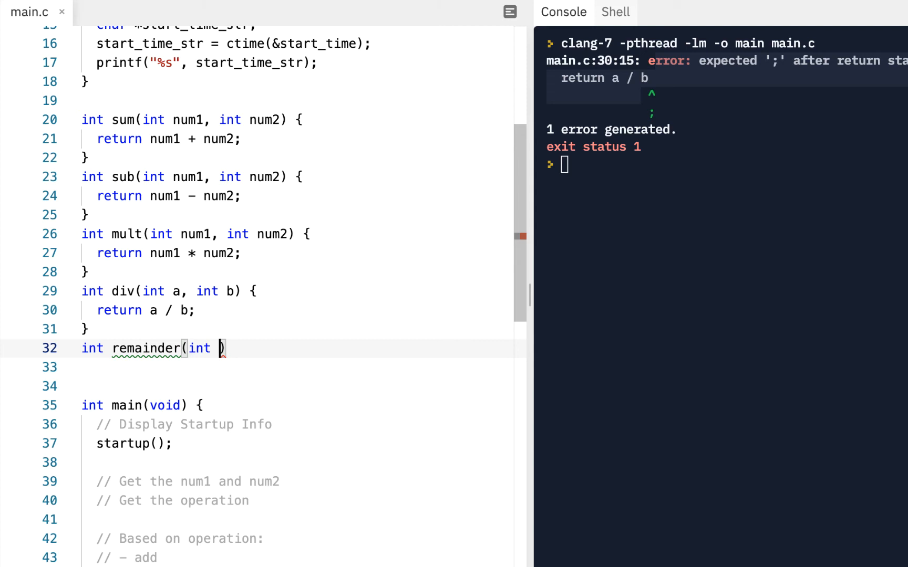
text(a, int)
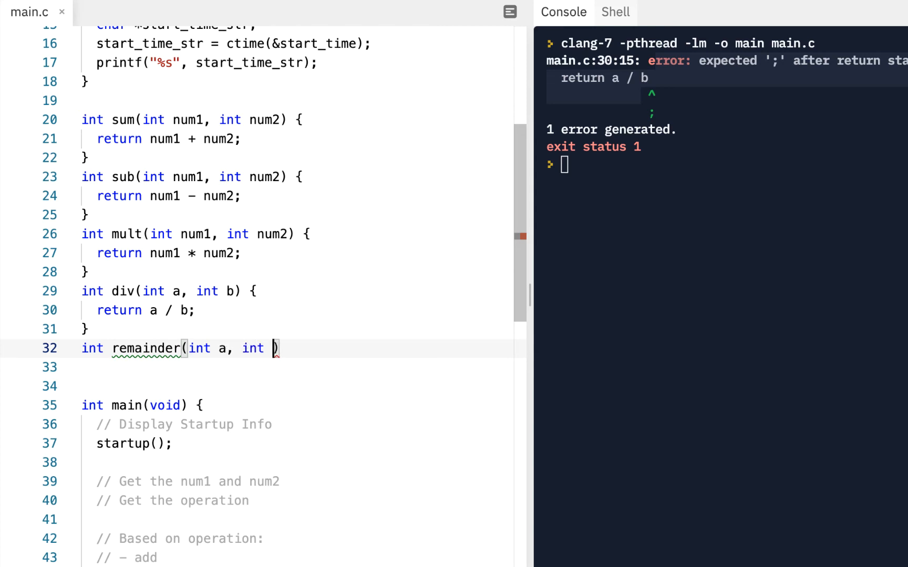
text(b) {)
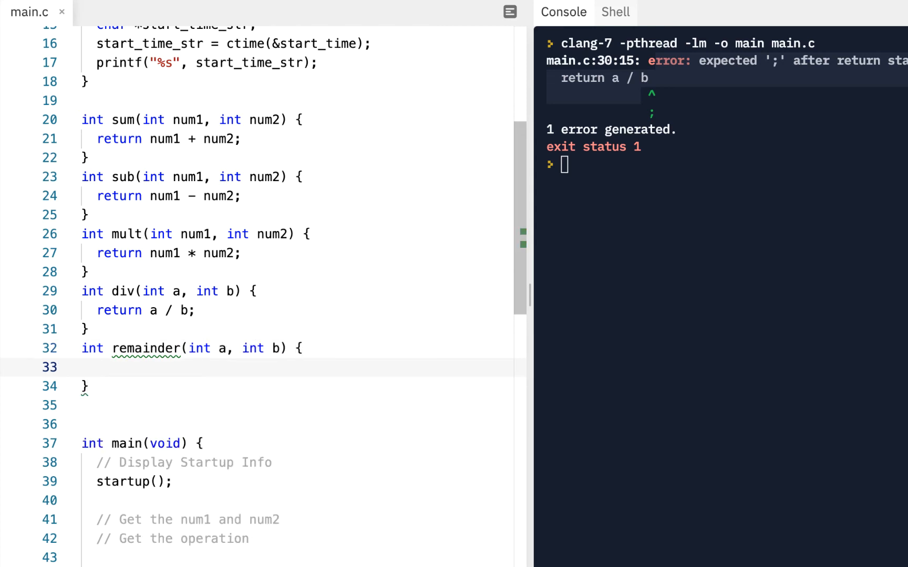
click(98, 368)
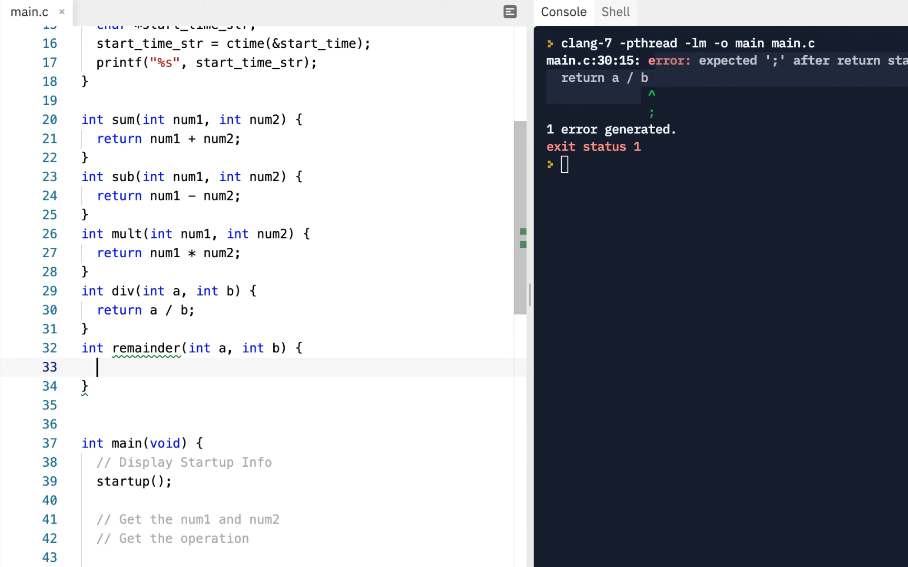
click(165, 310)
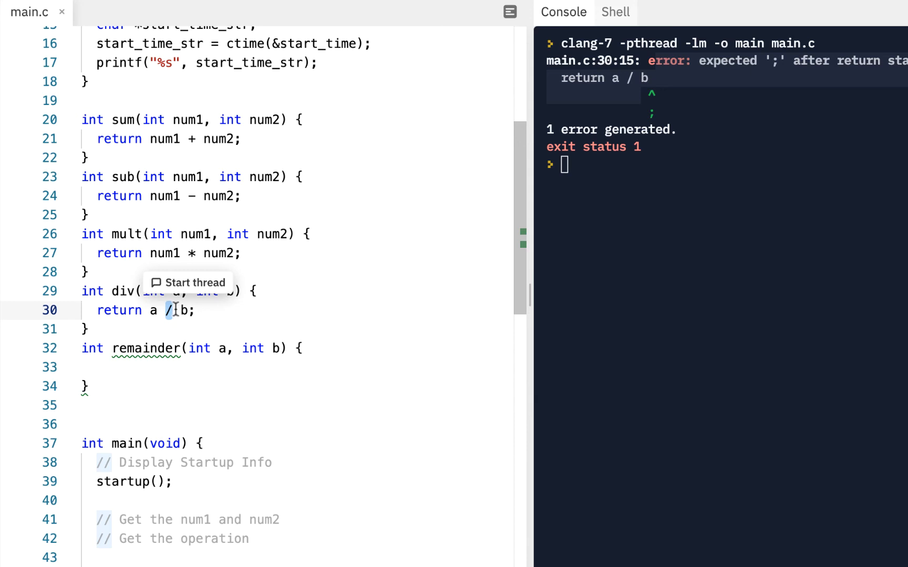
click(120, 366)
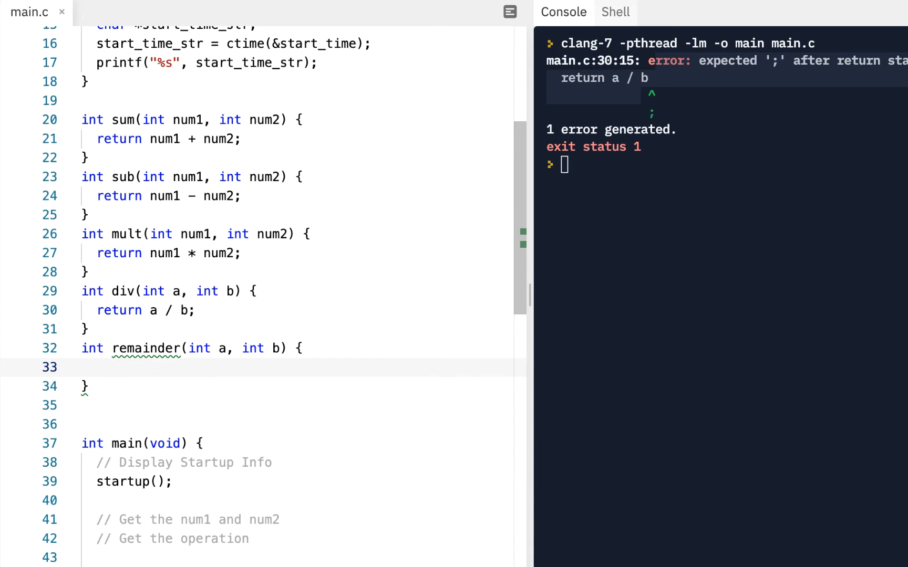
Make rem return a % b, with a comment that % says to return the remainder.
text(return)
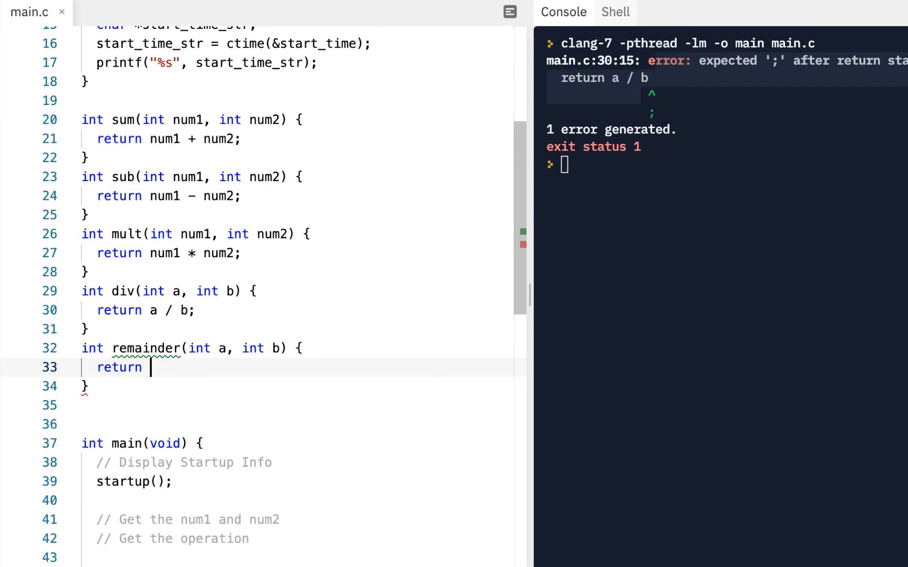
text(a %)
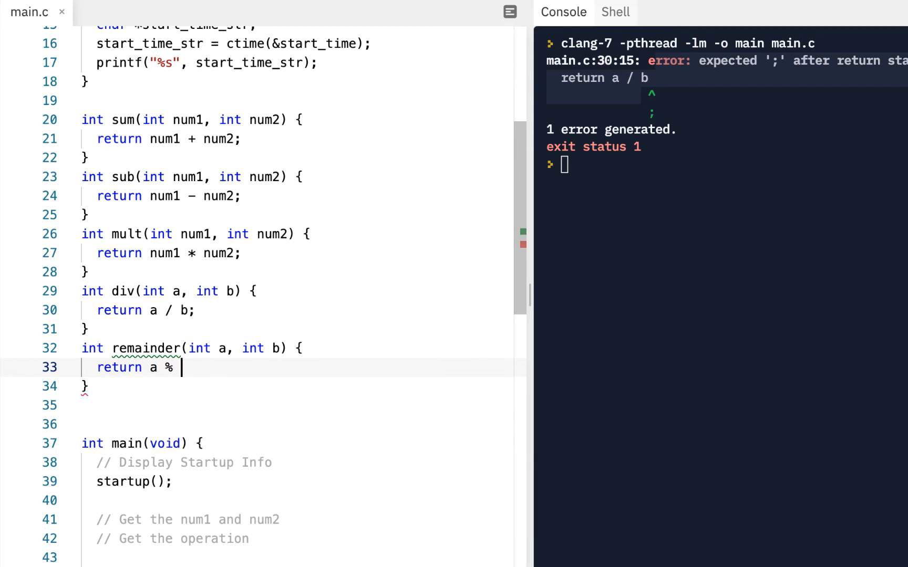
text(b;)
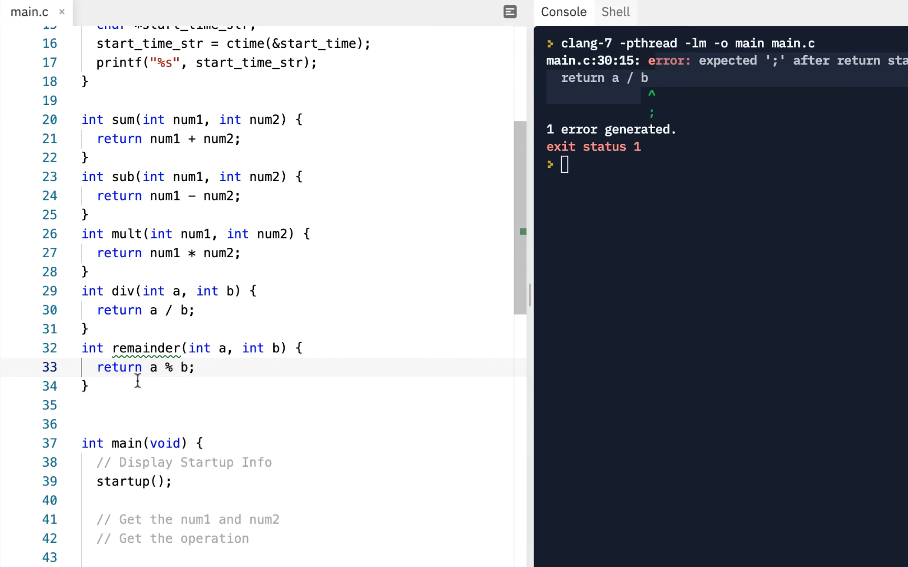
text(//)
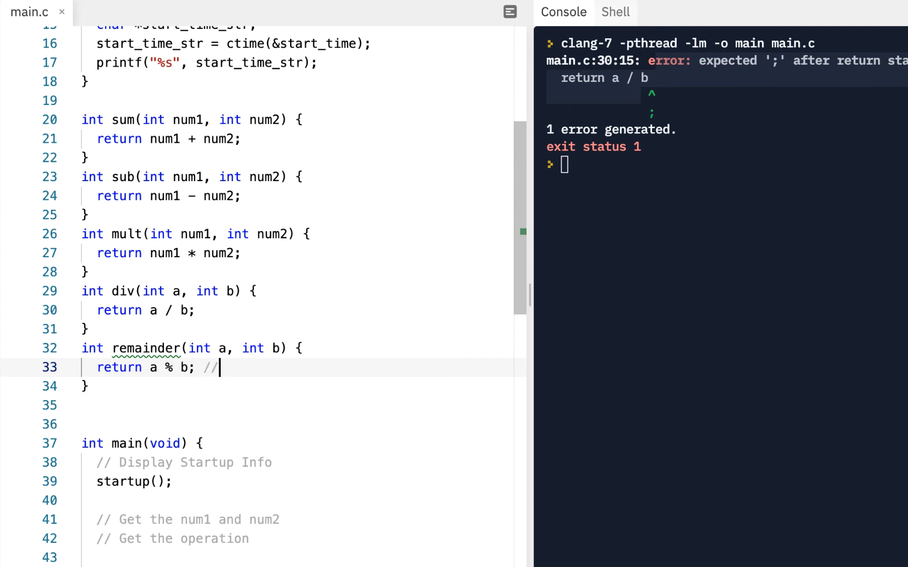
text(% says to)
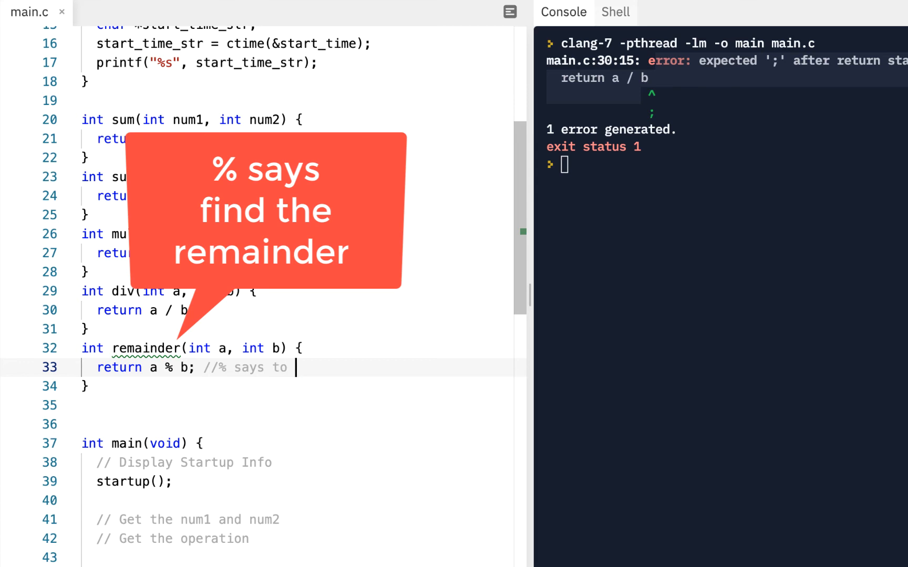
text(return the remainder)
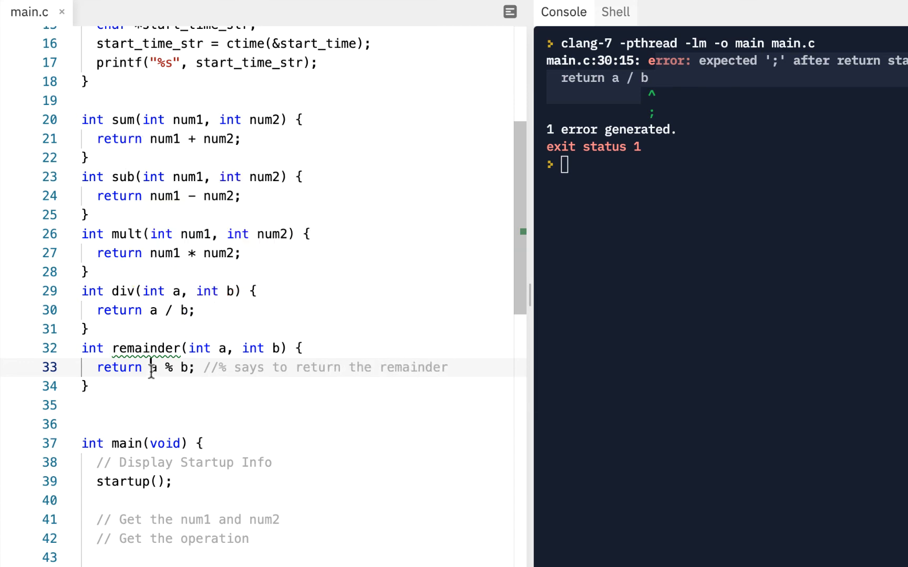
double_click(165, 368)
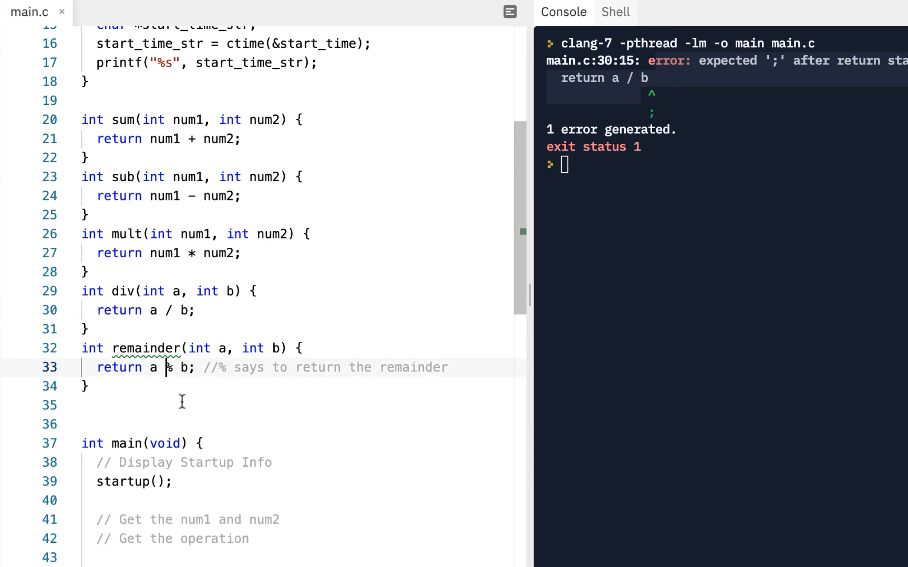
scroll(down, 3)
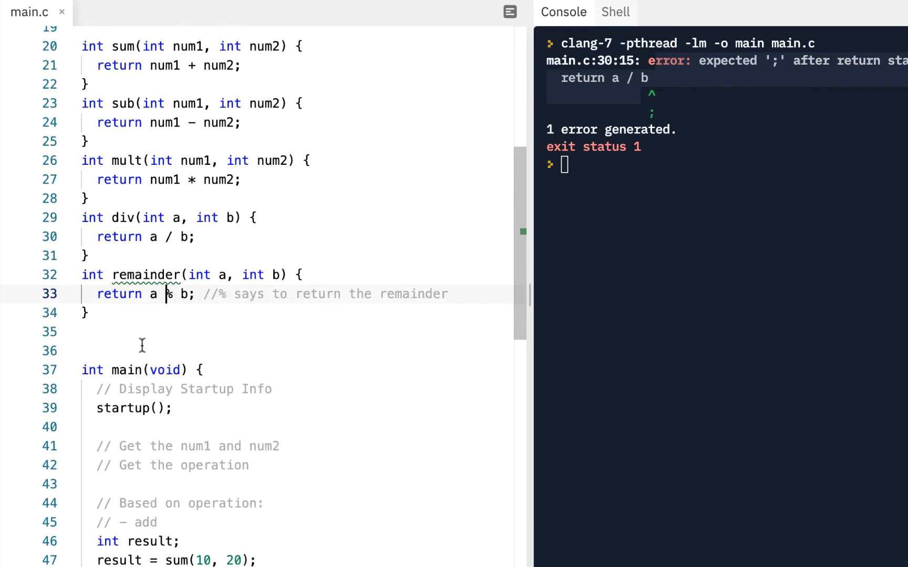
mouse_move(147, 275)
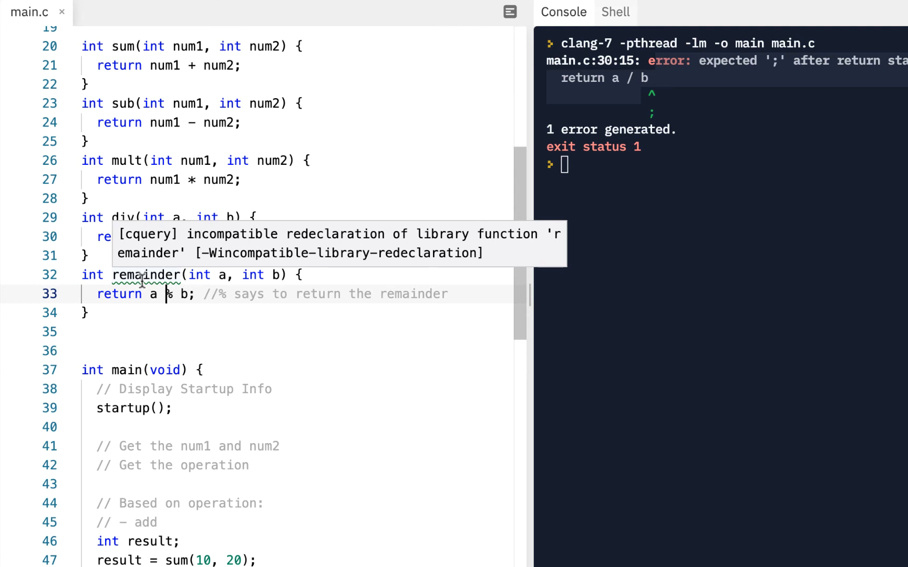
mouse_move(148, 274)
text(;)
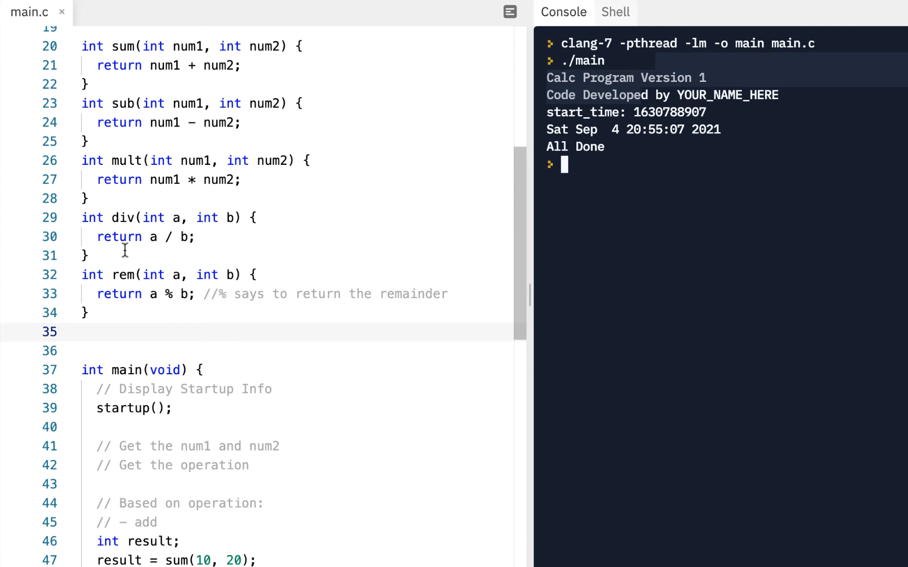
scroll(down, 3)
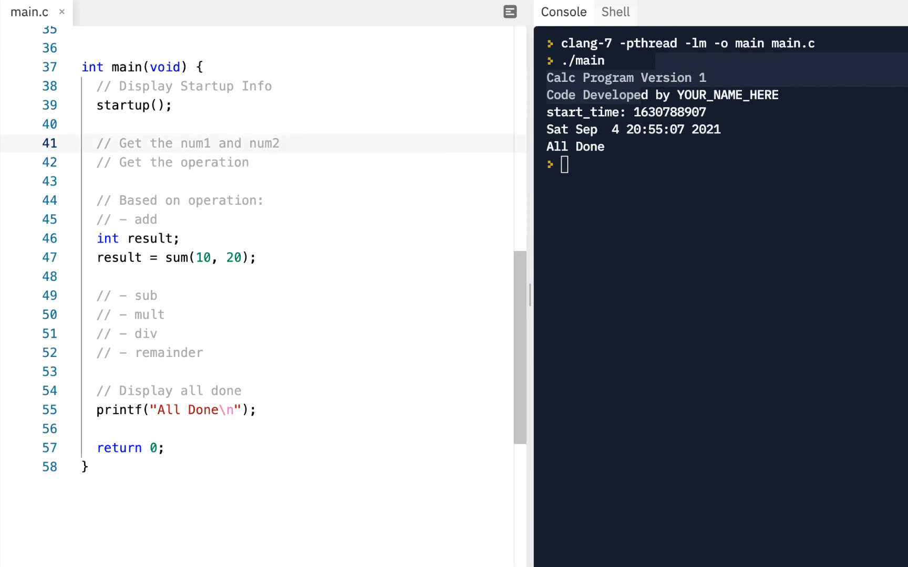
Declare int number1 and number2 in main and assign number1 = 10, number2 = 3.
text(int)
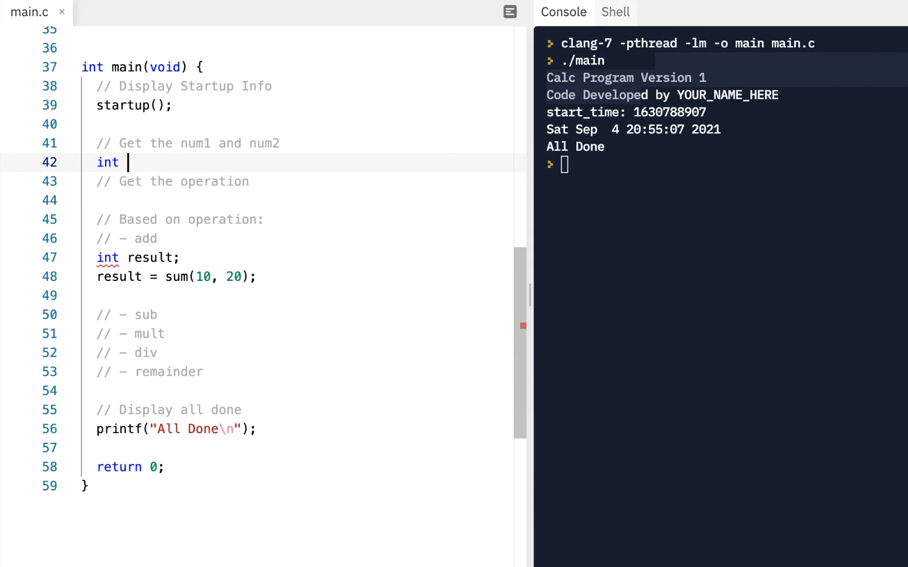
text(umber1;)
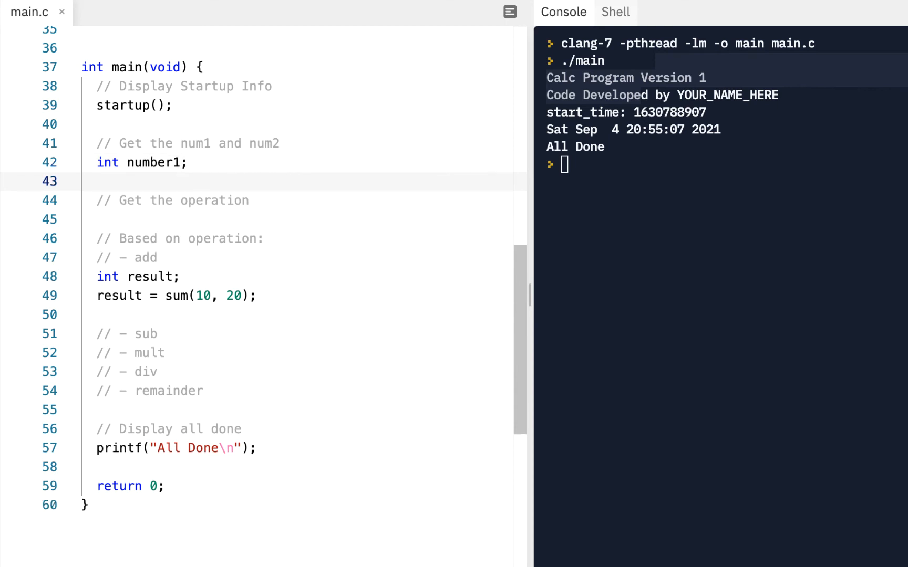
text(int number2;)
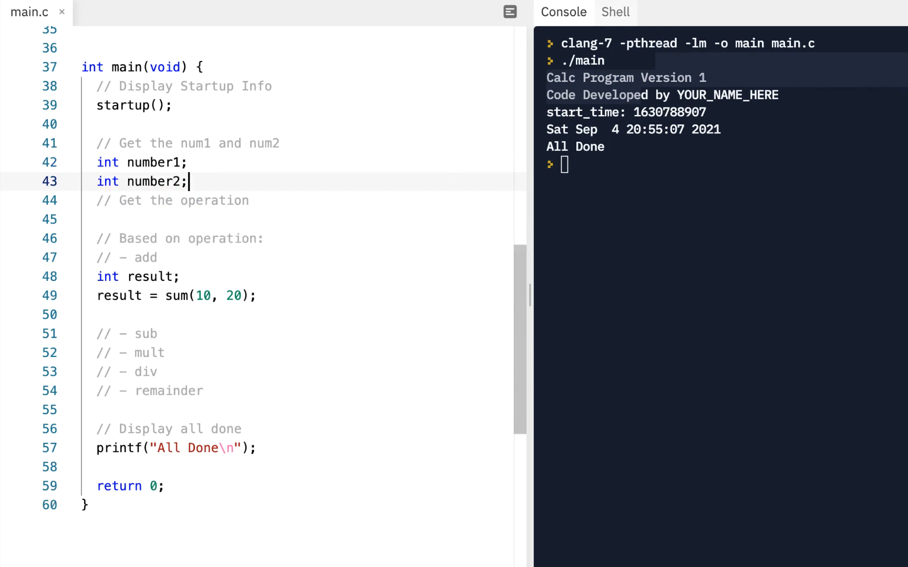
key(Enter)
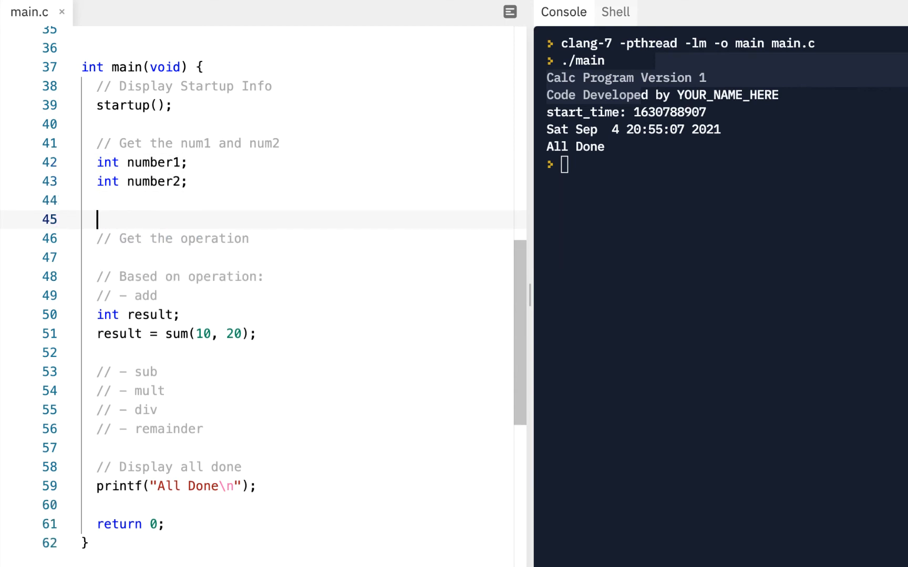
text(number1 = 10;)
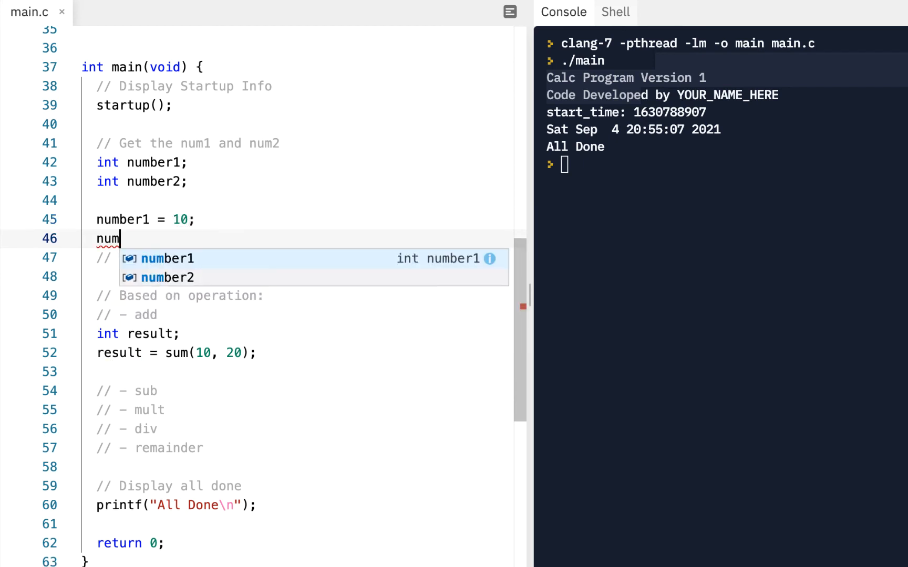
text(ber2 = 3;)
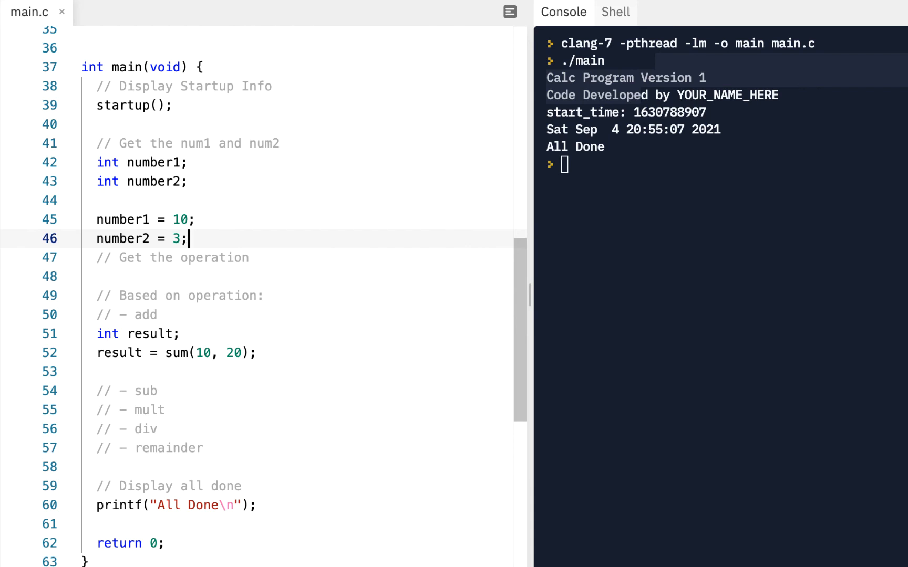
key(enter)
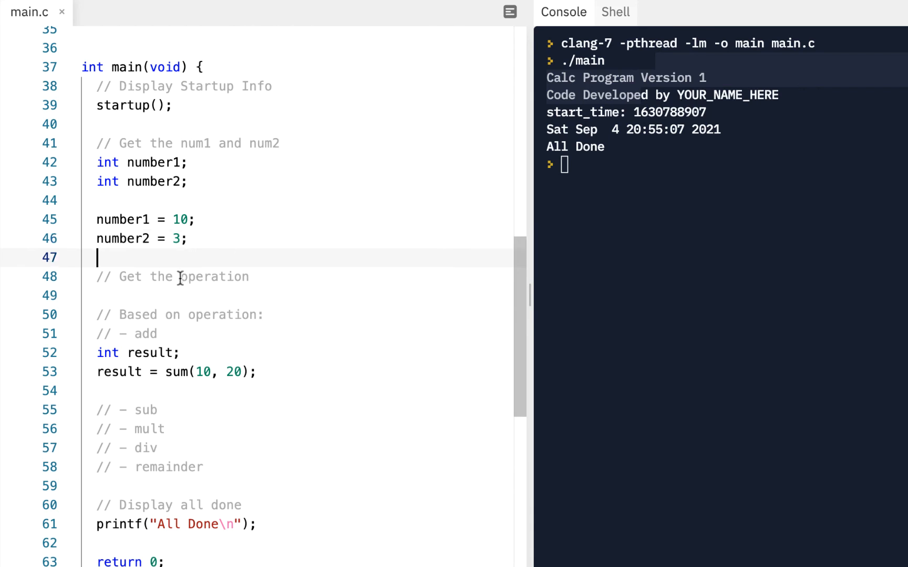
Prefix the 'Get the operation' comment with TODO:.
click(121, 277)
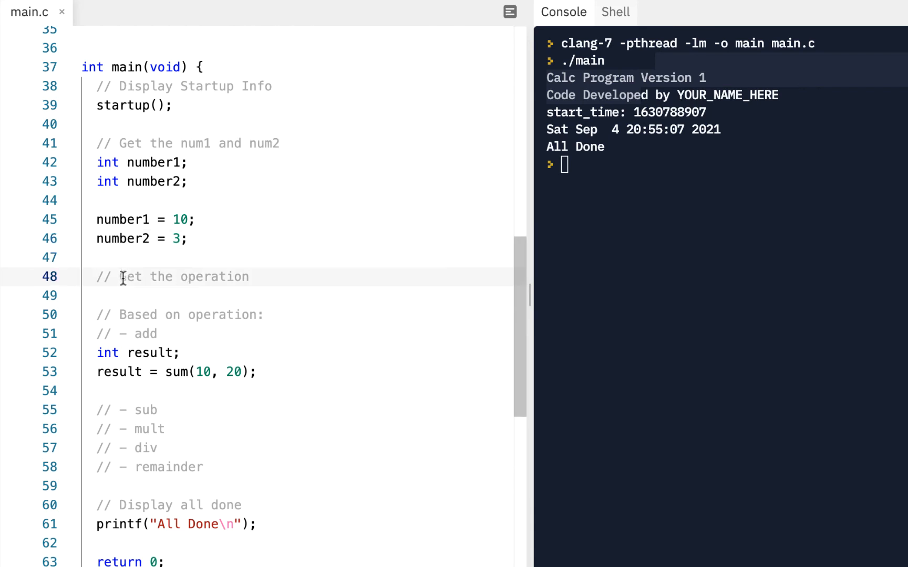
text(TODO:)
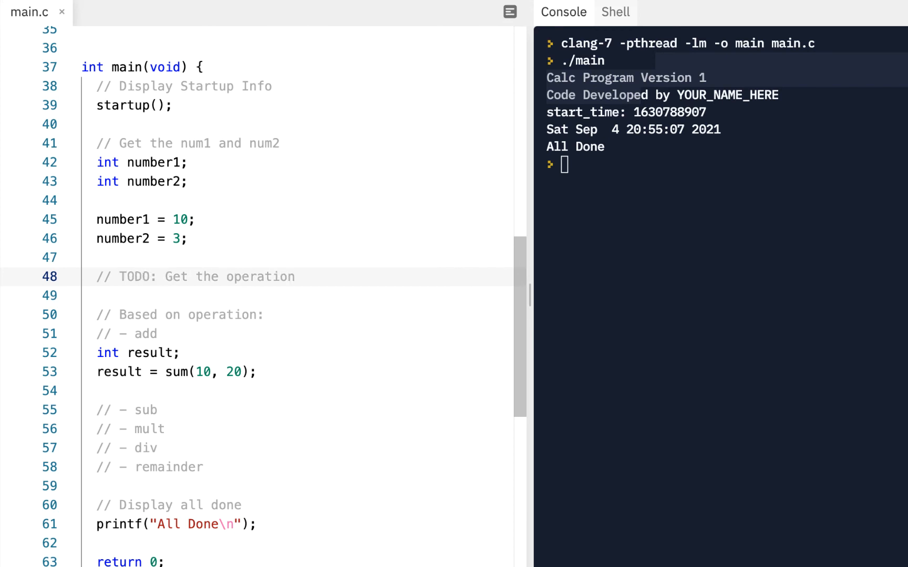
scroll(down, 3)
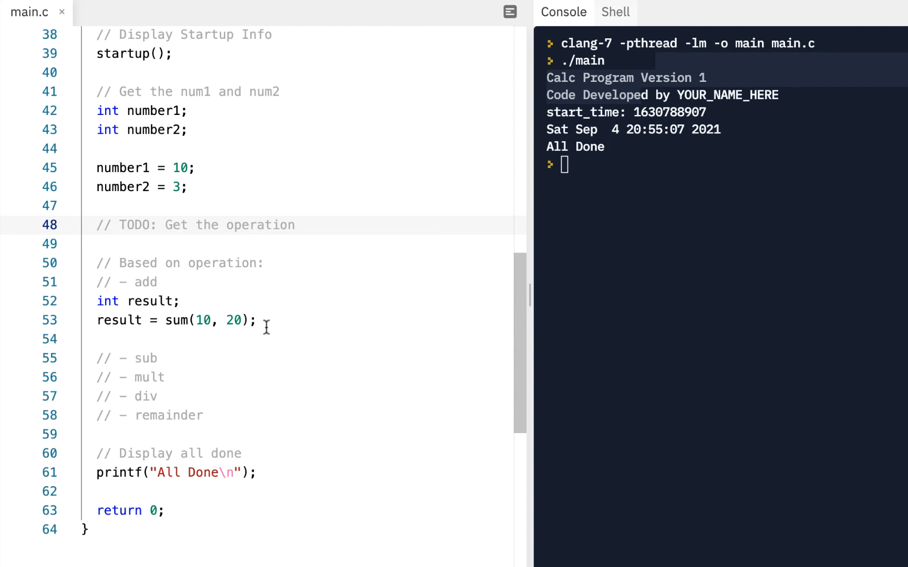
mouse_move(231, 303)
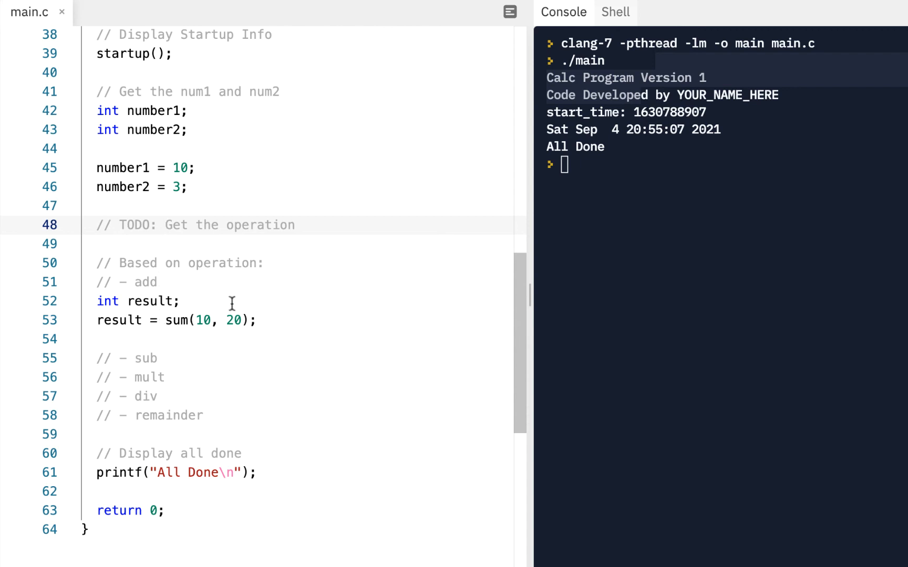
Mark the old sum(10, 20) line as hard-coded and add result = sum(number1, number2);.
key(Enter)
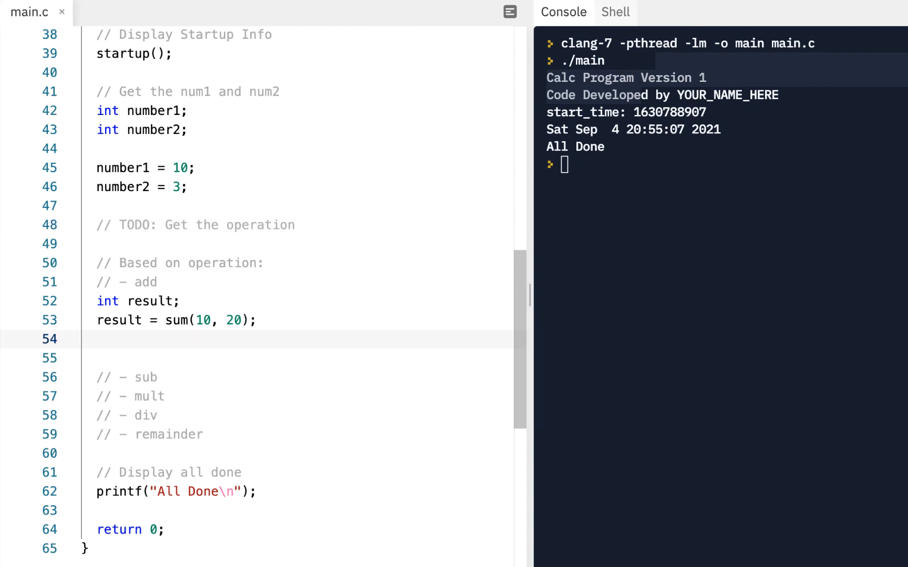
click(101, 339)
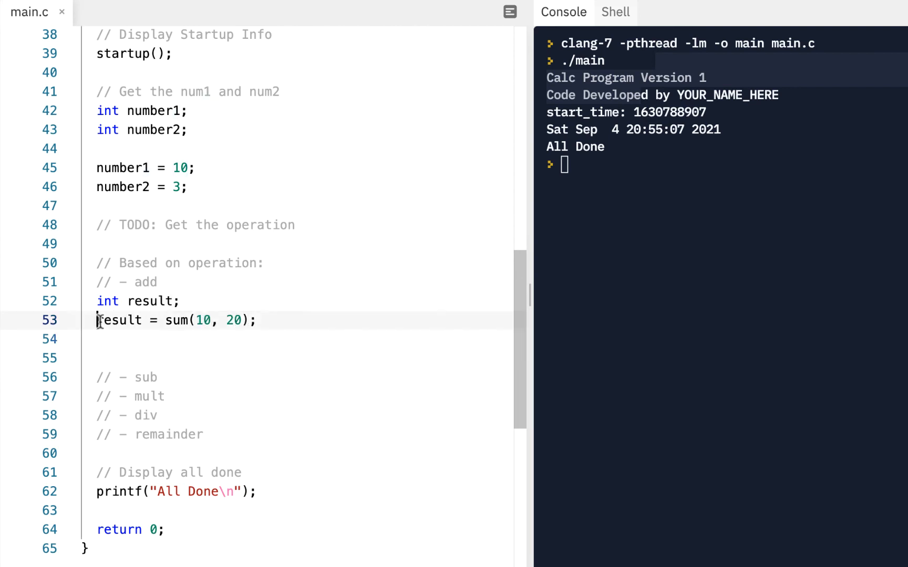
text(//Hard)
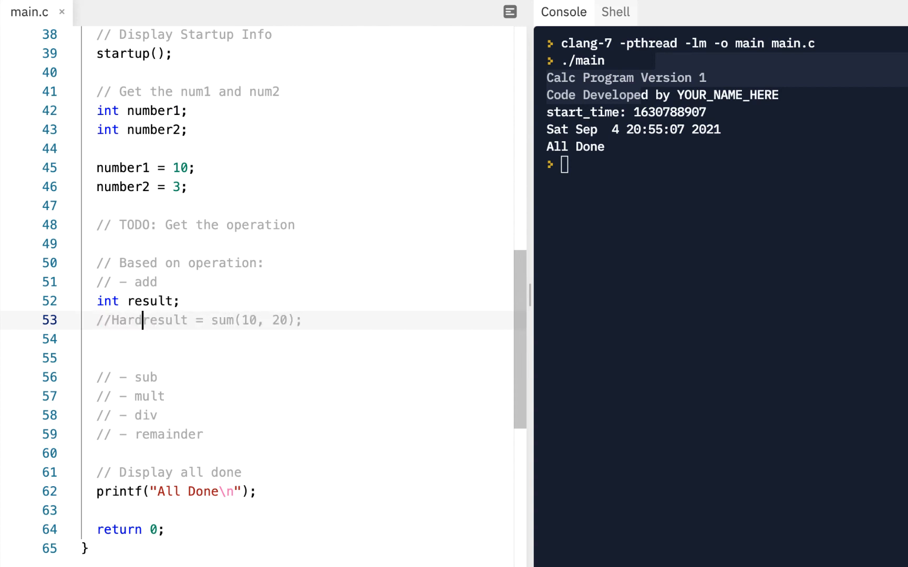
text(coded:)
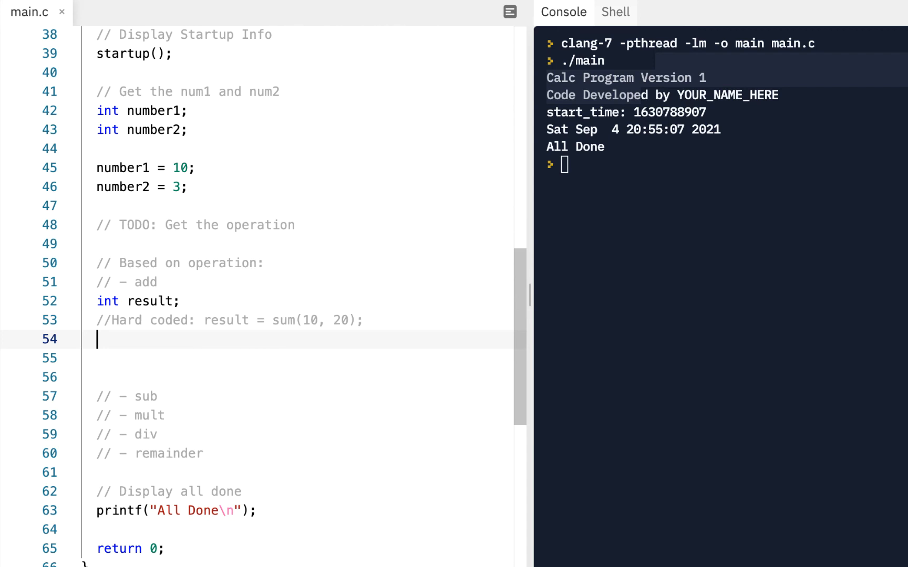
text(result =)
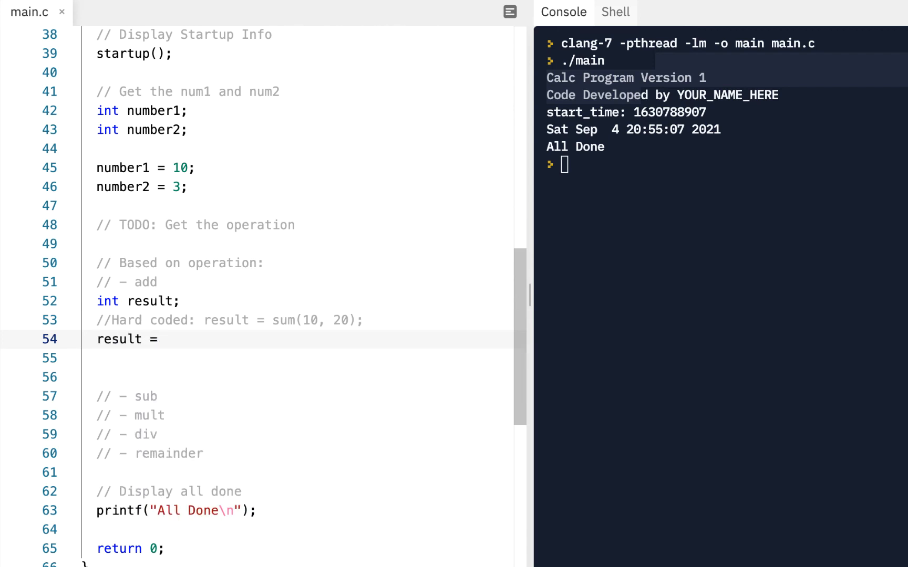
text(sum(num)
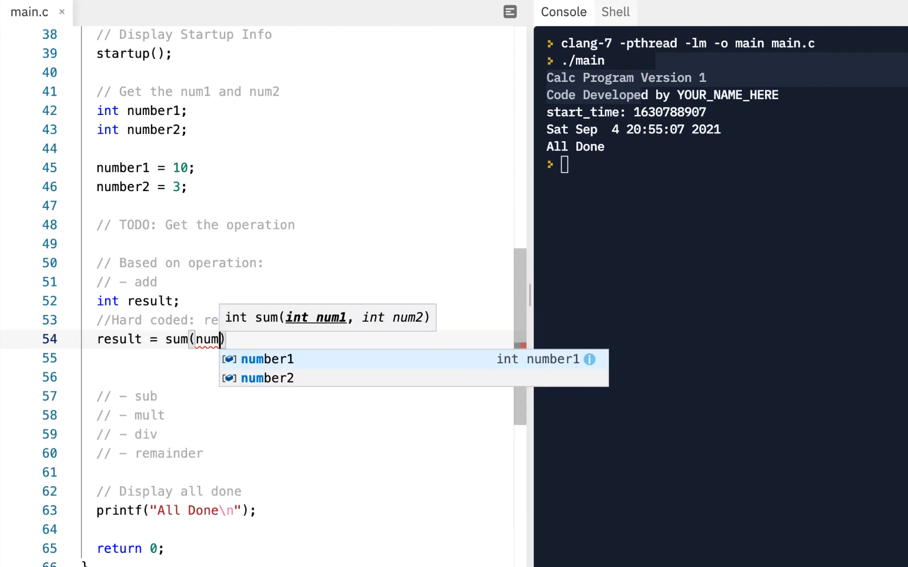
text(br)
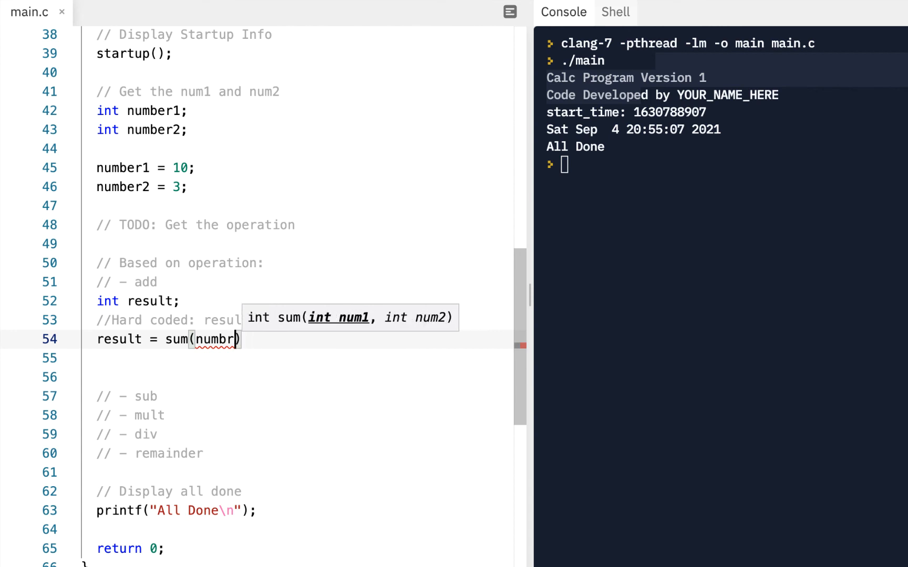
key(Backspace)
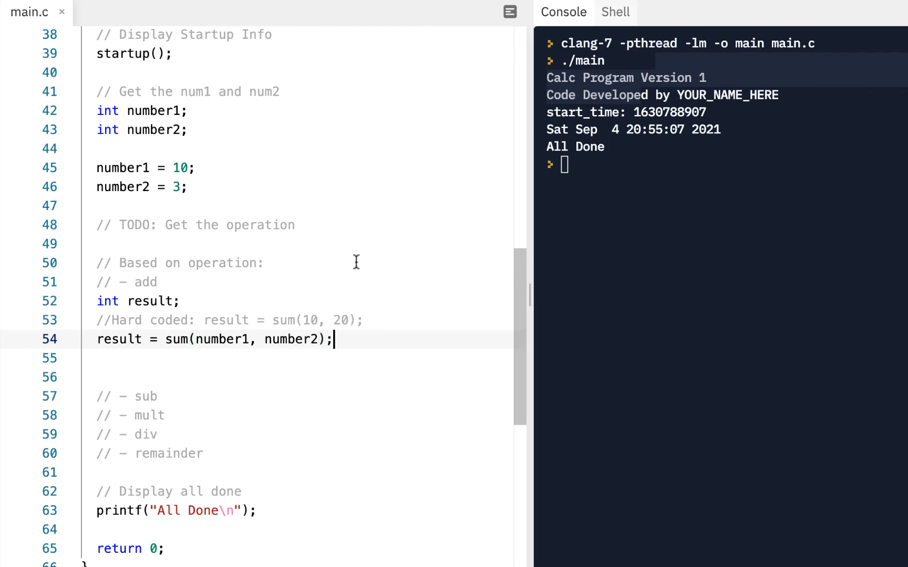
Add printf("sum: %d\n", result); and run so the console shows sum: 13.
double_click(123, 168)
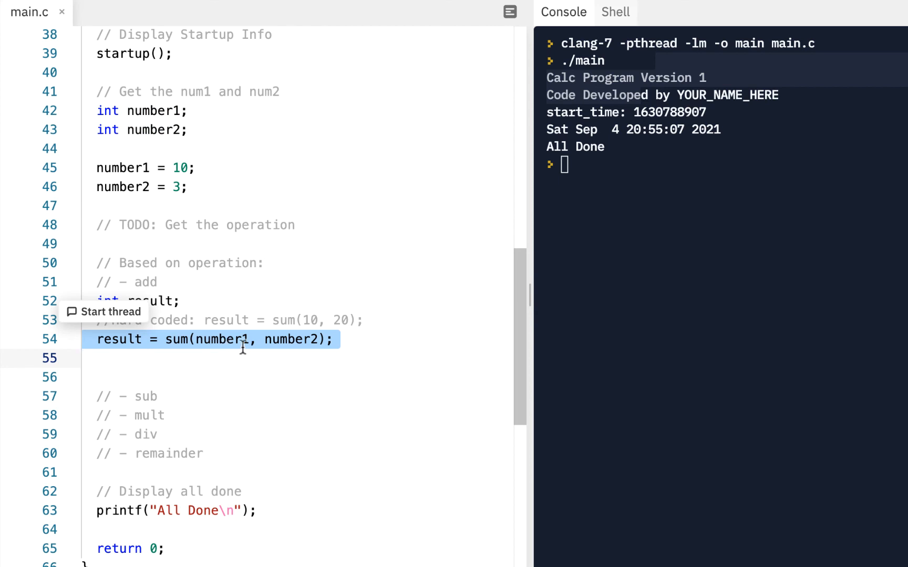
double_click(292, 339)
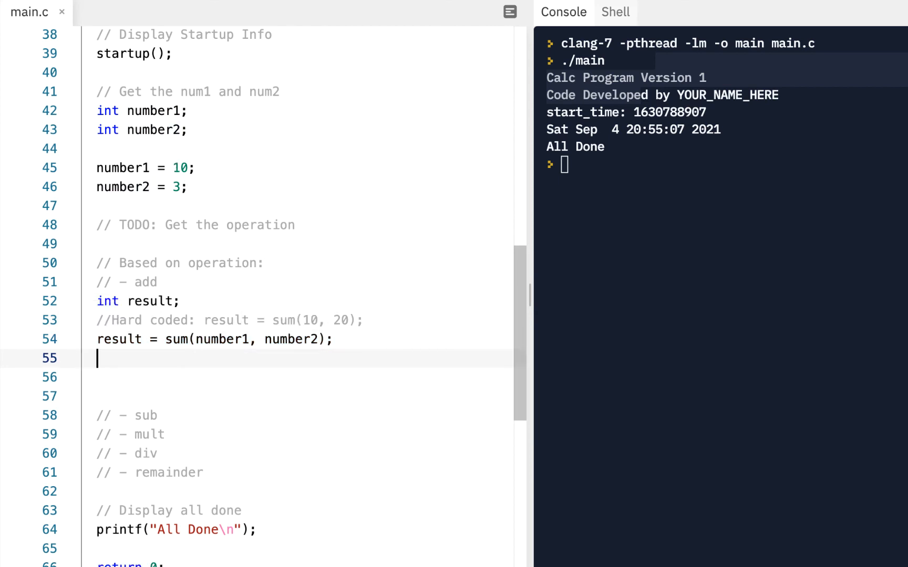
text(printf(")
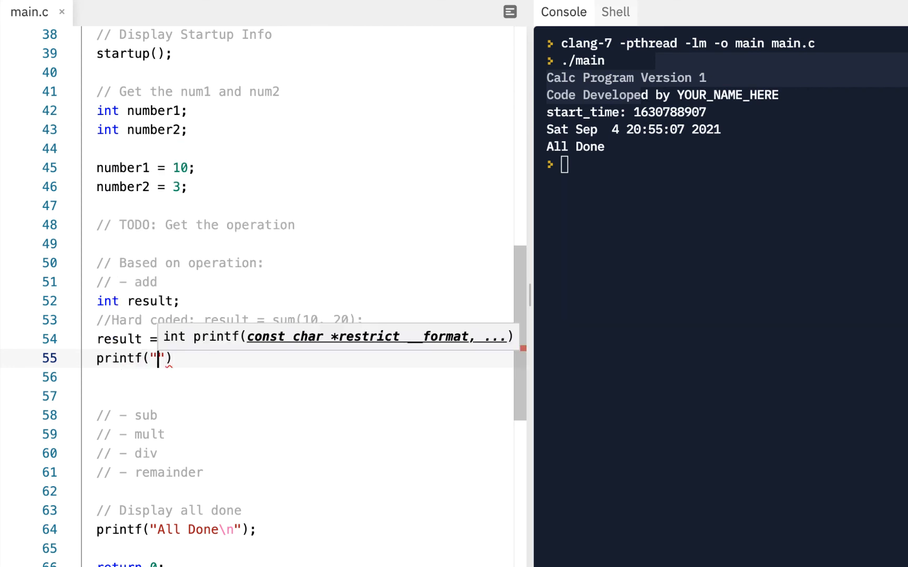
text(sum re)
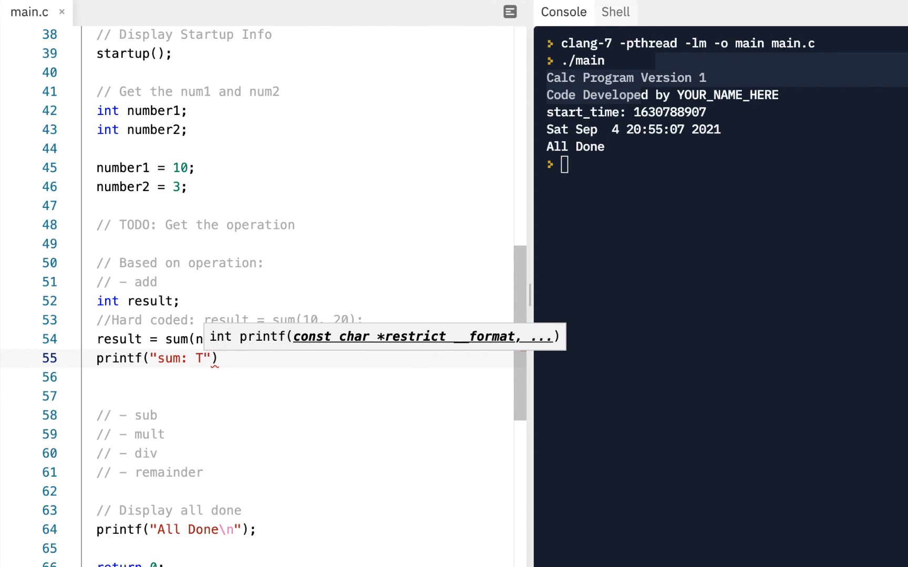
text(%d\n", result)
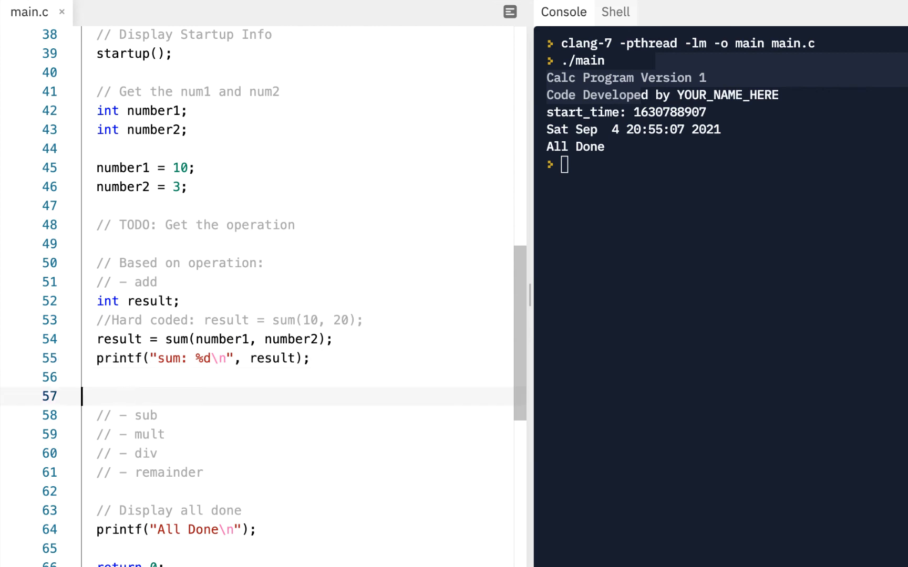
key(Backspace)
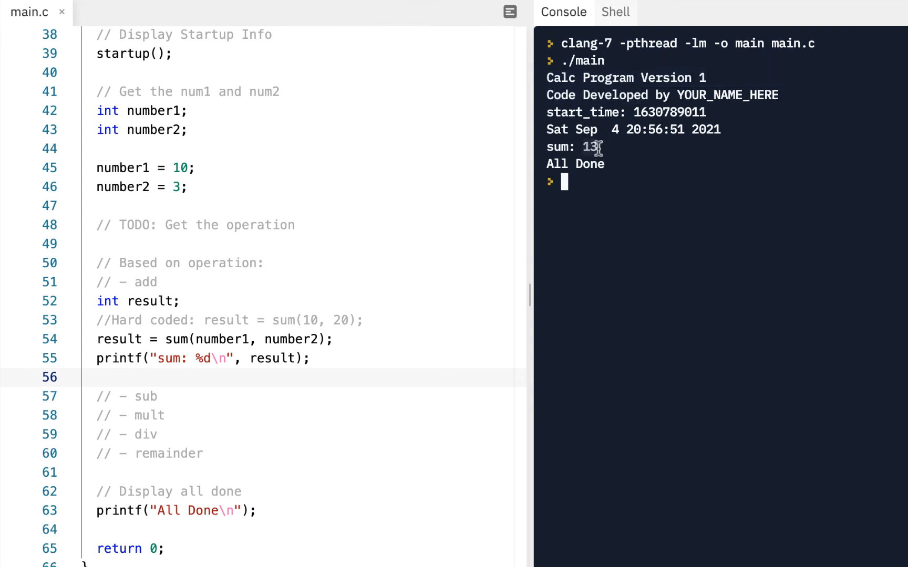
Add result = sub(number1, number2); under the sub comment, fixing the number1 typo.
click(162, 397)
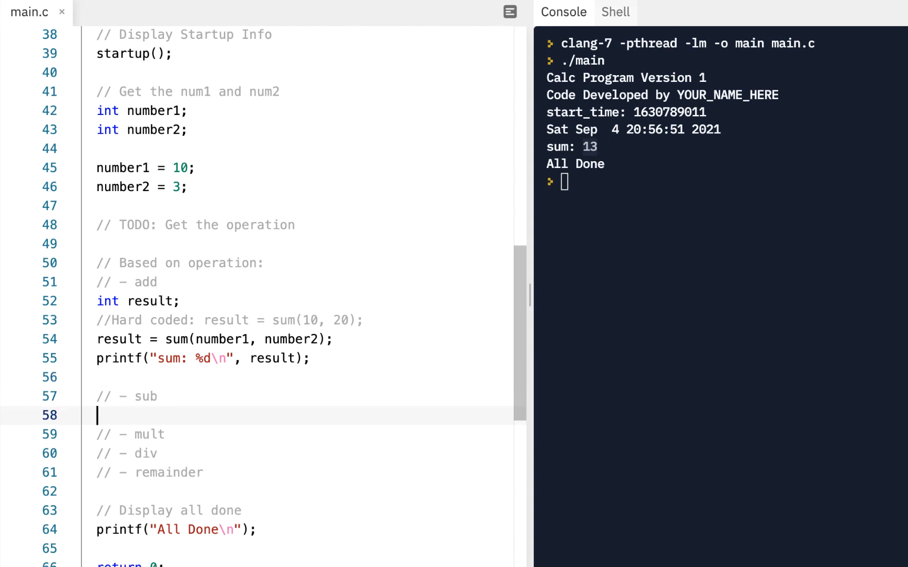
text(r)
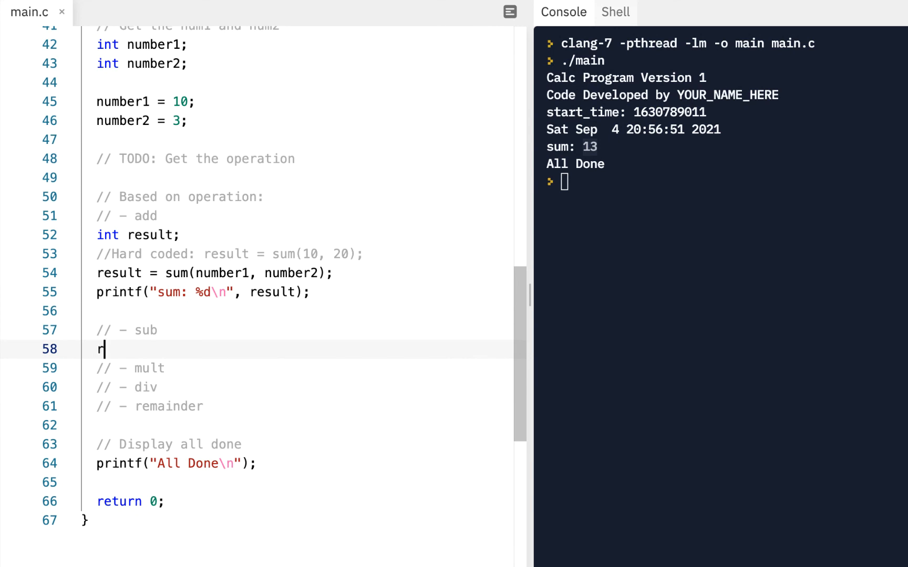
text(esult = sub()
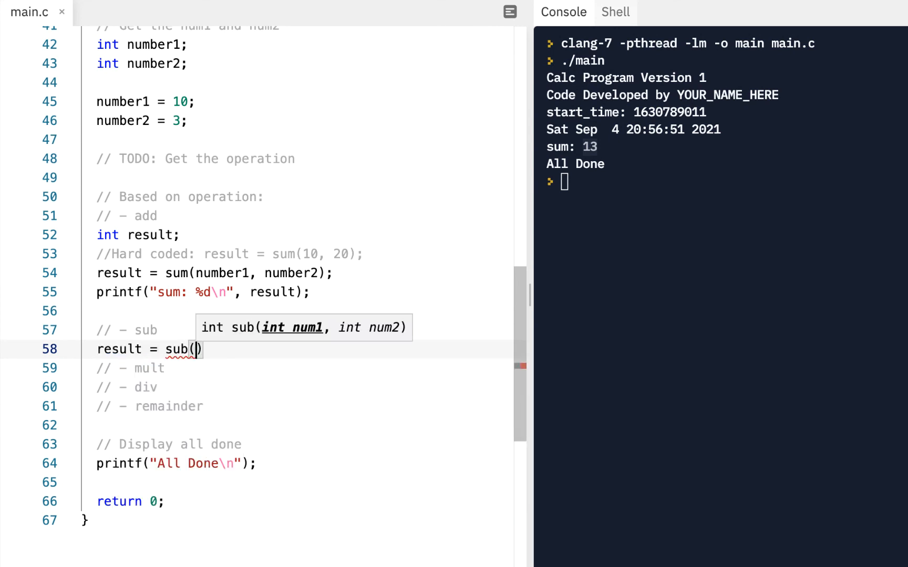
text(numbrer1,)
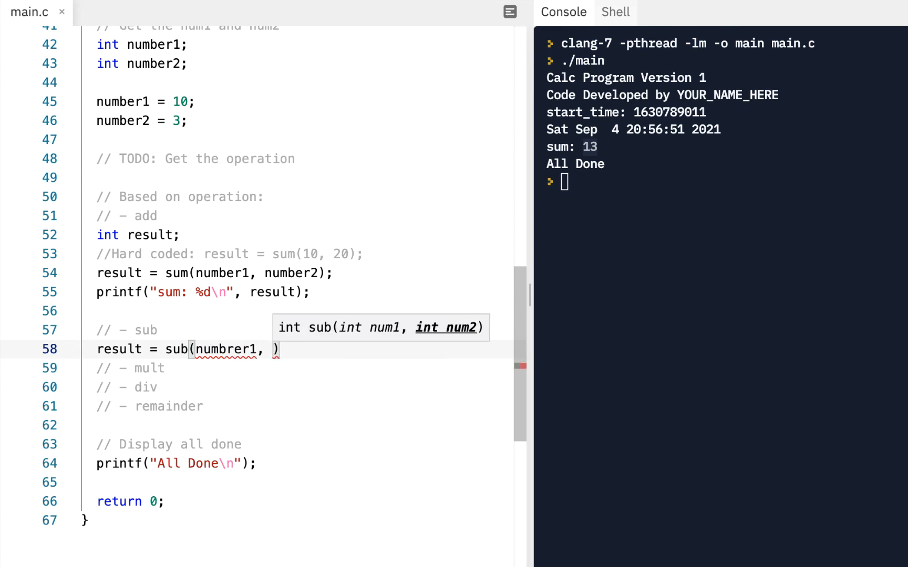
key(Backspace)
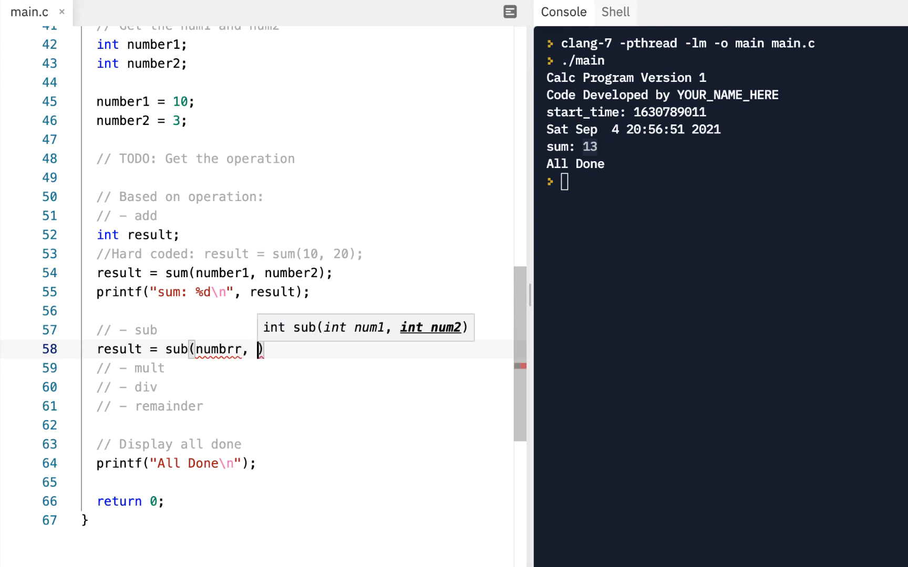
text(number1)
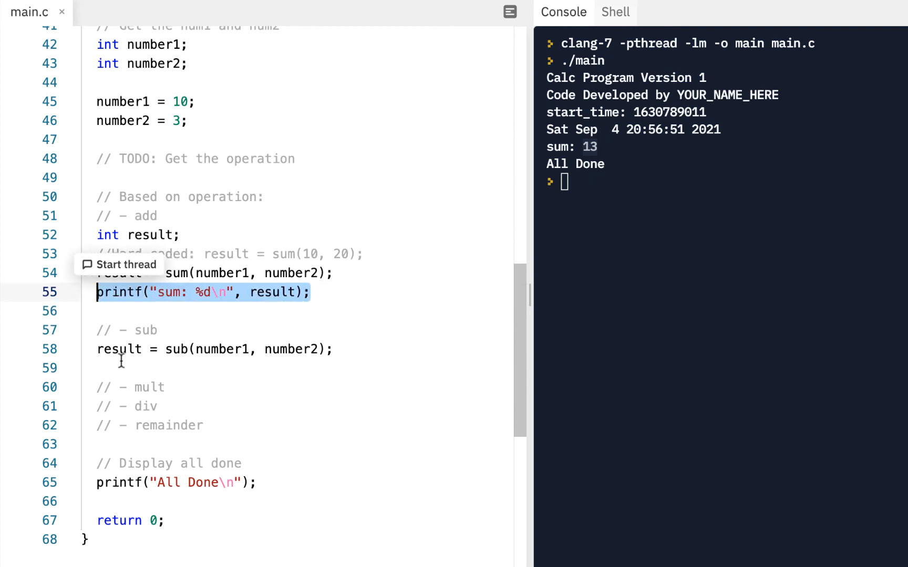
Add a printf for the sub result and run so the console shows sub: 7.
click(104, 368)
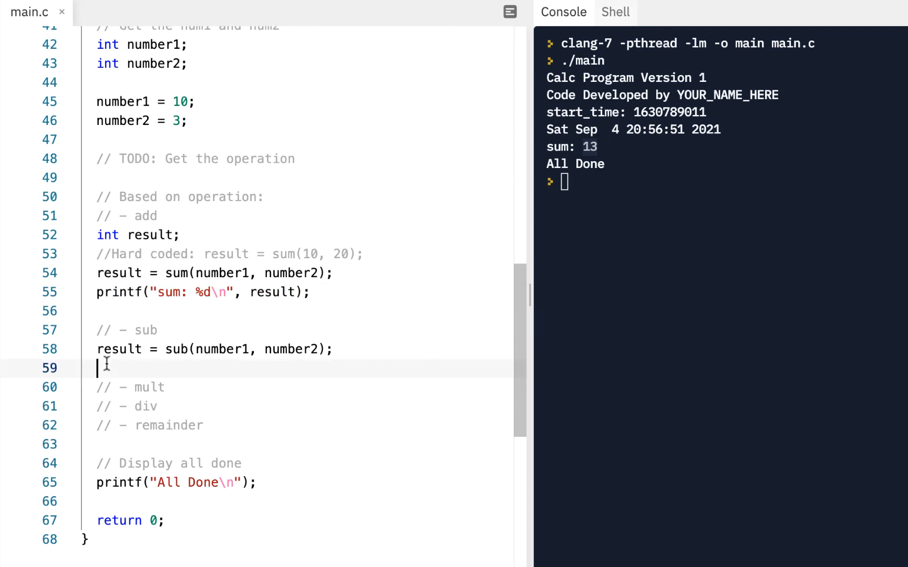
text(printf("sum: %d\n", result);)
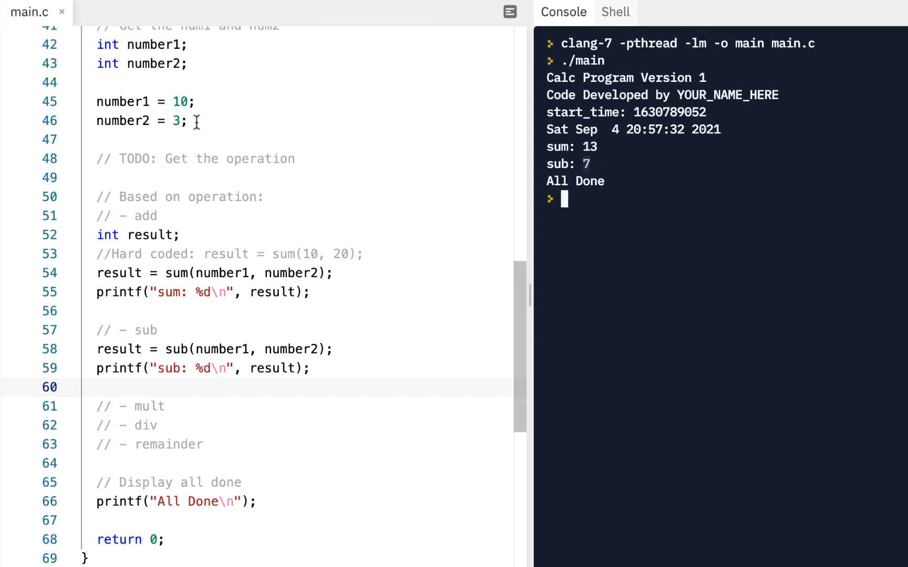
mouse_move(178, 420)
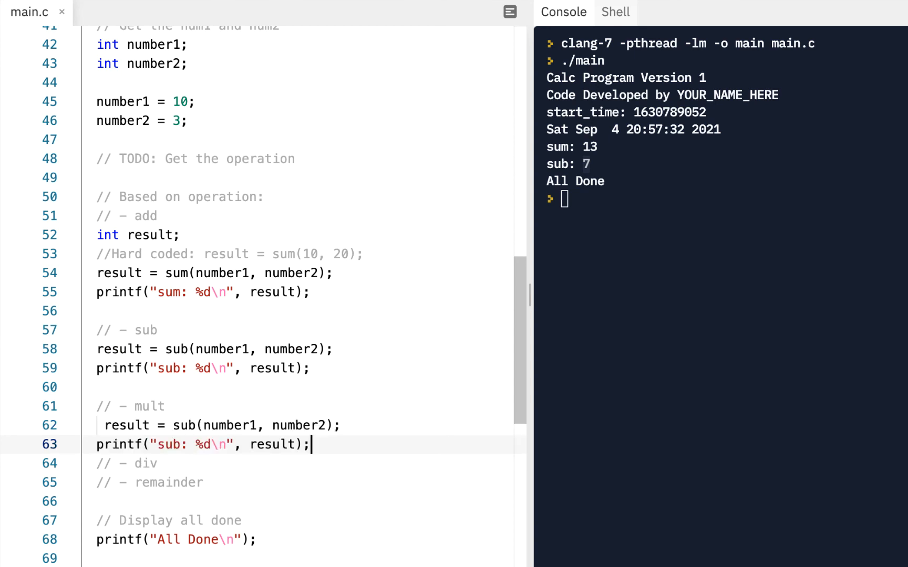
Change the copied lines to result = mult(number1, number2) with a mult: label, giving mult: 30.
scroll(down, 3)
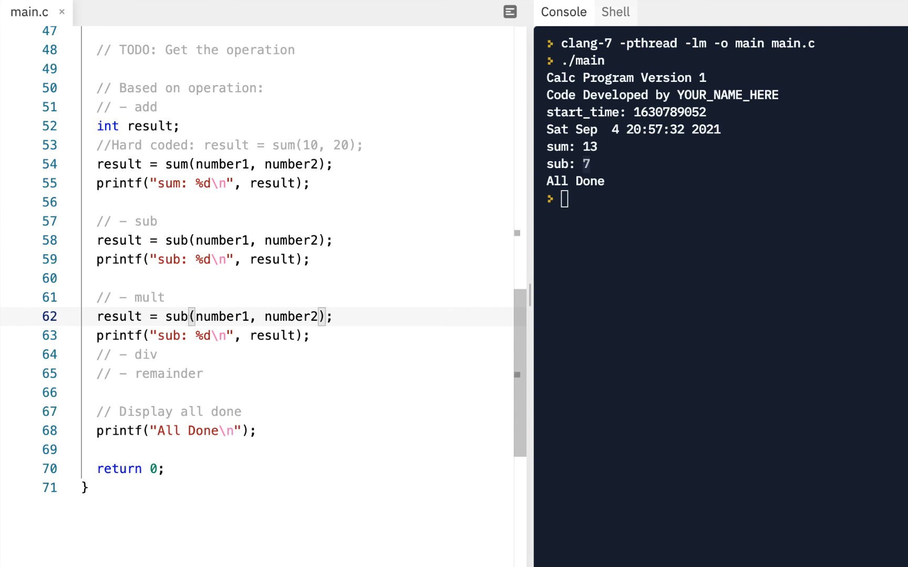
text(mul)
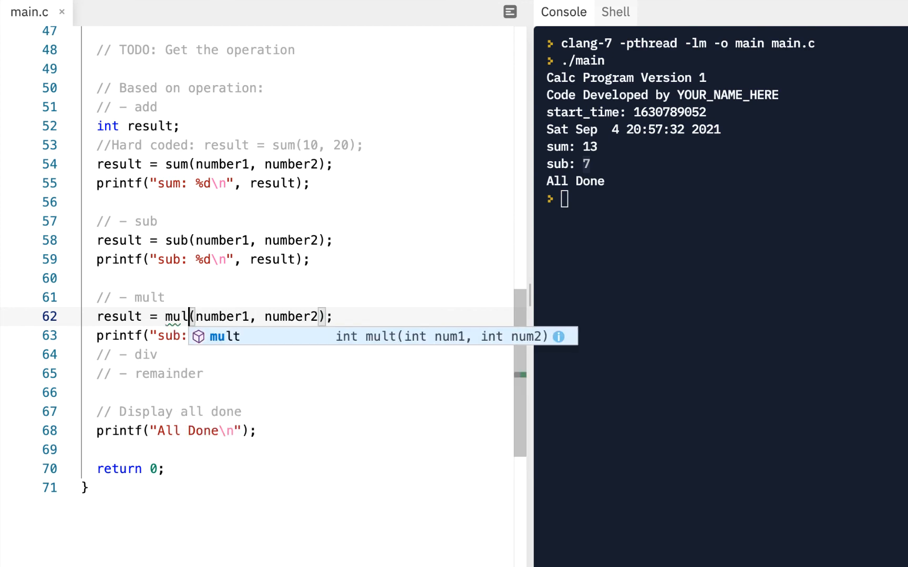
key(Enter)
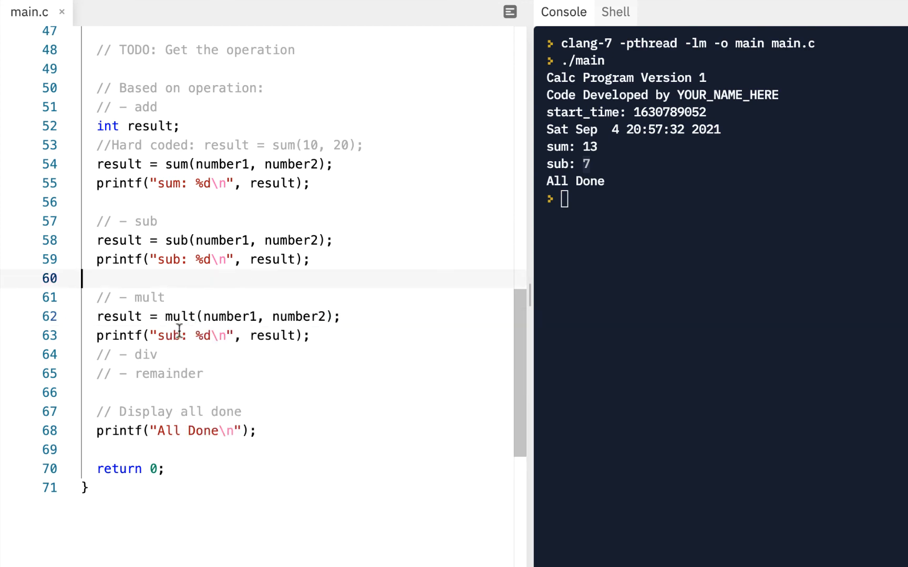
click(174, 336)
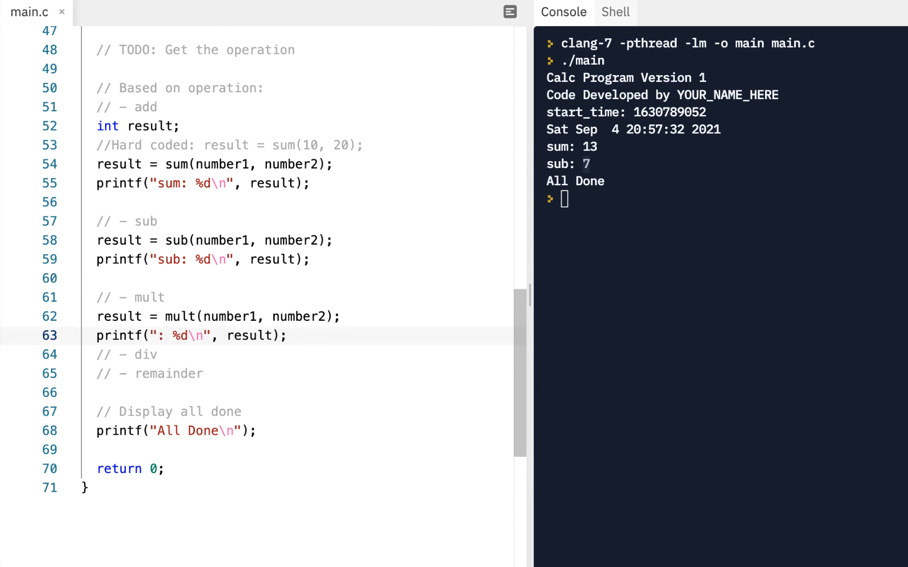
text(mult)
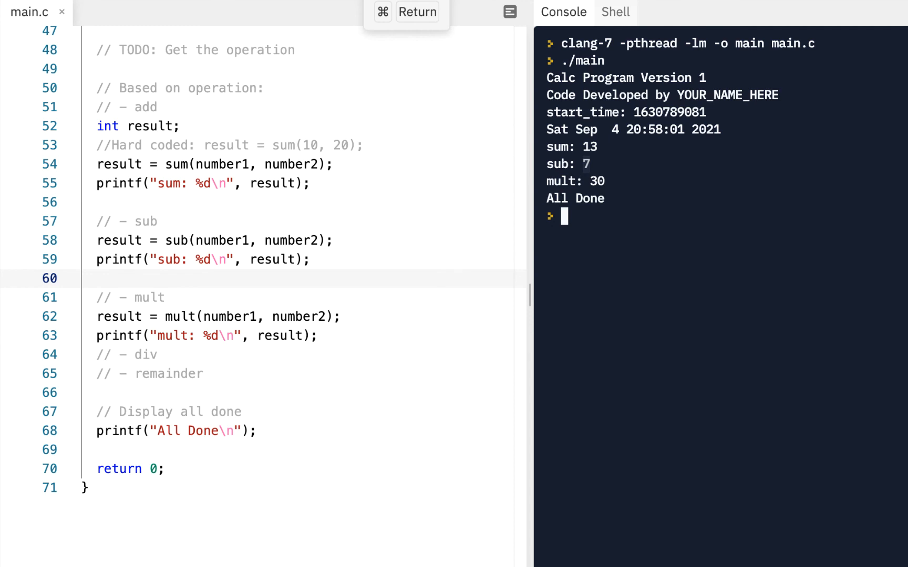
mouse_move(594, 177)
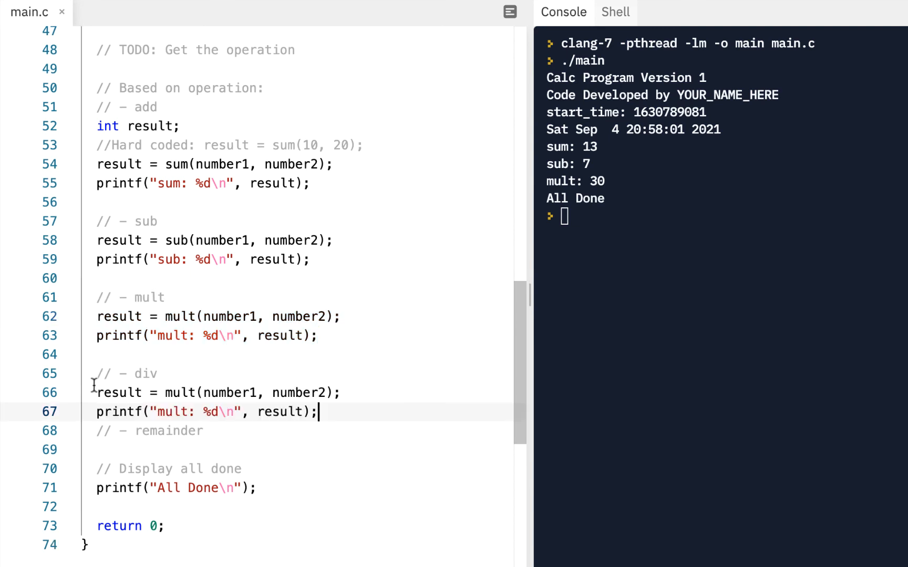
Rename the pasted call and label to div, run for div: 3, and review the inputs above.
key(enter)
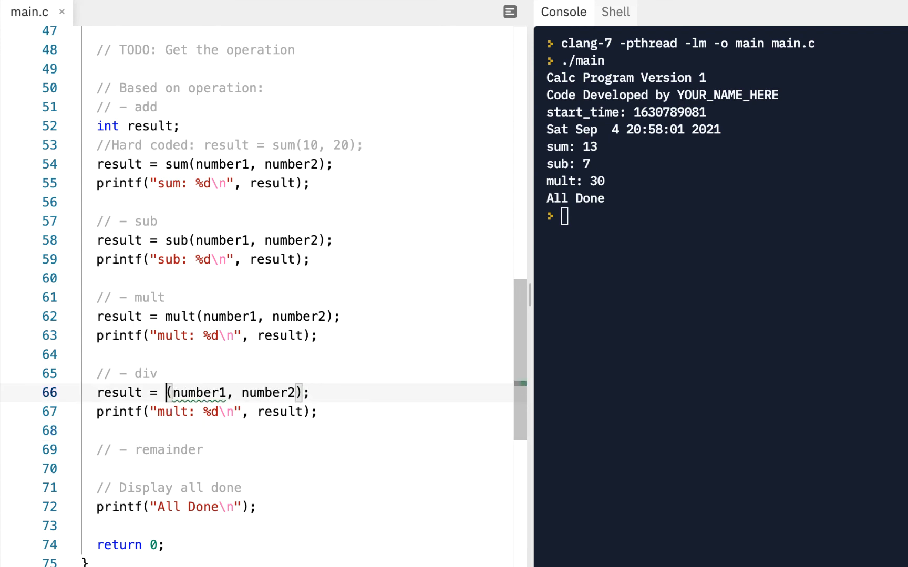
text(div)
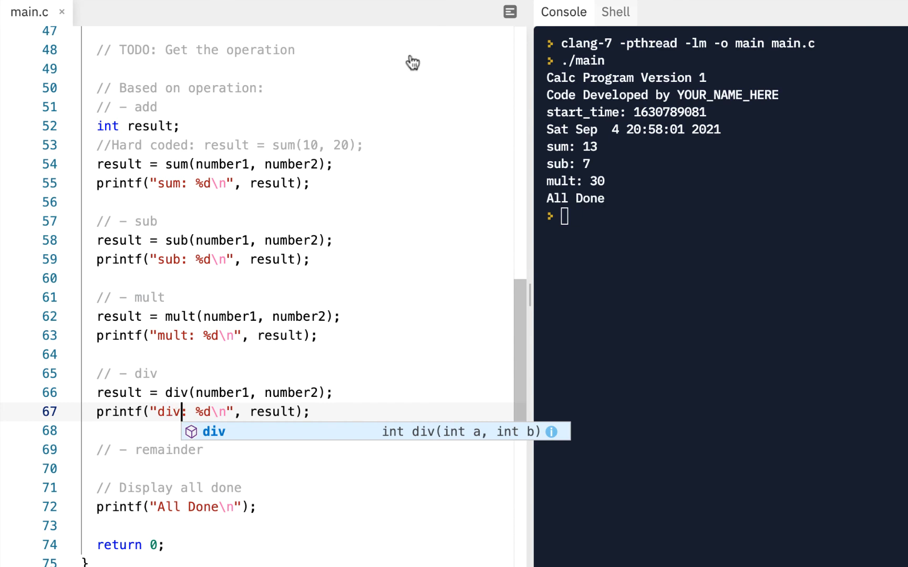
key(Return)
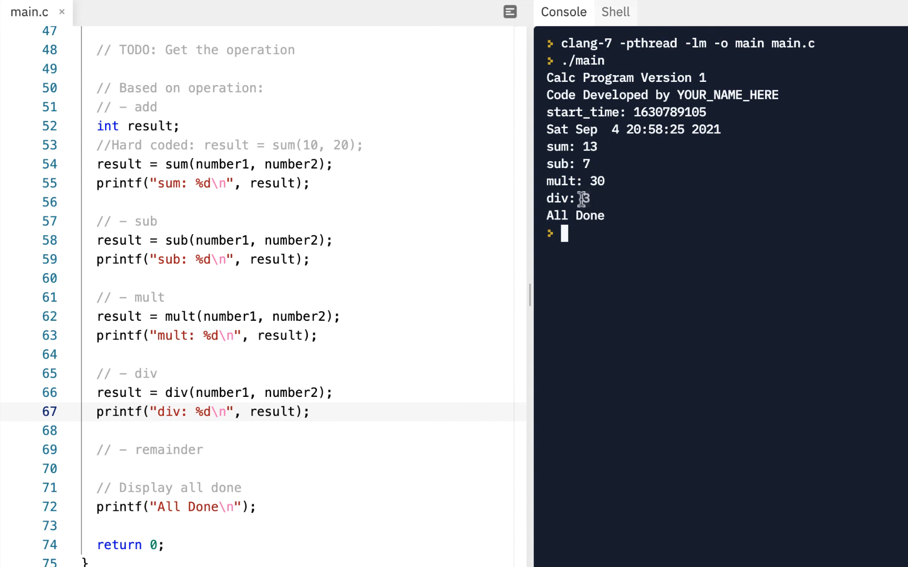
mouse_move(282, 182)
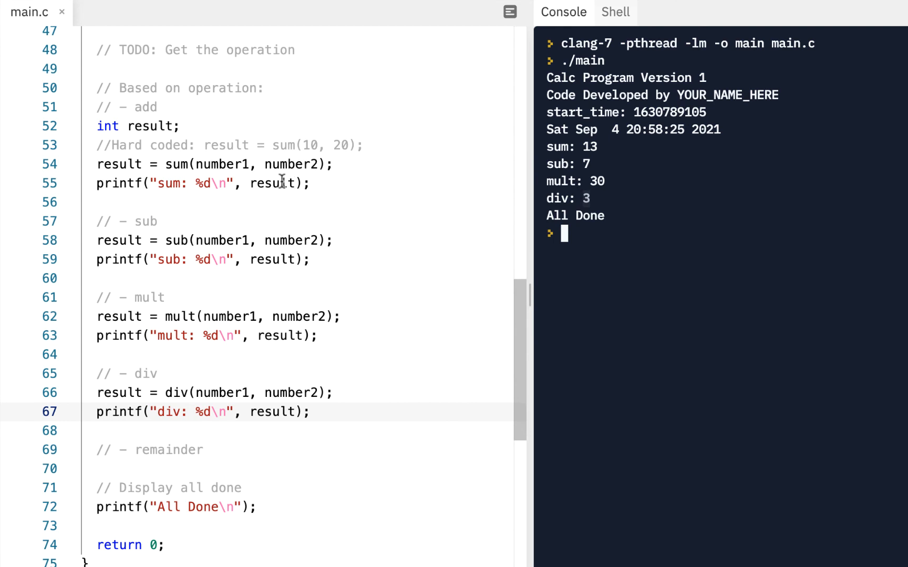
scroll(up, 3)
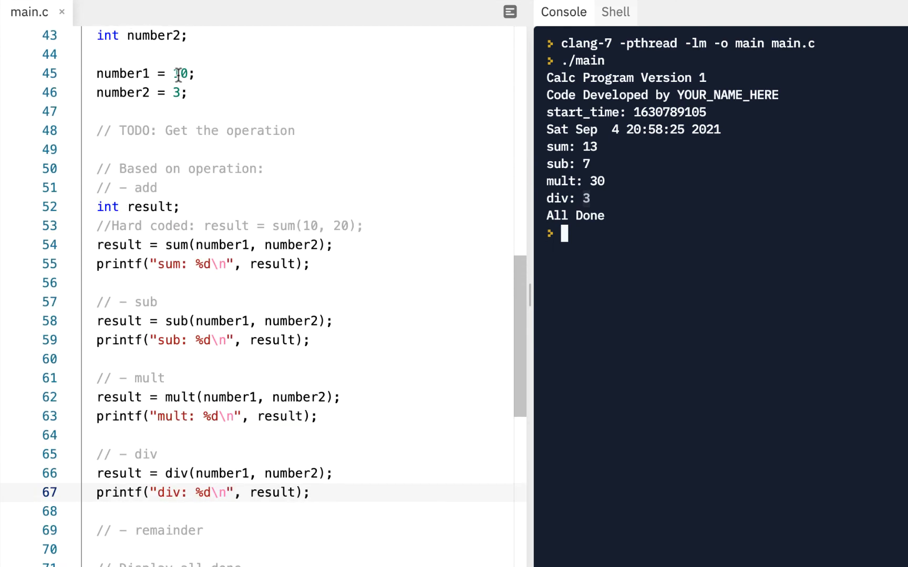
mouse_move(179, 92)
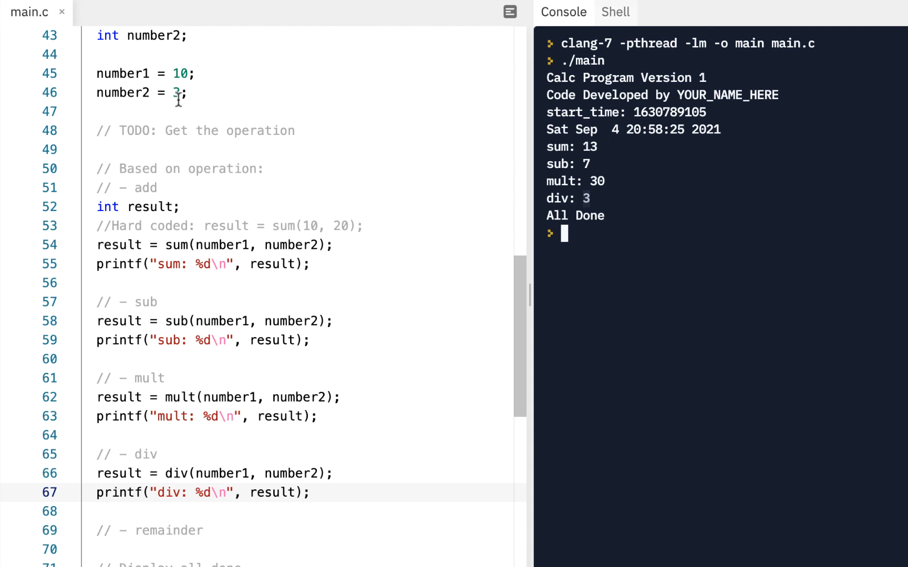
mouse_move(347, 103)
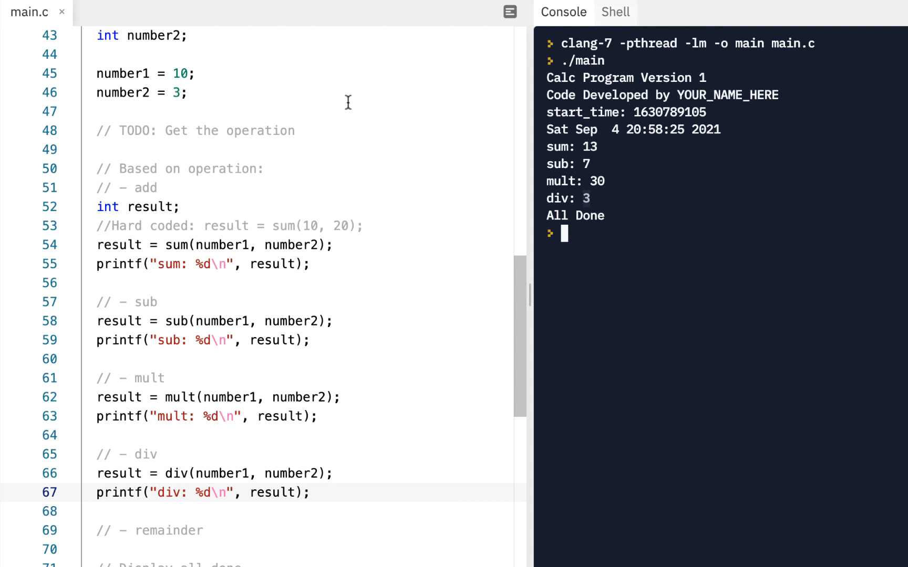
mouse_move(586, 197)
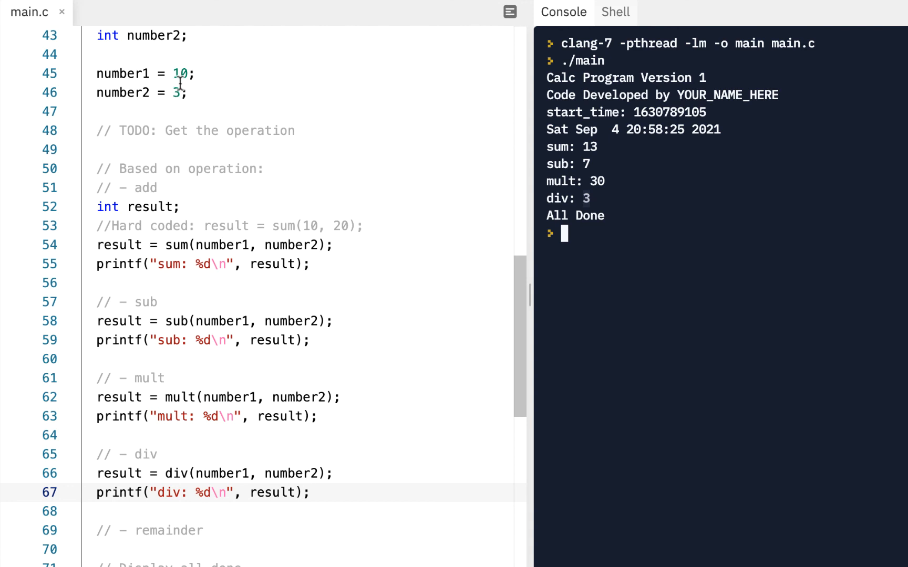
scroll(down, 3)
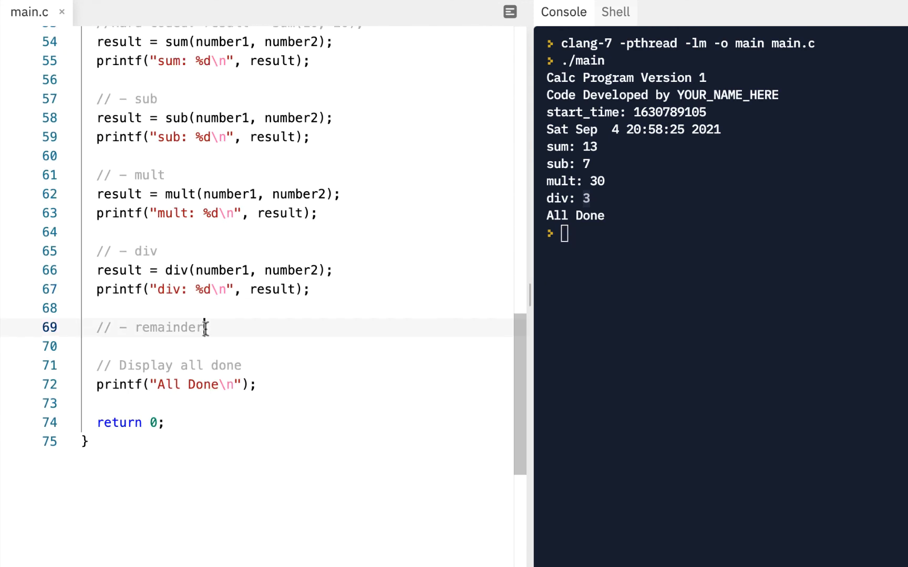
Paste the div lines under the remainder comment, change them to rem, and run for rem: 1.
key(enter)
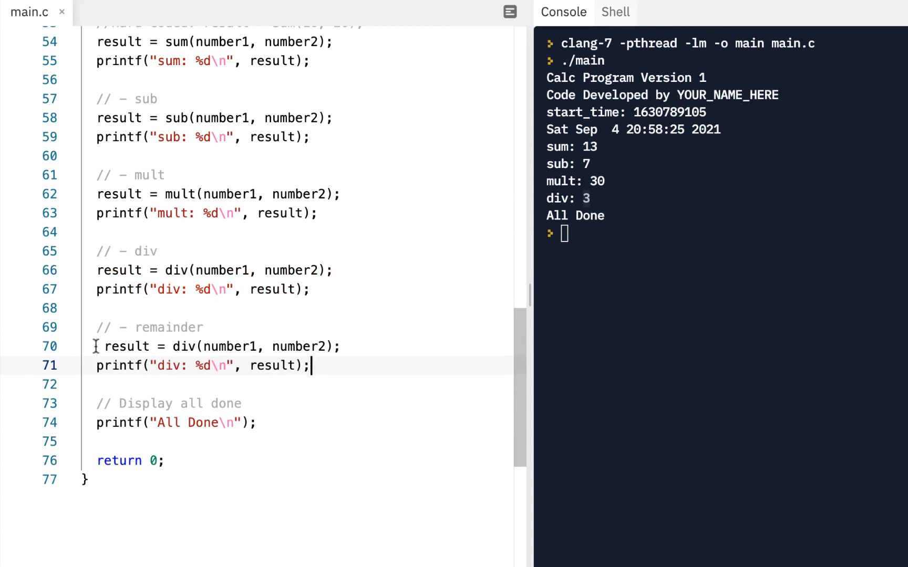
click(180, 347)
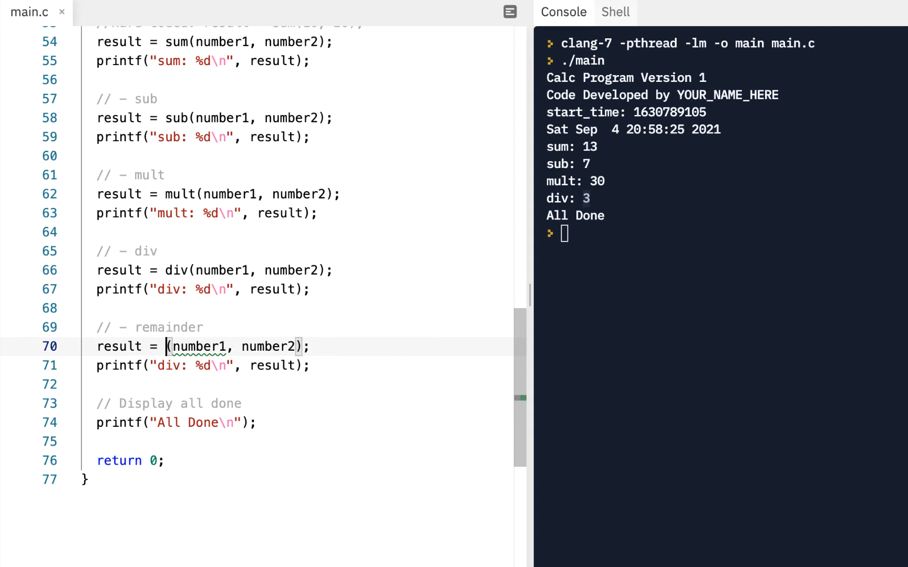
text(rem)
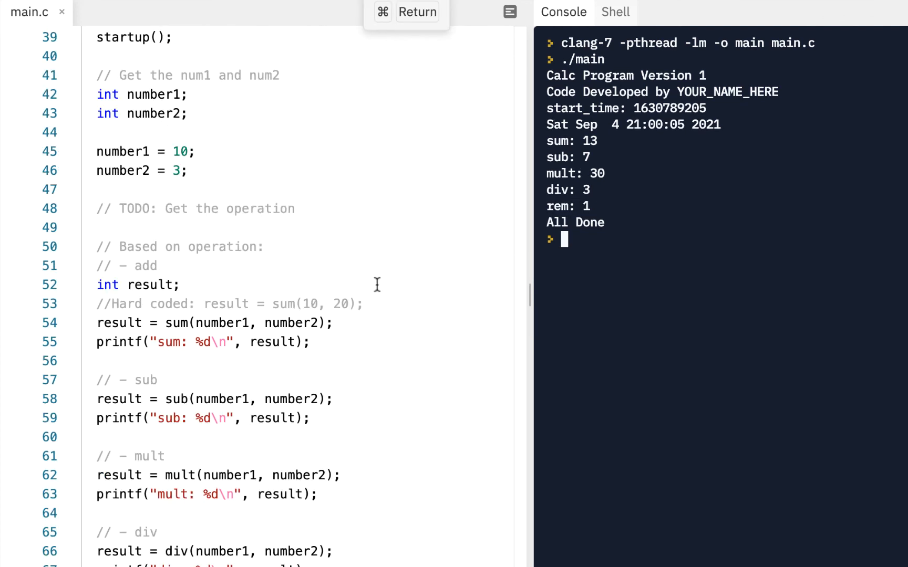
scroll(down, 3)
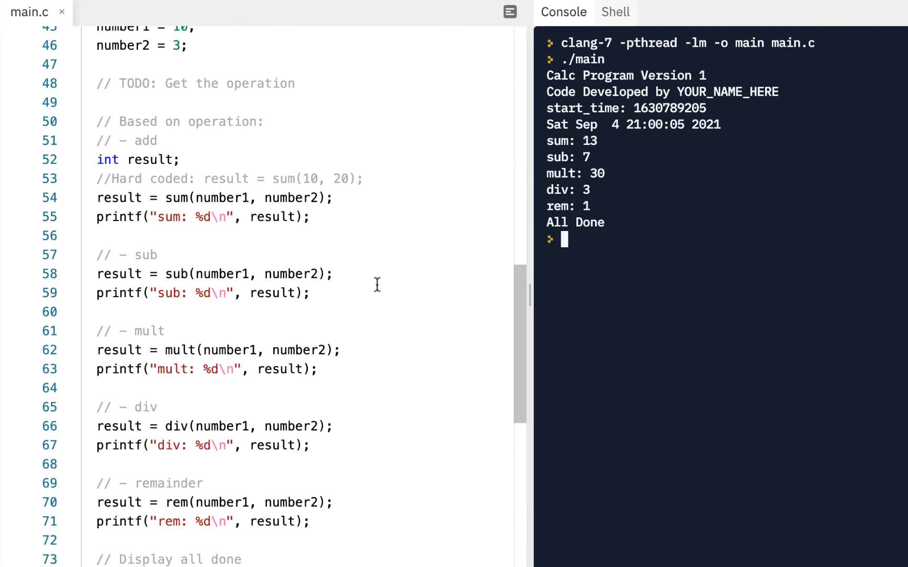
scroll(down, 3)
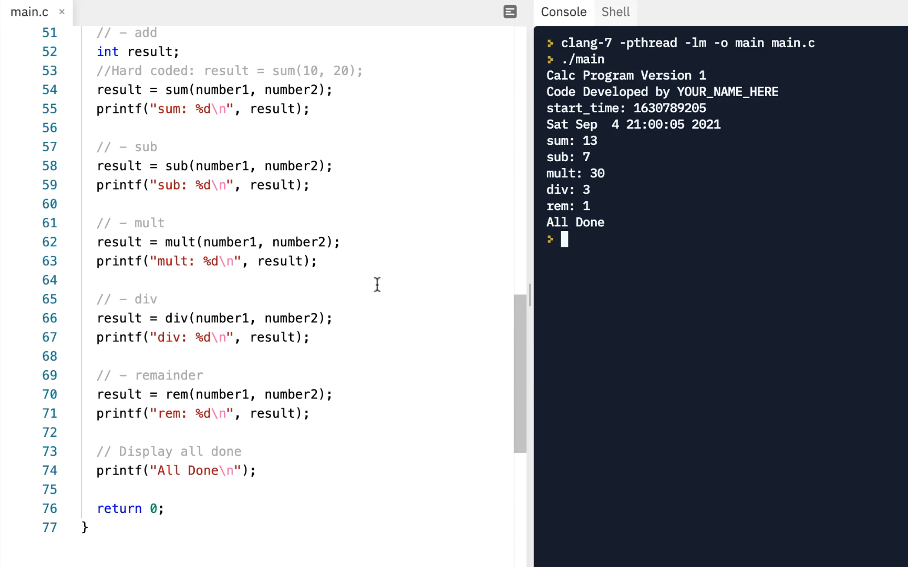